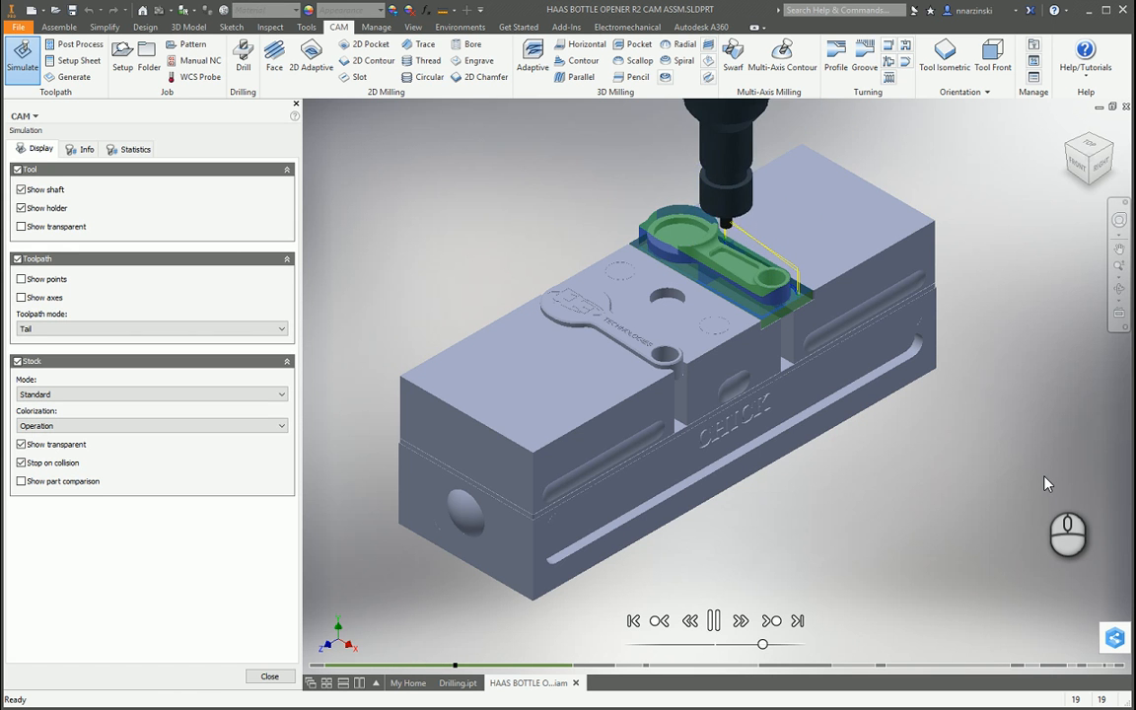
- Navigate the Kurt Industrial Products site to the 3600V VersatileLock vise product page
left_click(740, 619)
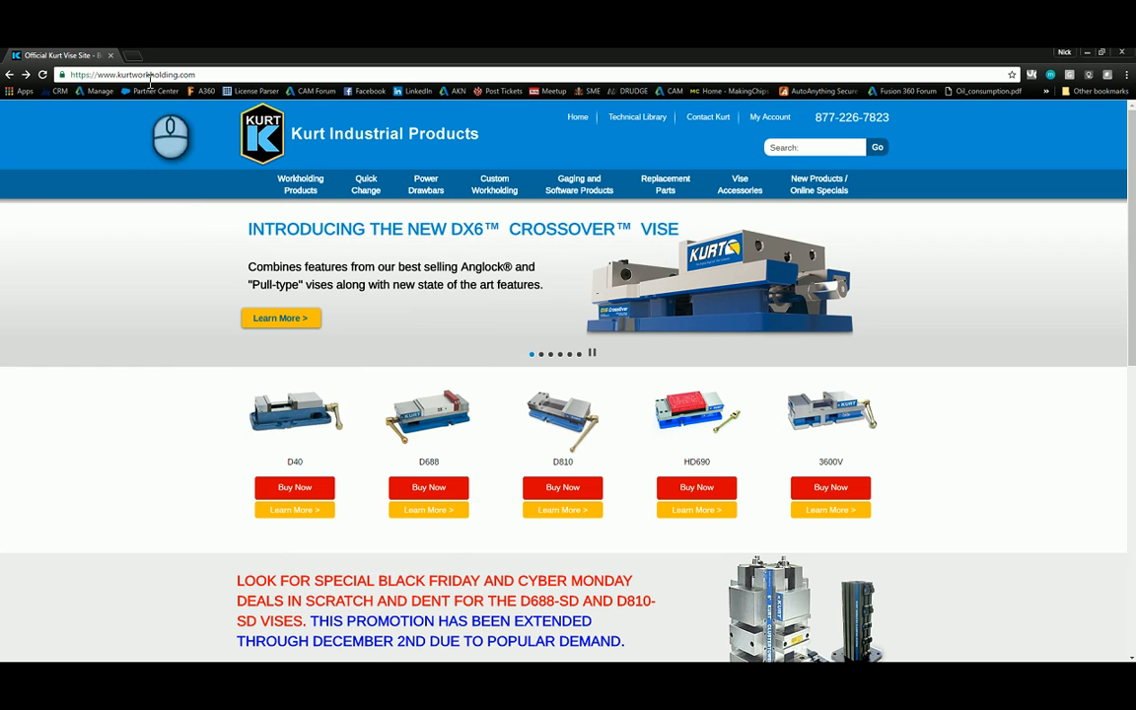
mouse_move(655, 479)
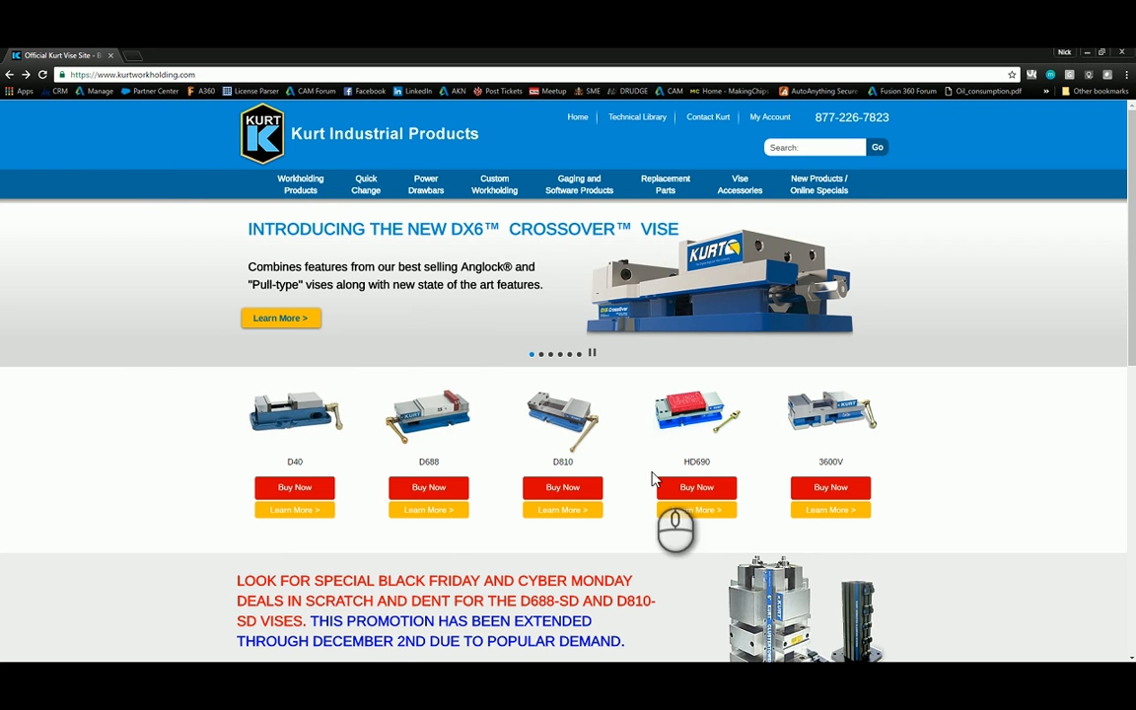
left_click(828, 509)
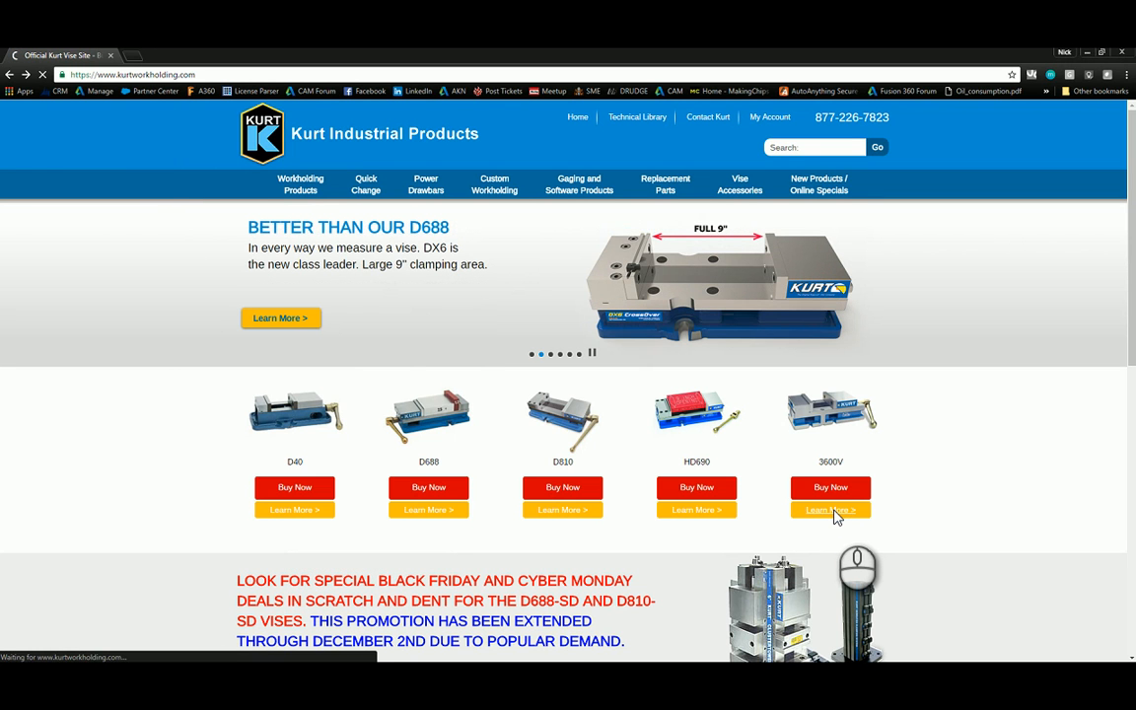
left_click(831, 509)
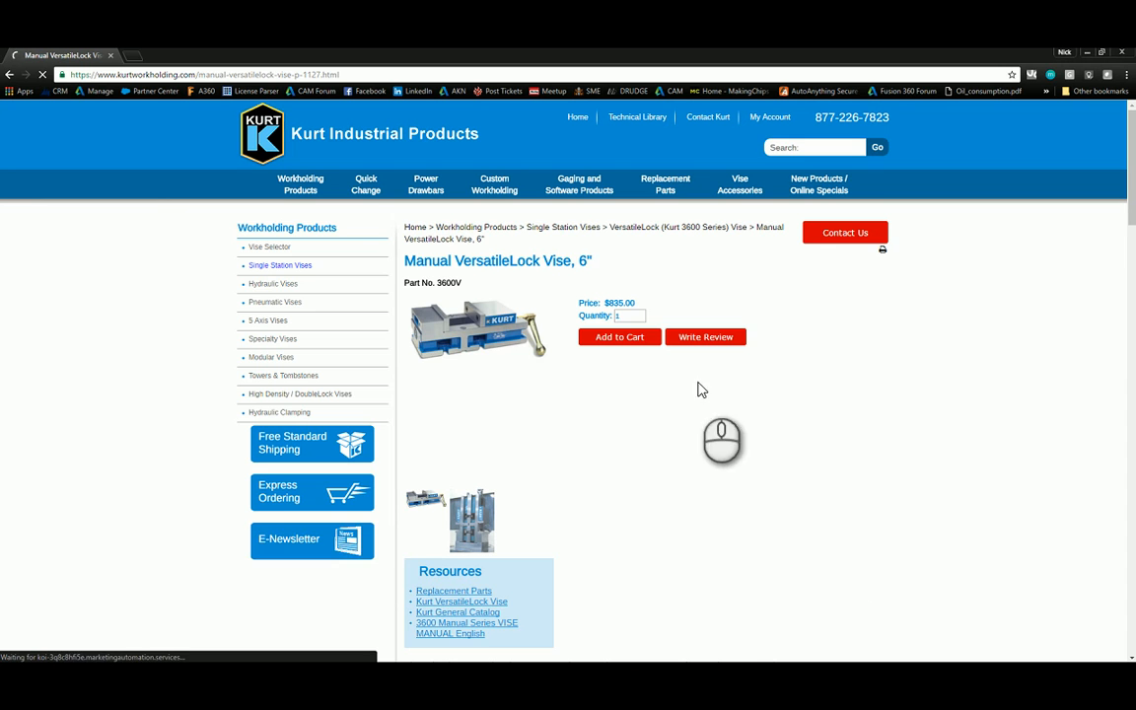
scroll("down", 3)
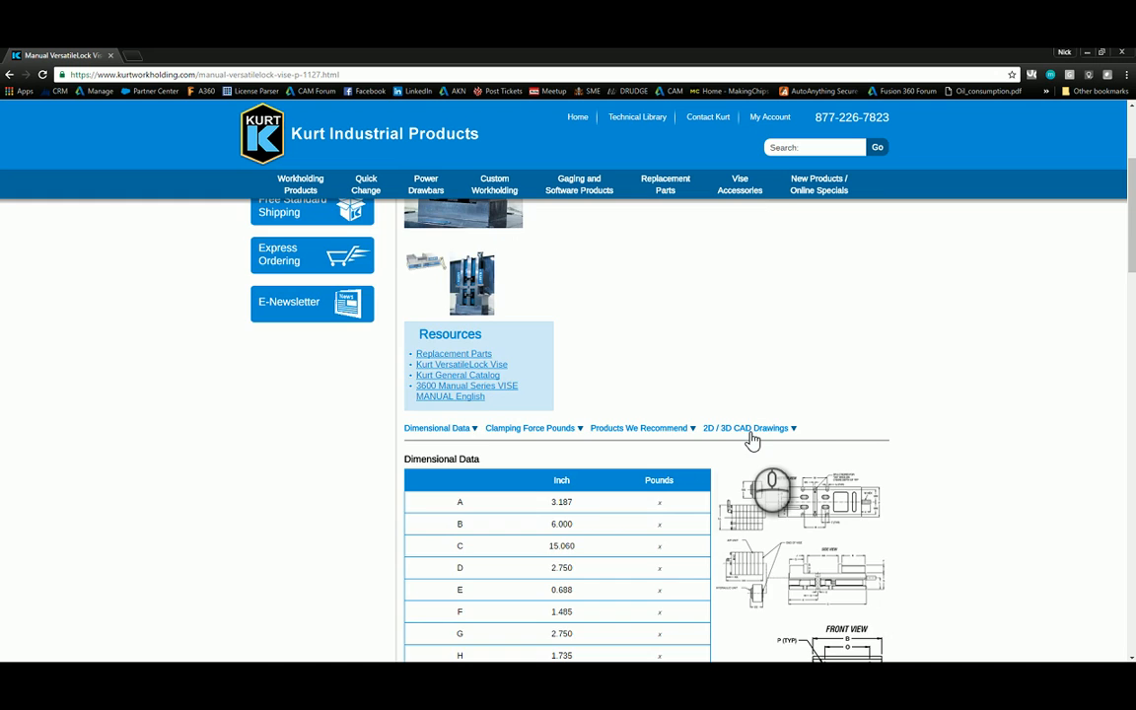
- Download the 3600V vise's 3D CAD model in STEP format from the CAD drawings section
left_click(746, 428)
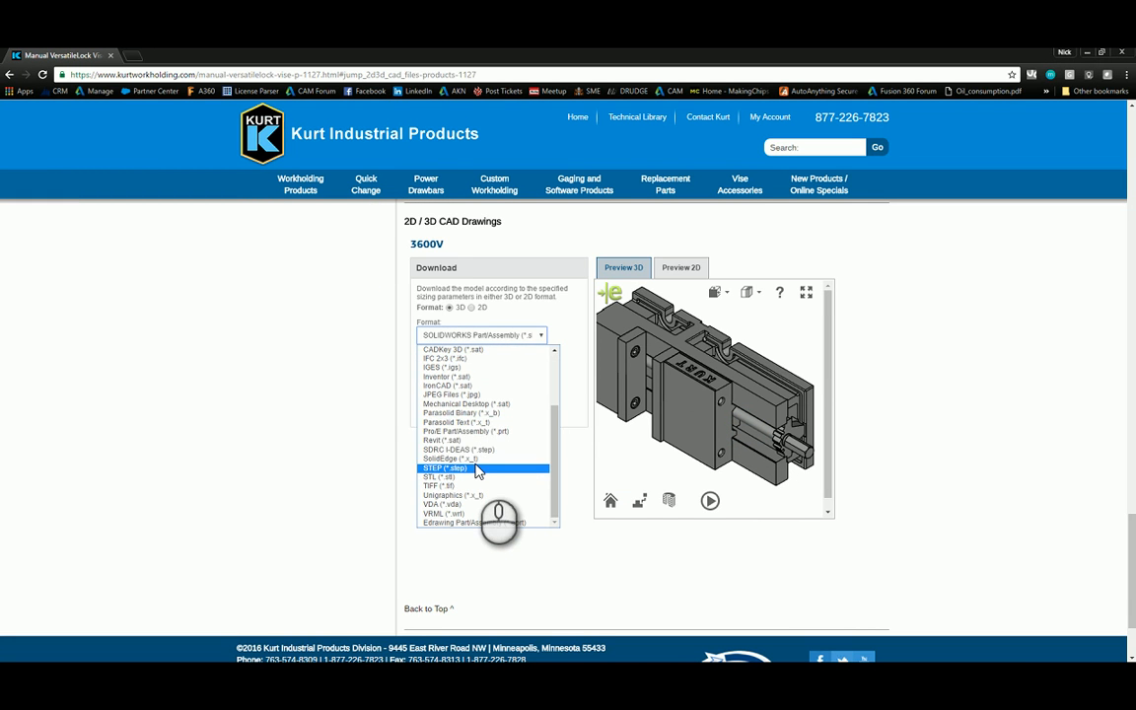
left_click(444, 468)
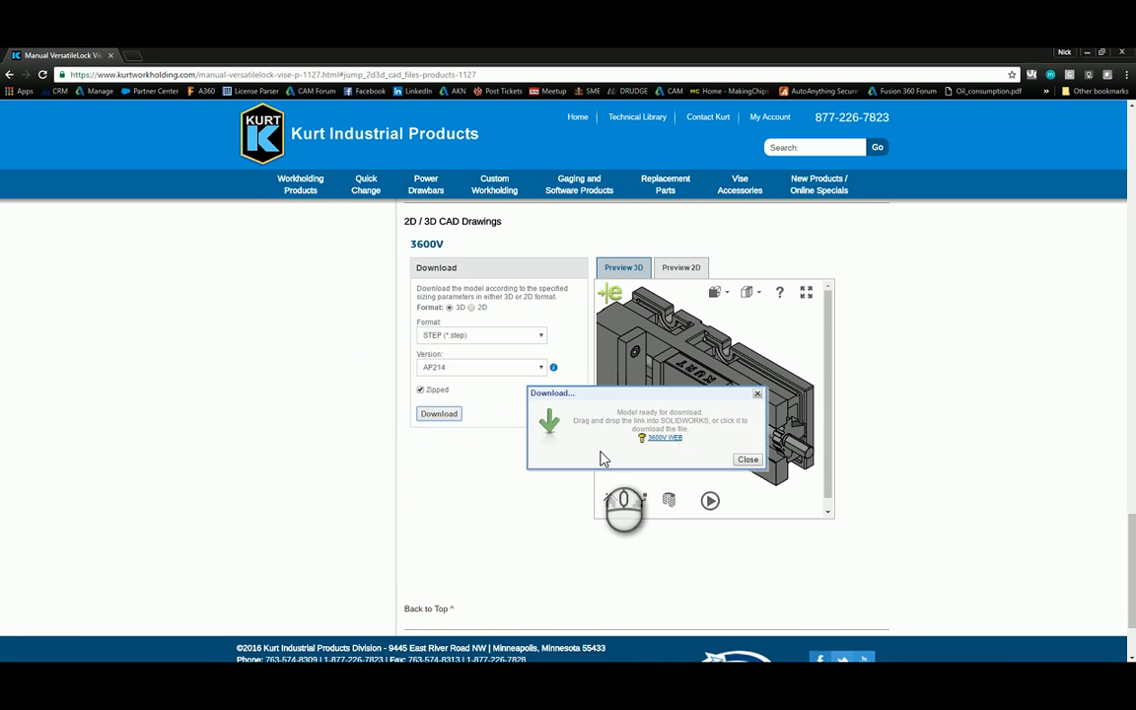
left_click(663, 438)
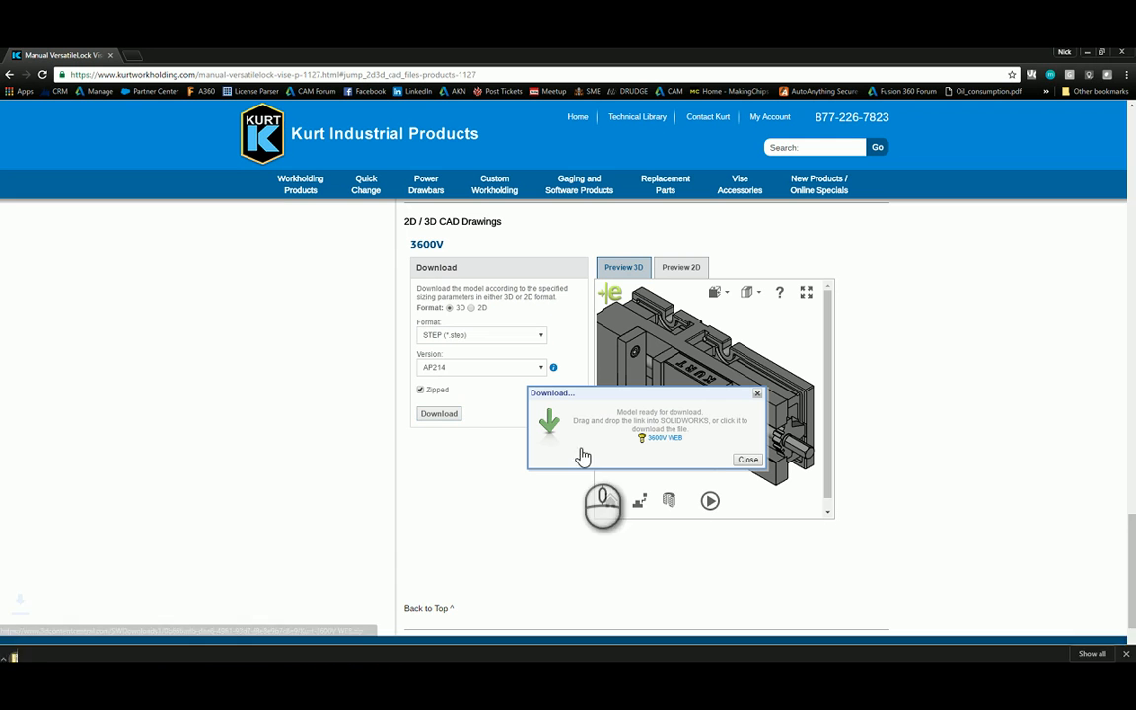
left_click(663, 438)
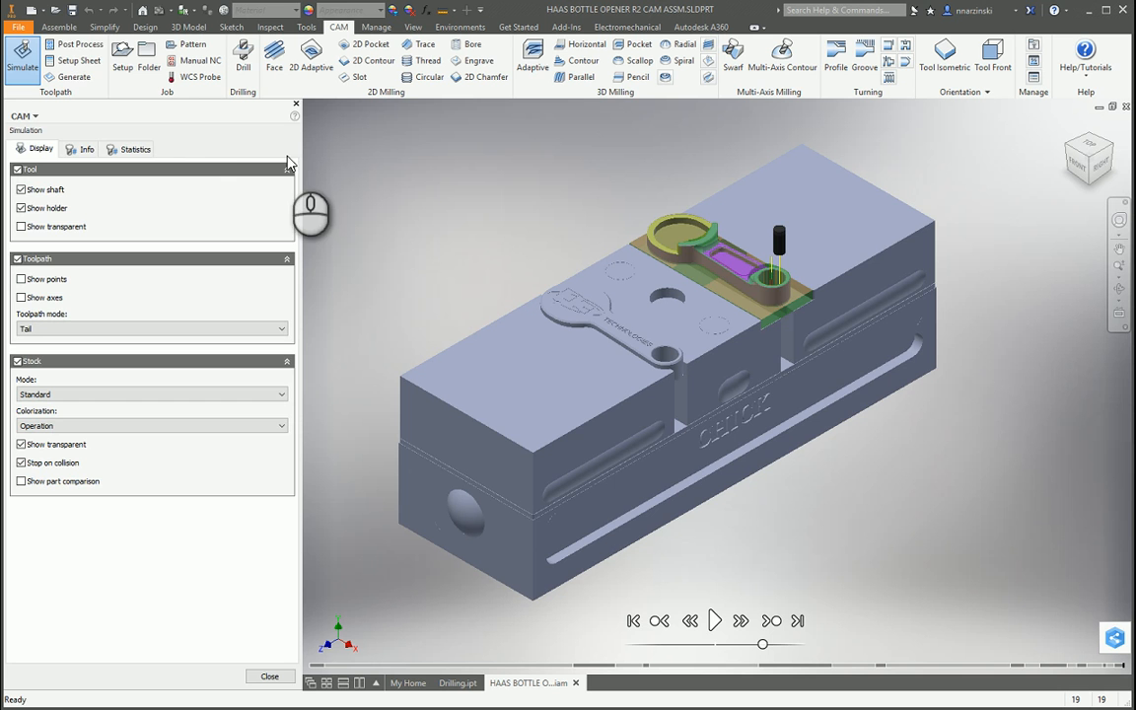
- Start a new part and import the downloaded Kurt 3600V WEB.STEP file
left_click(268, 676)
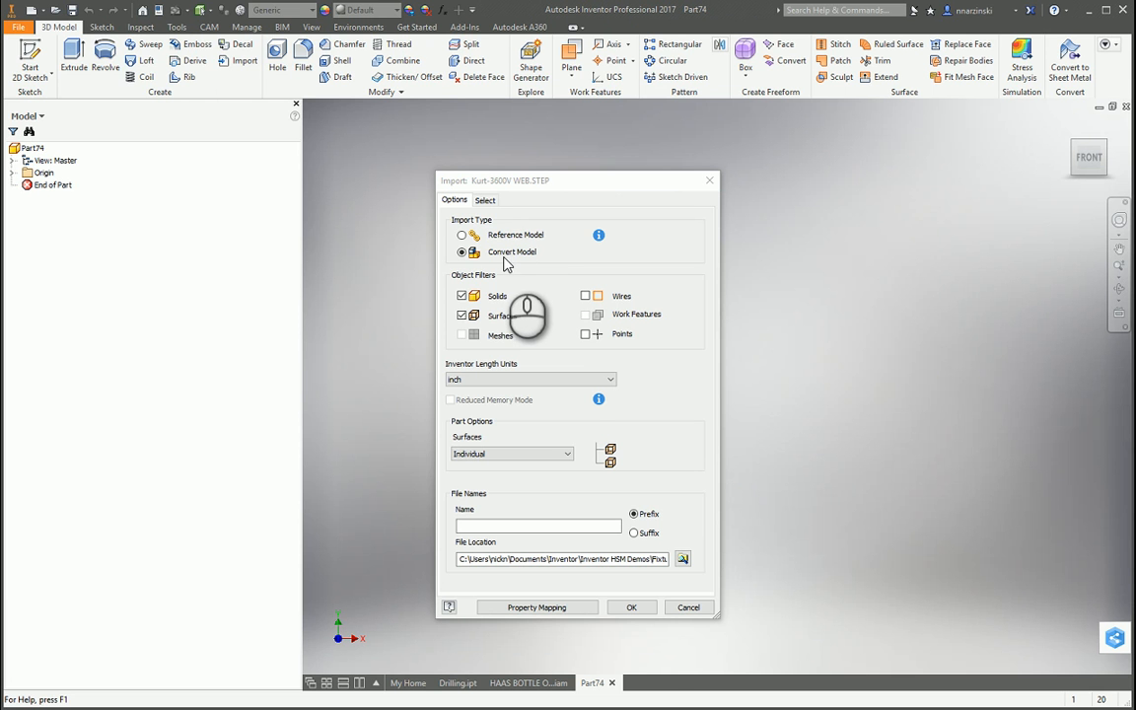
- Import the STEP as a converted model with solids, then inspect its 17 solid bodies in the browser
left_click(632, 607)
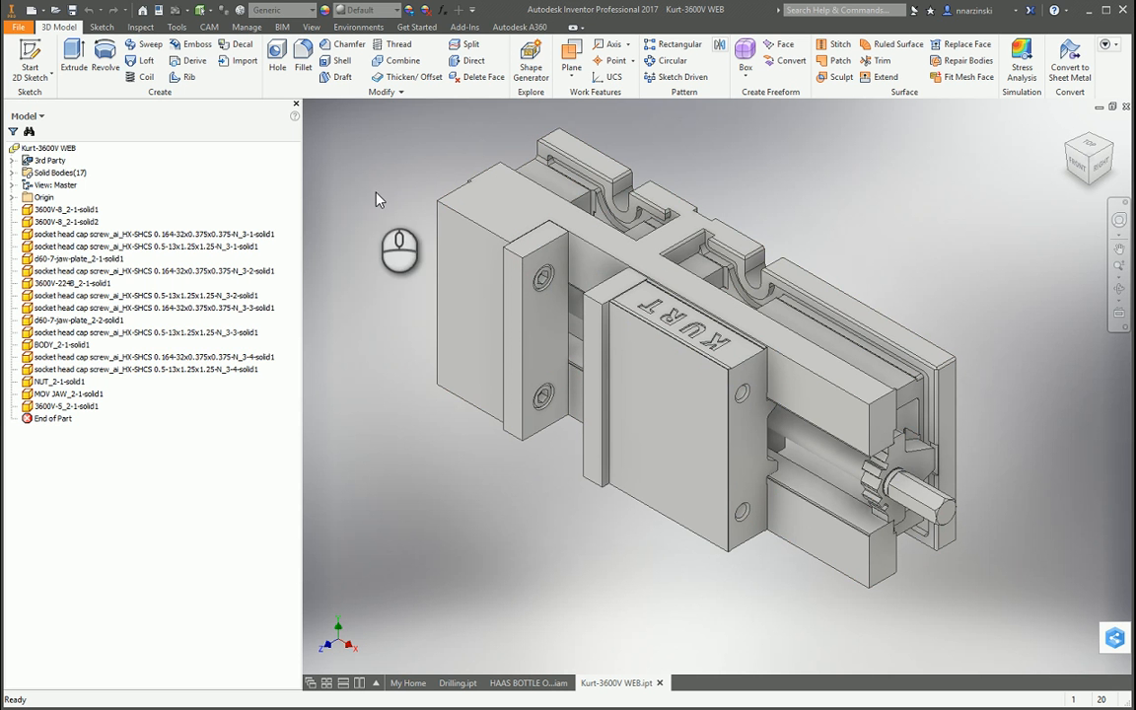
left_click(47, 148)
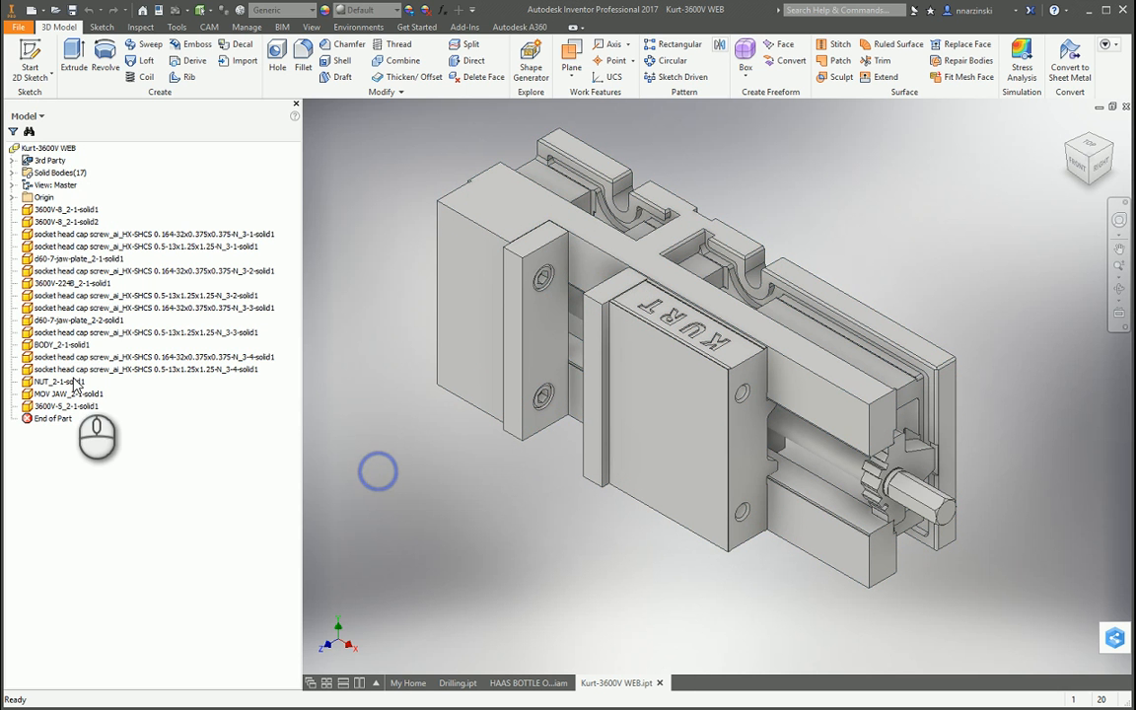
left_click(142, 369)
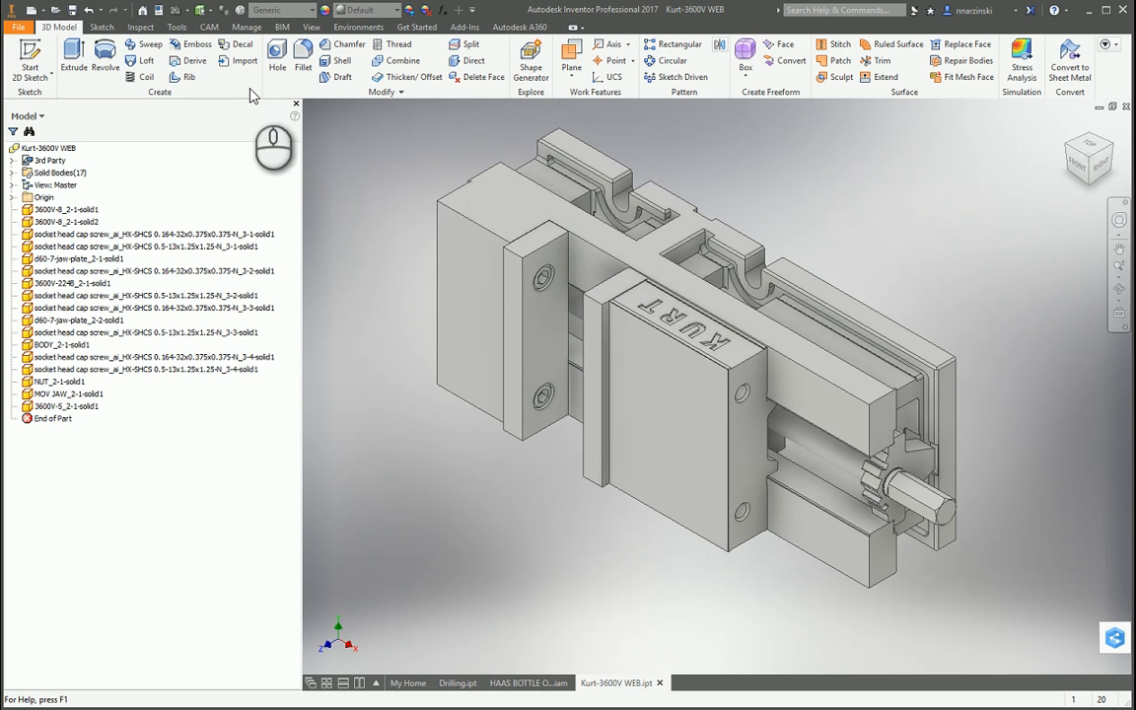
- Use Make Components to send the solid bodies into a new Kurt-3600V WEB assembly at a chosen location
left_click(244, 27)
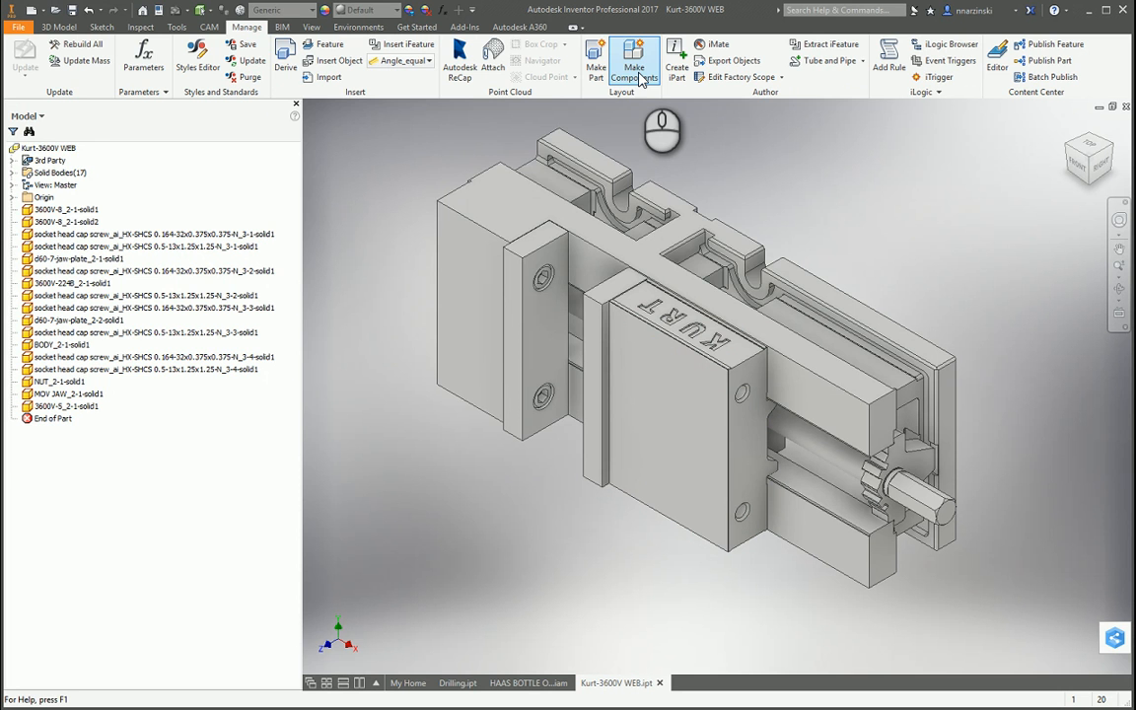
left_click(636, 59)
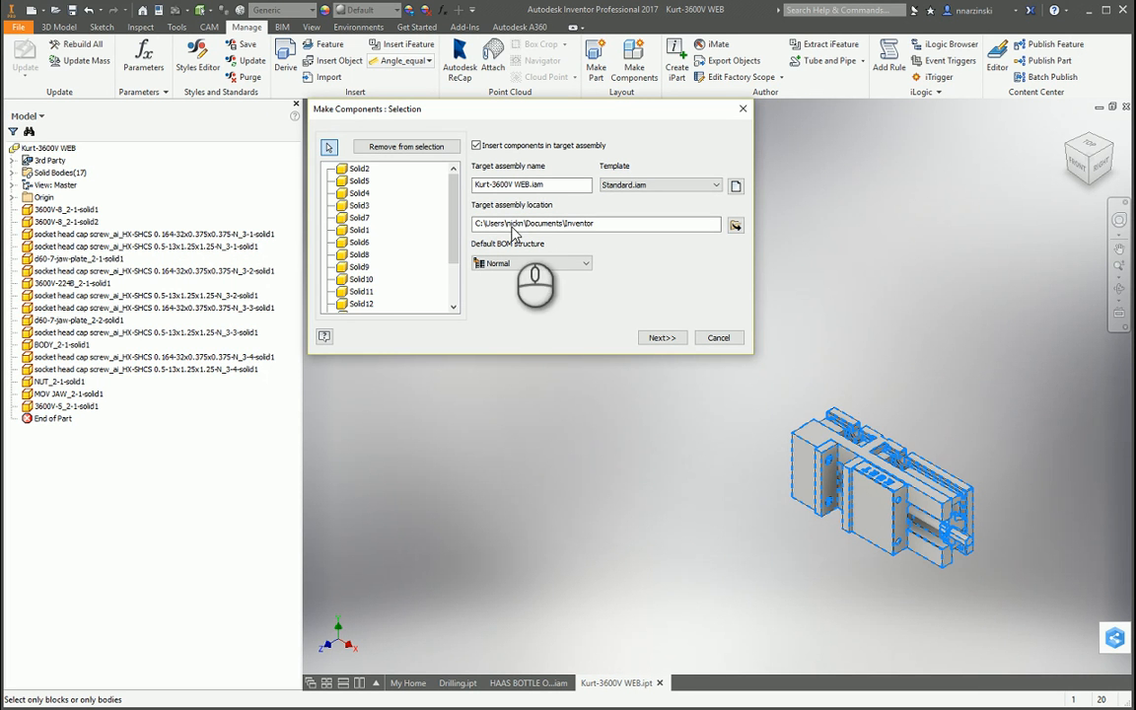
left_click(359, 292)
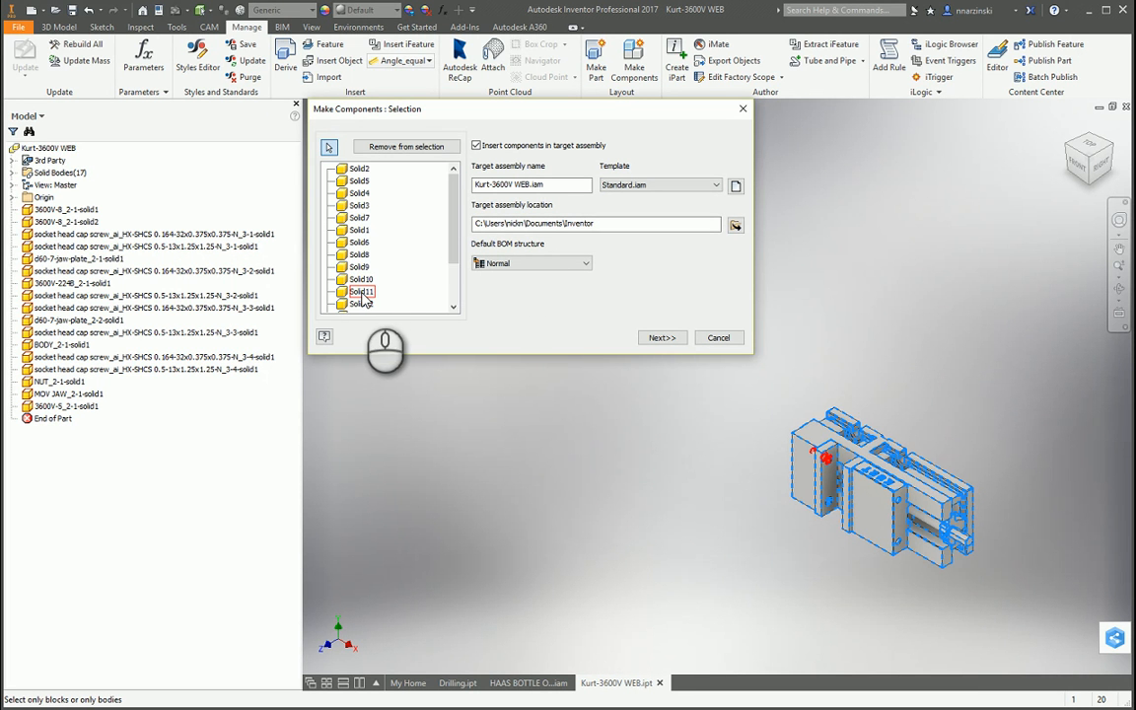
left_click(533, 186)
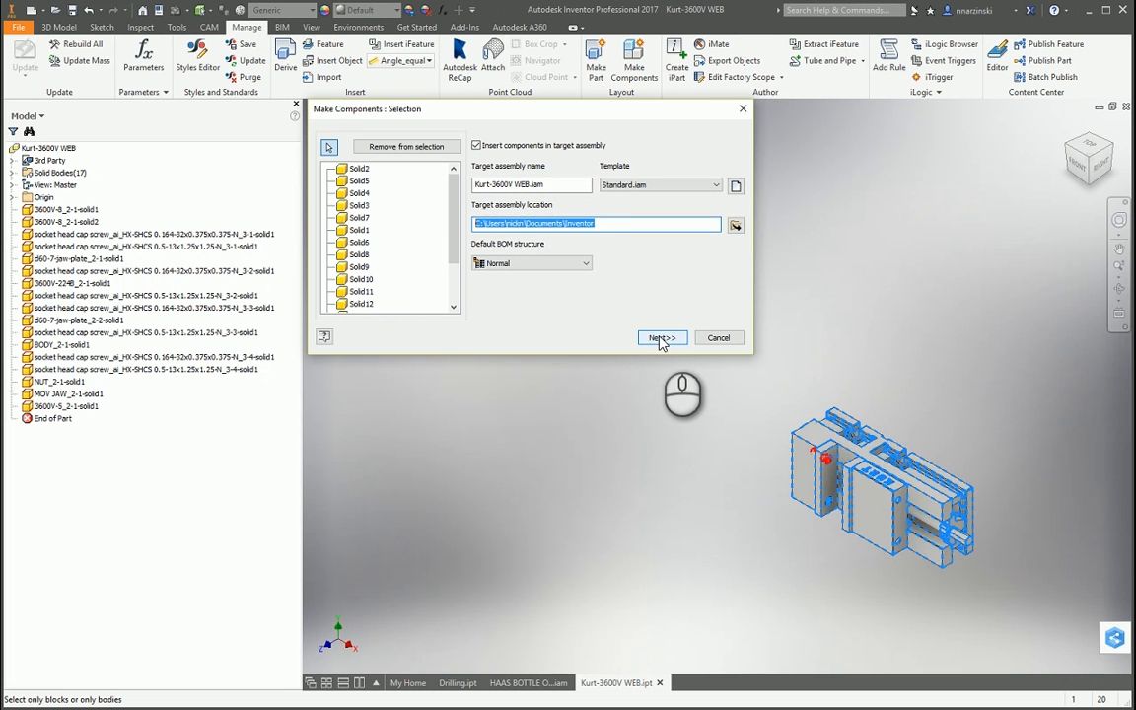
left_click(663, 337)
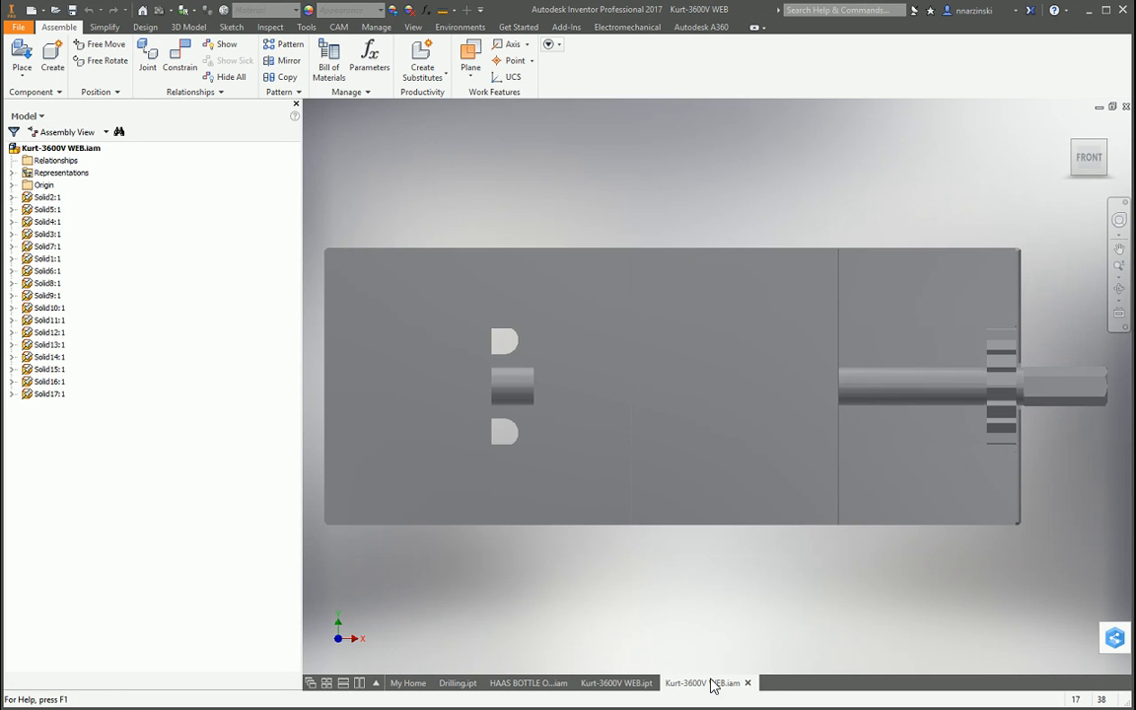
mouse_move(702, 682)
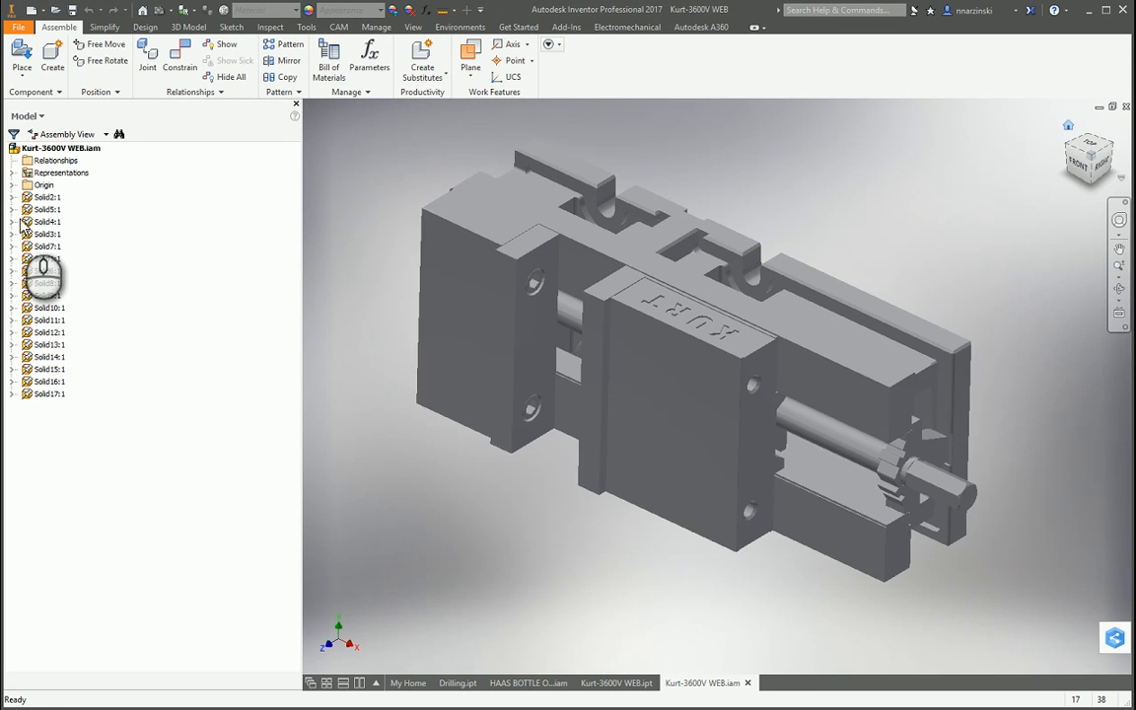
- Delete unneeded Solid components, saving Solid15 and all changed files but not Solid14's edits
left_click(47, 394)
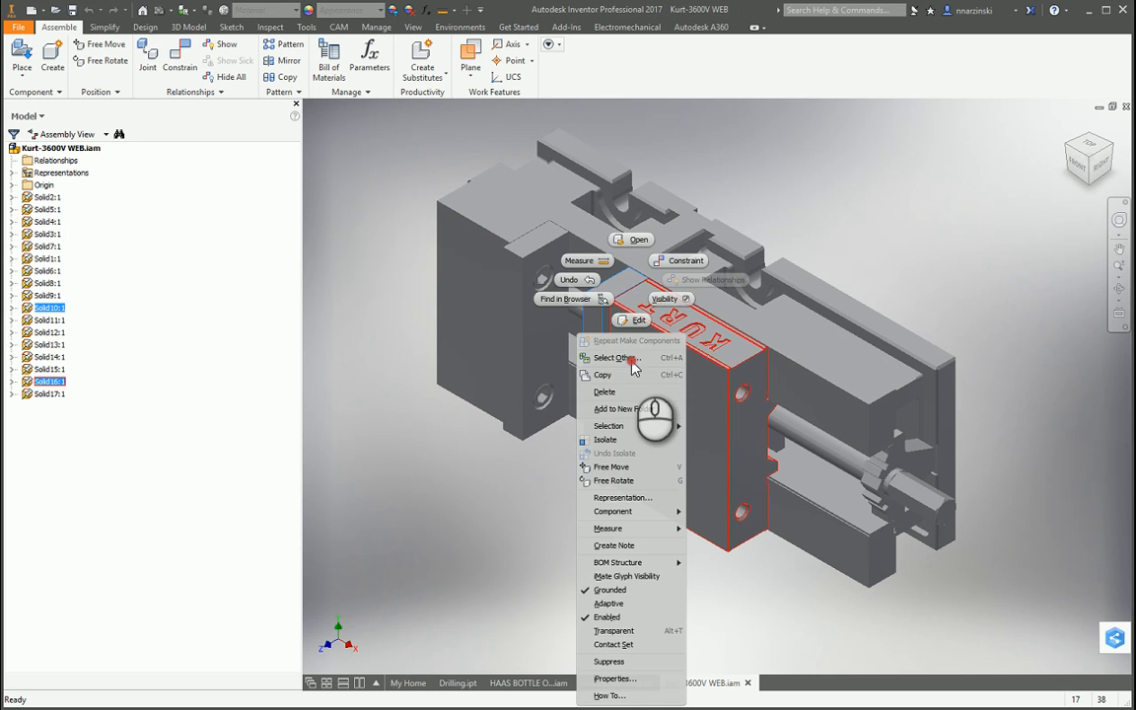
mouse_move(627, 576)
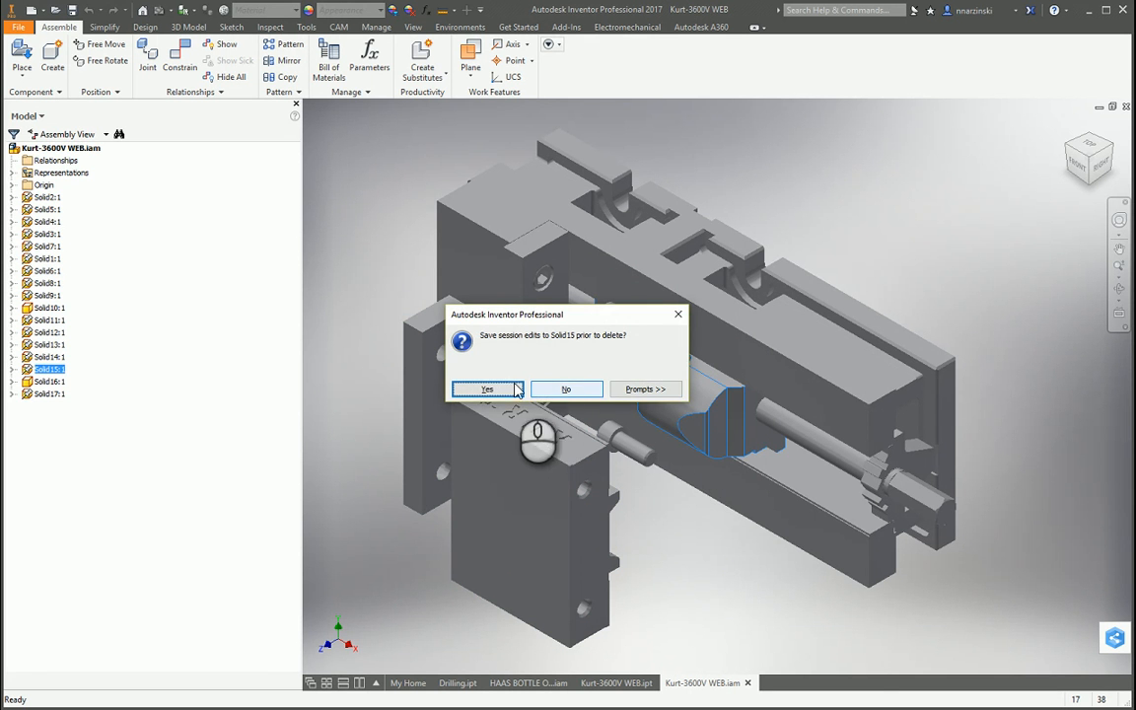
left_click(485, 389)
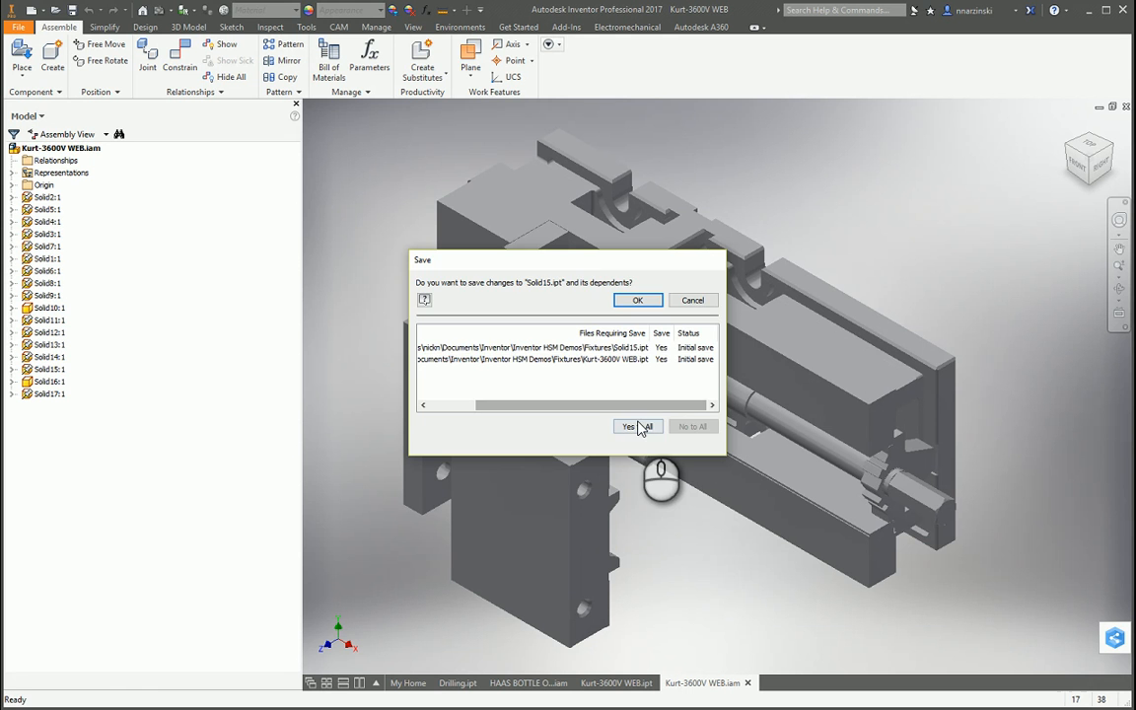
left_click(639, 426)
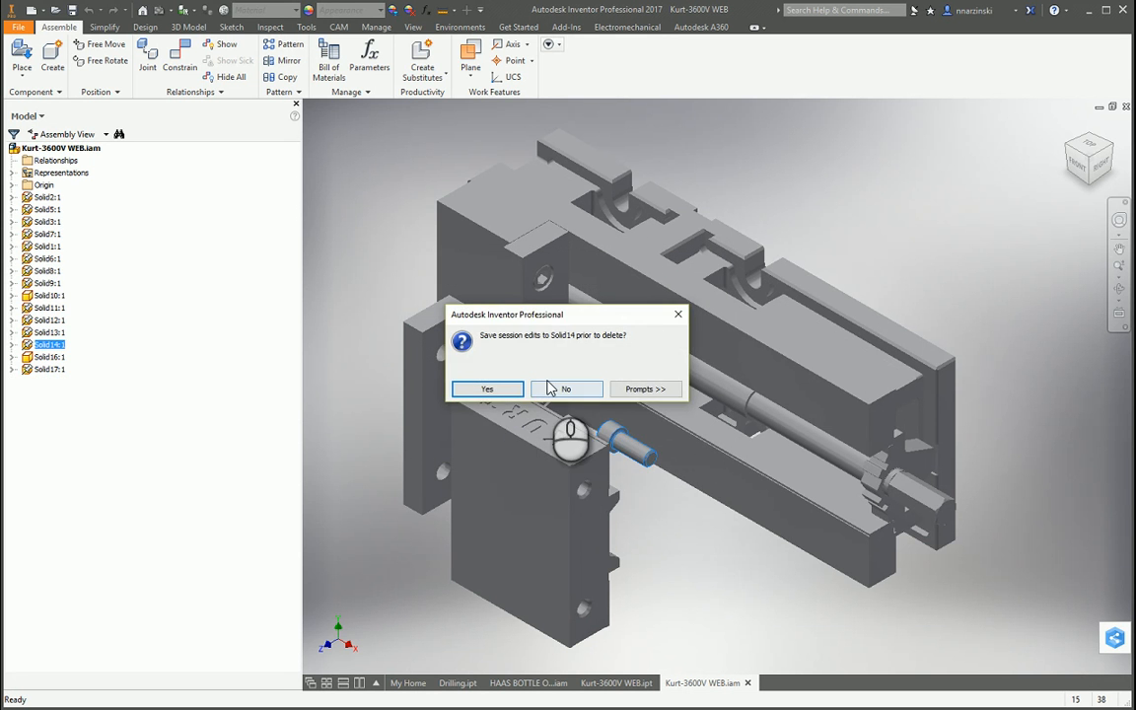
left_click(566, 389)
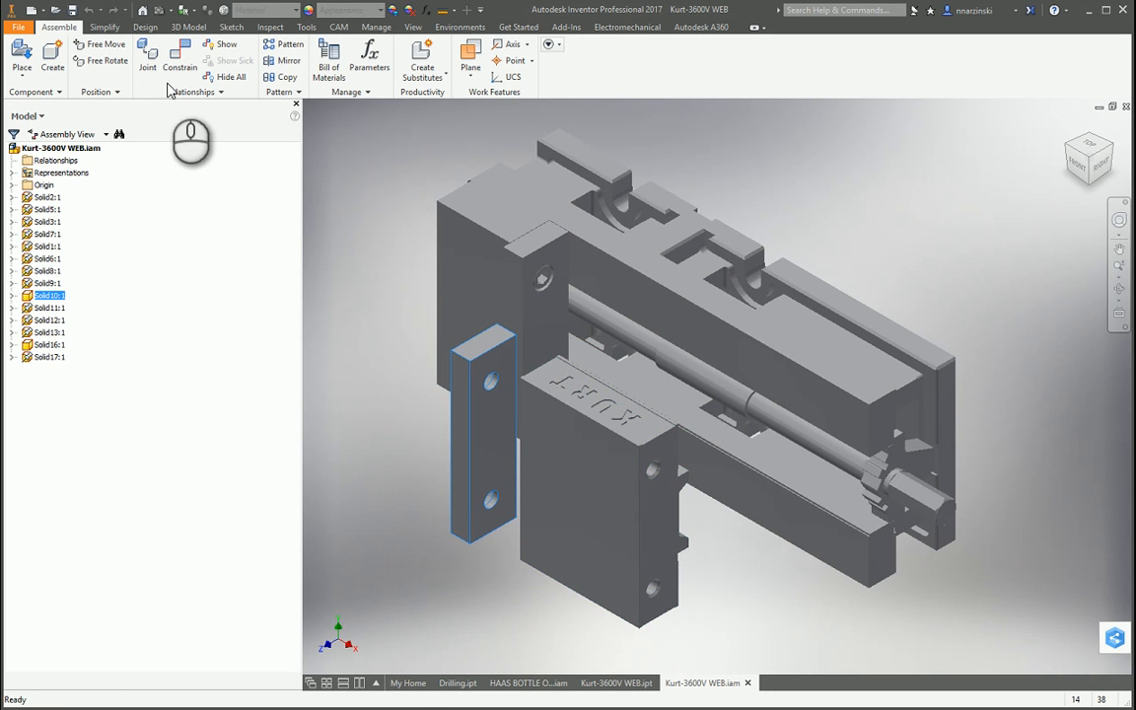
- Place a rigid joint fixing one vise part to the base
left_click(146, 55)
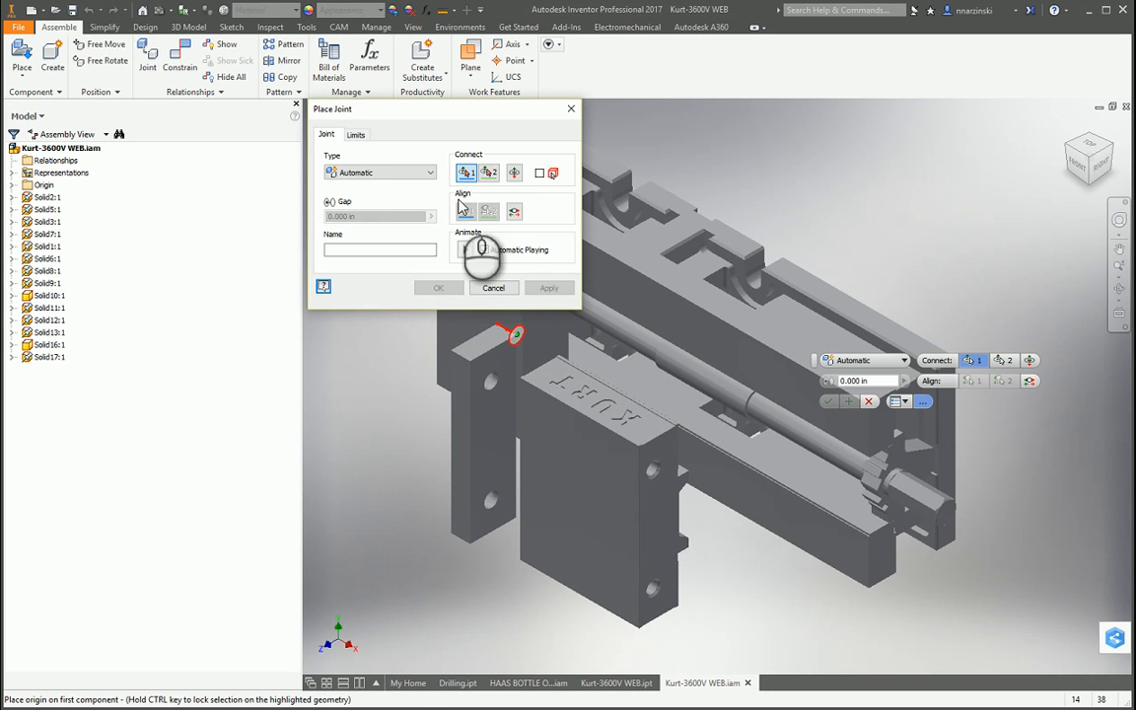
left_click(379, 172)
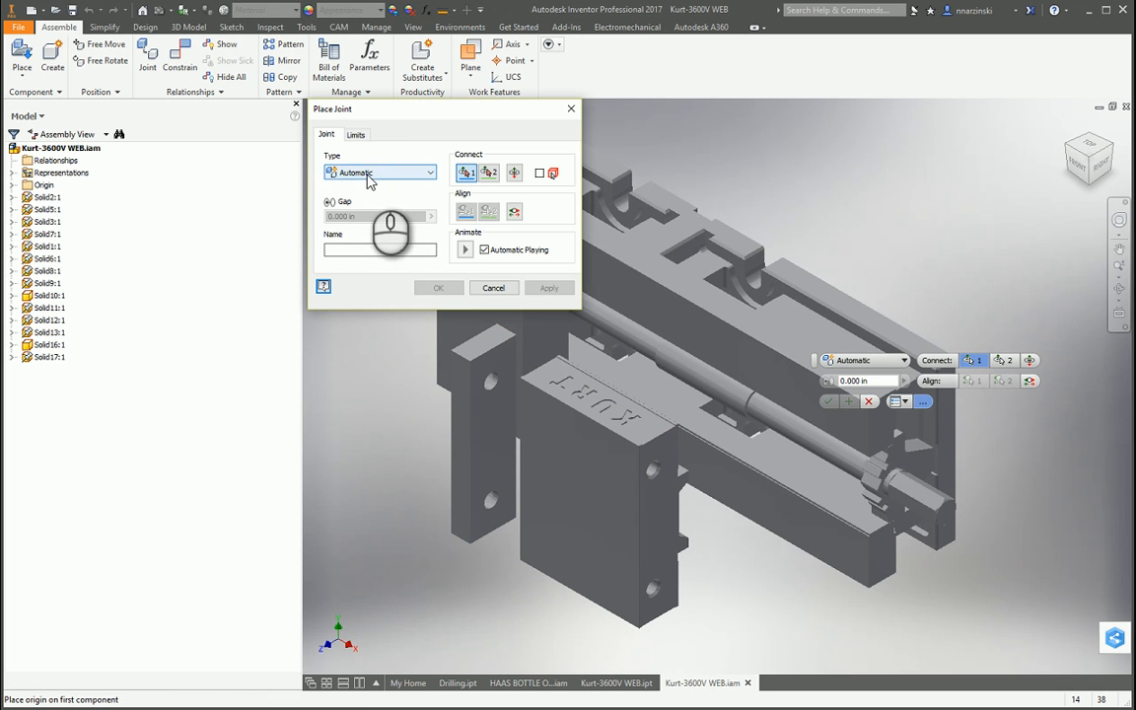
left_click(378, 171)
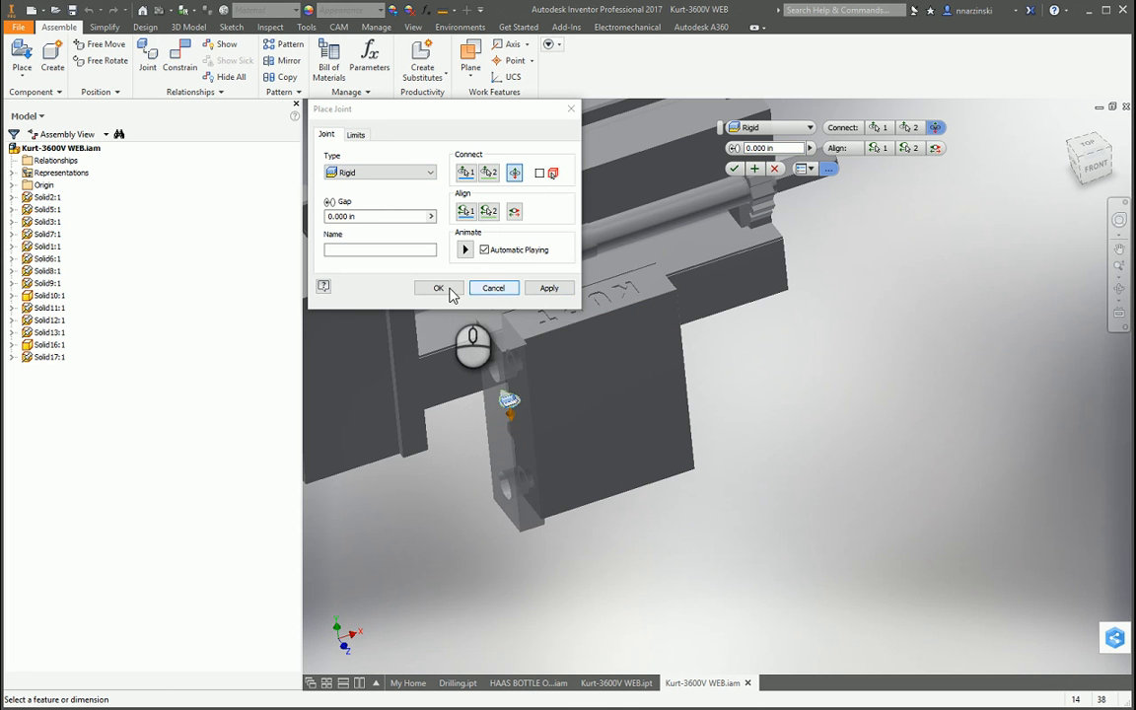
left_click(438, 288)
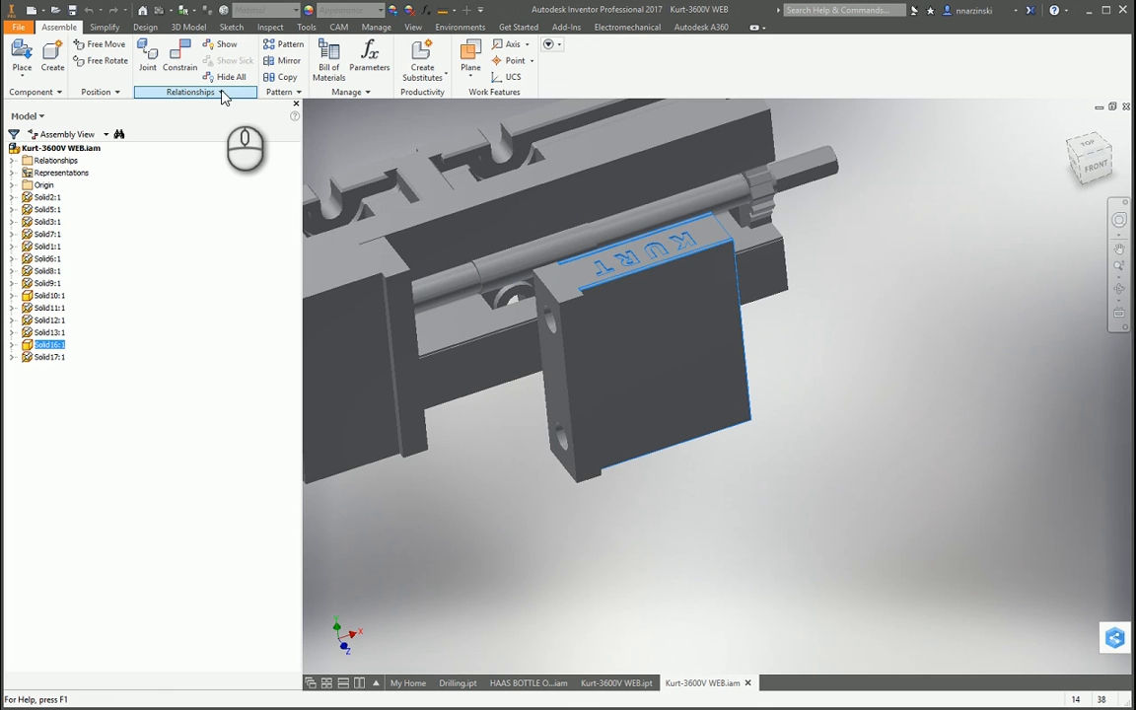
- Place a slider joint on the movable jaw and animate its lengthwise sliding motion
left_click(148, 59)
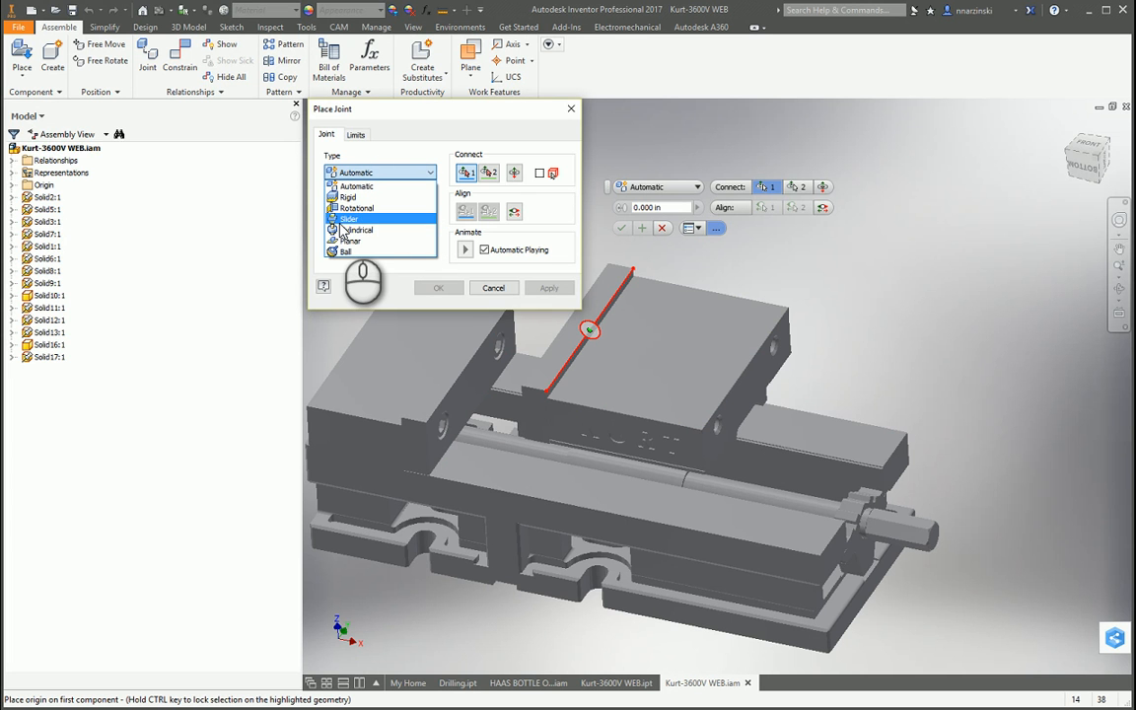
left_click(351, 217)
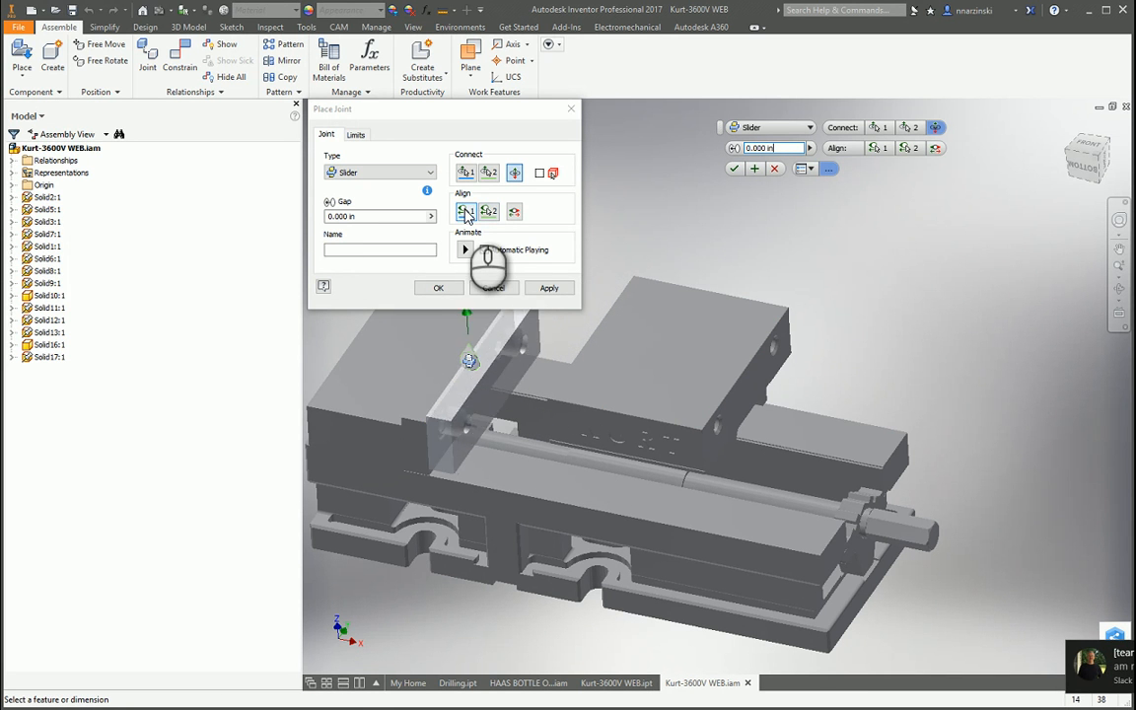
left_click(493, 384)
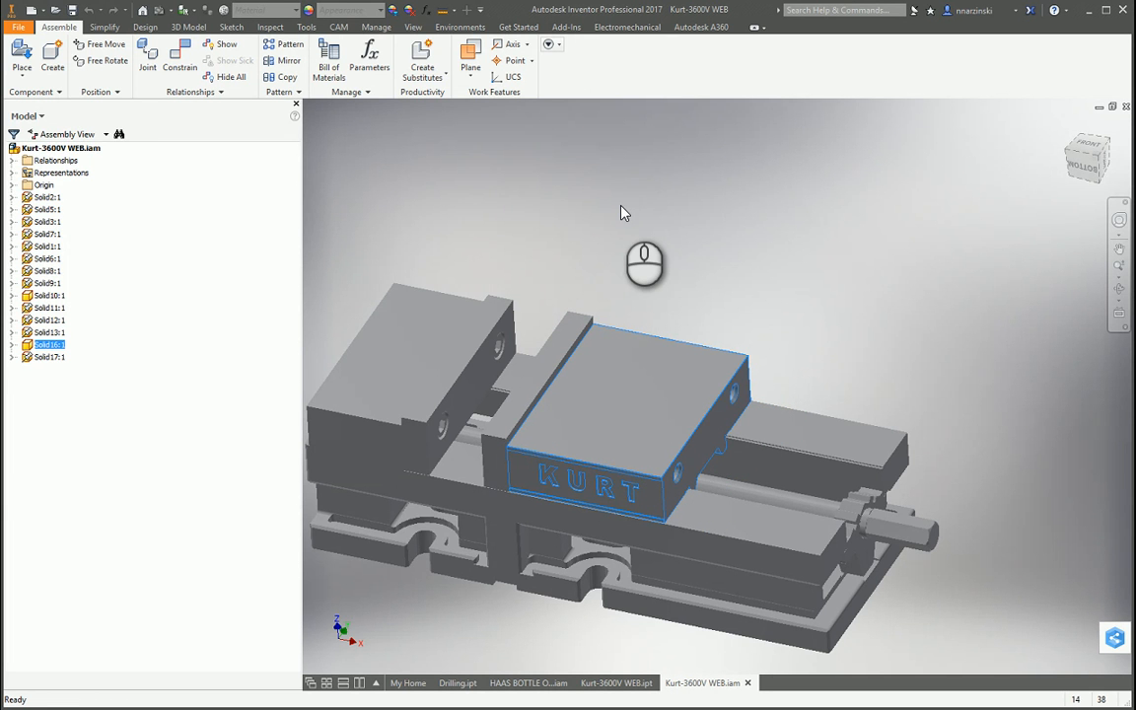
mouse_move(836, 221)
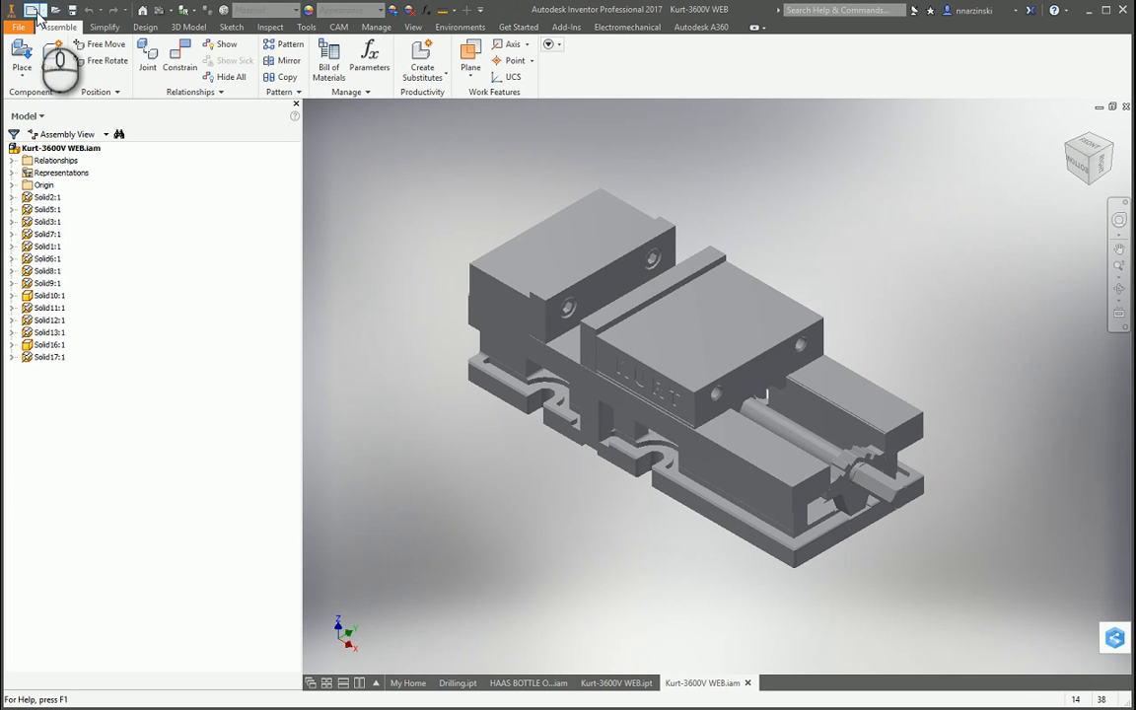
- Create a new empty Standard.iam assembly document, Assembly5
left_click(591, 286)
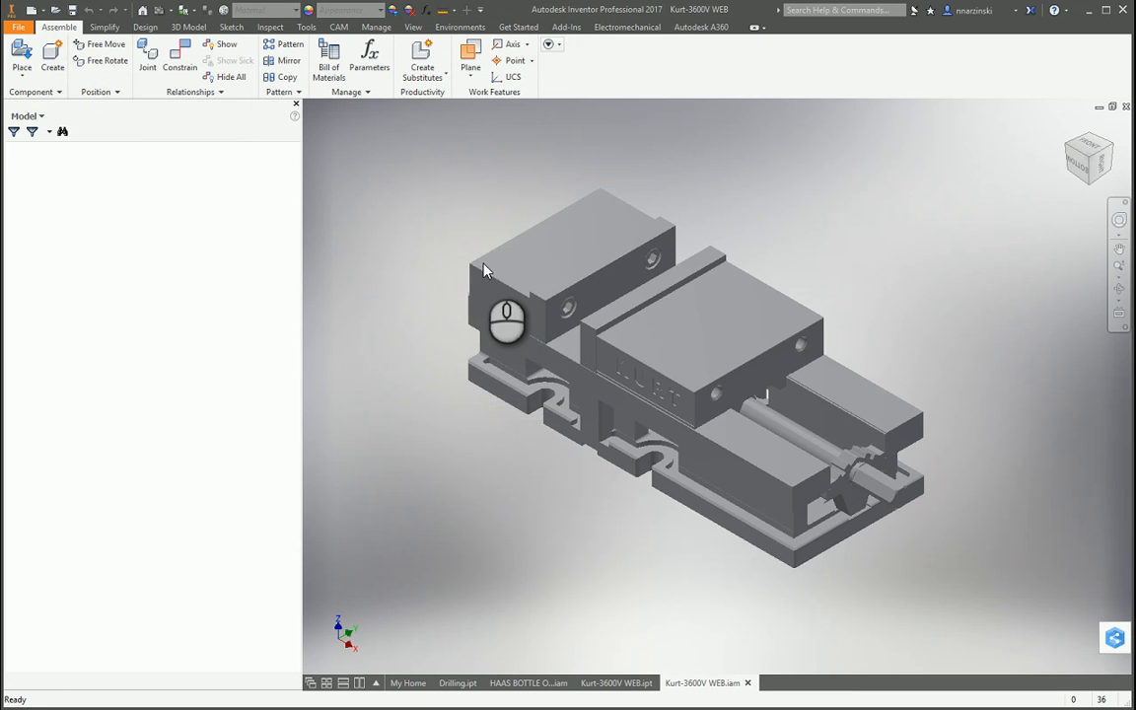
left_click(51, 55)
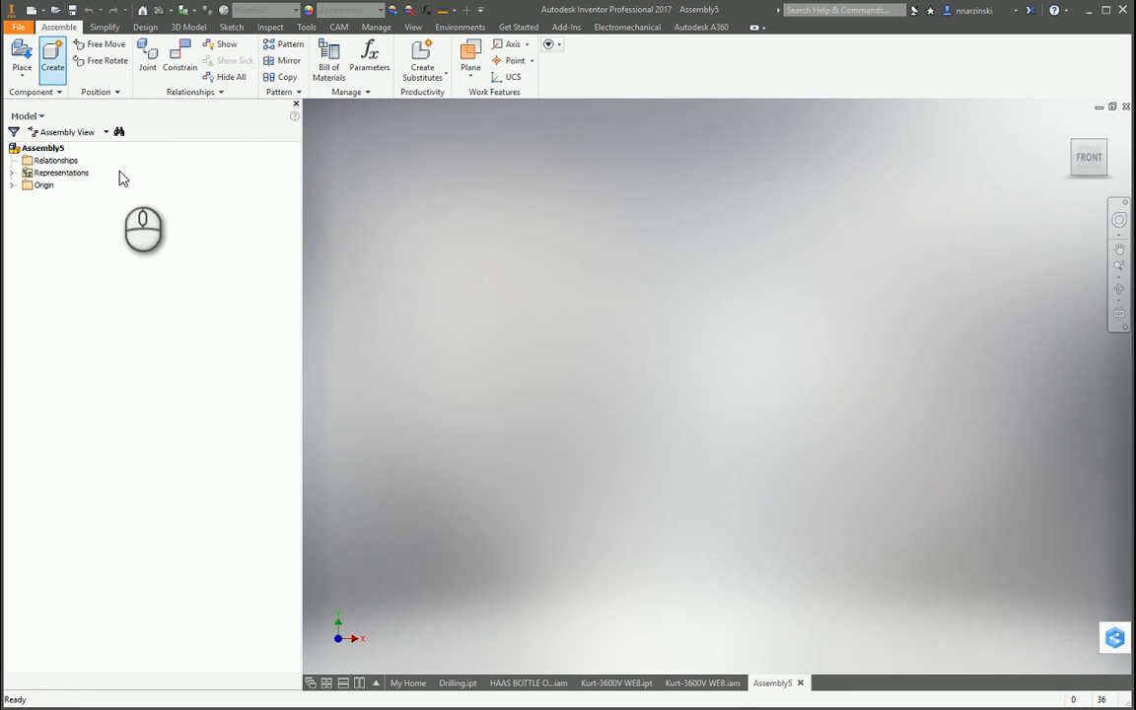
- Copy the Kurt-3600V WEB top node and paste it as a subassembly into Assembly5
left_click(702, 682)
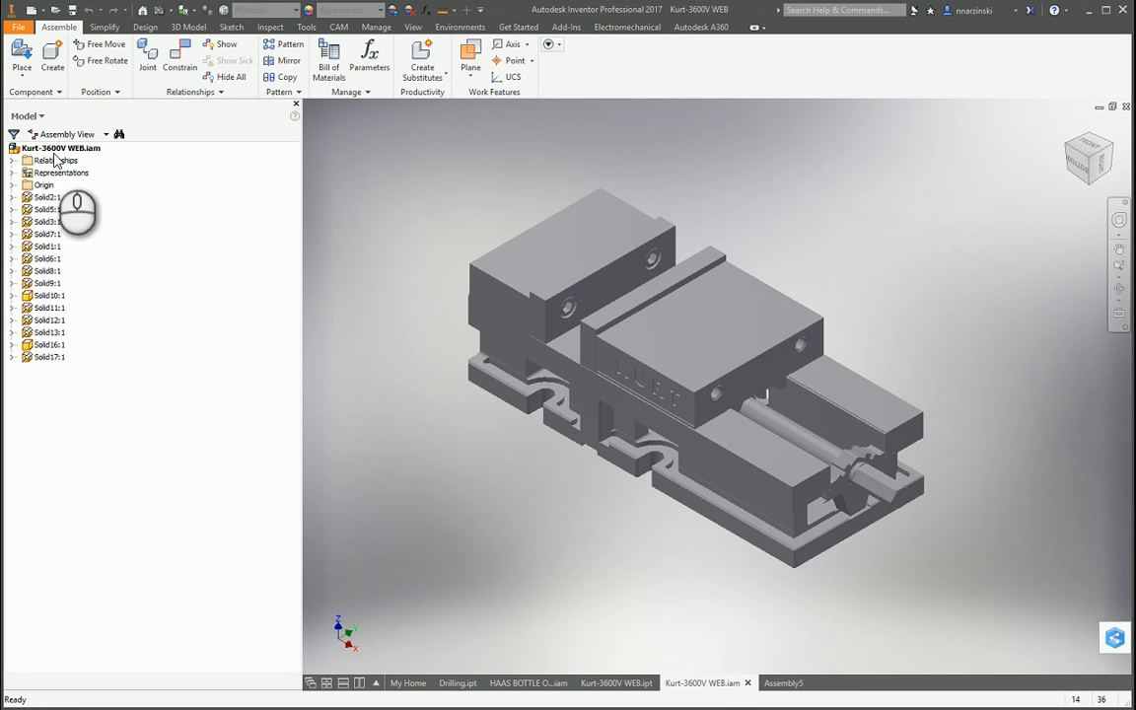
left_click(57, 146)
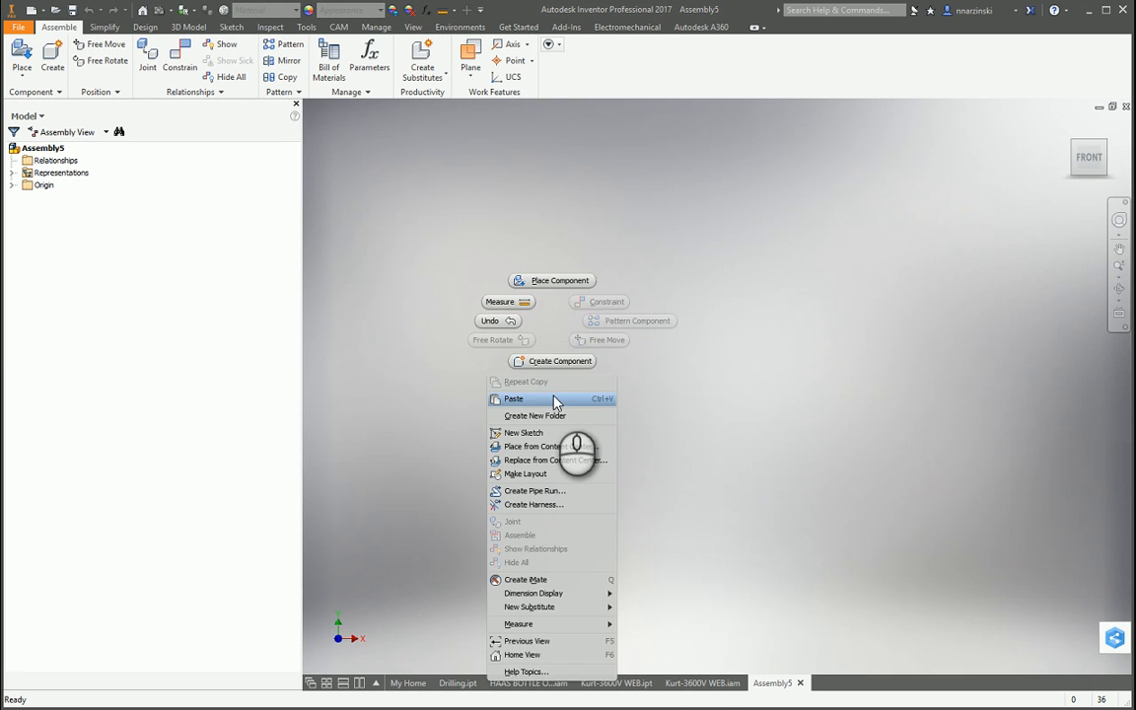
left_click(513, 399)
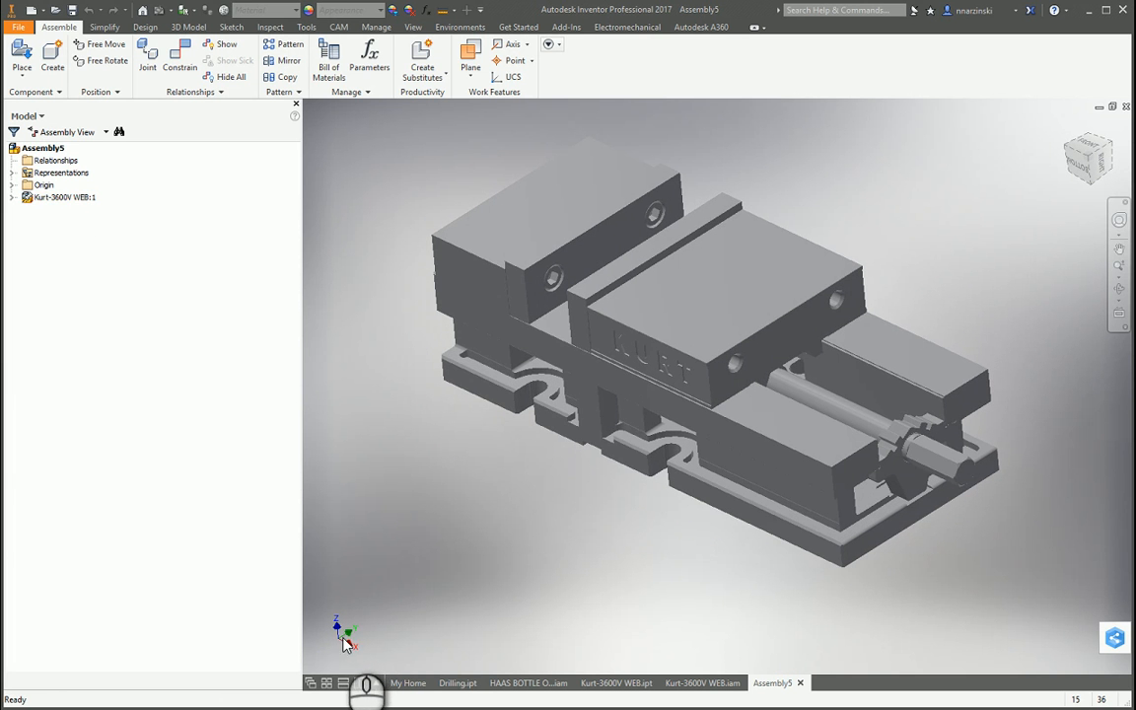
mouse_move(367, 647)
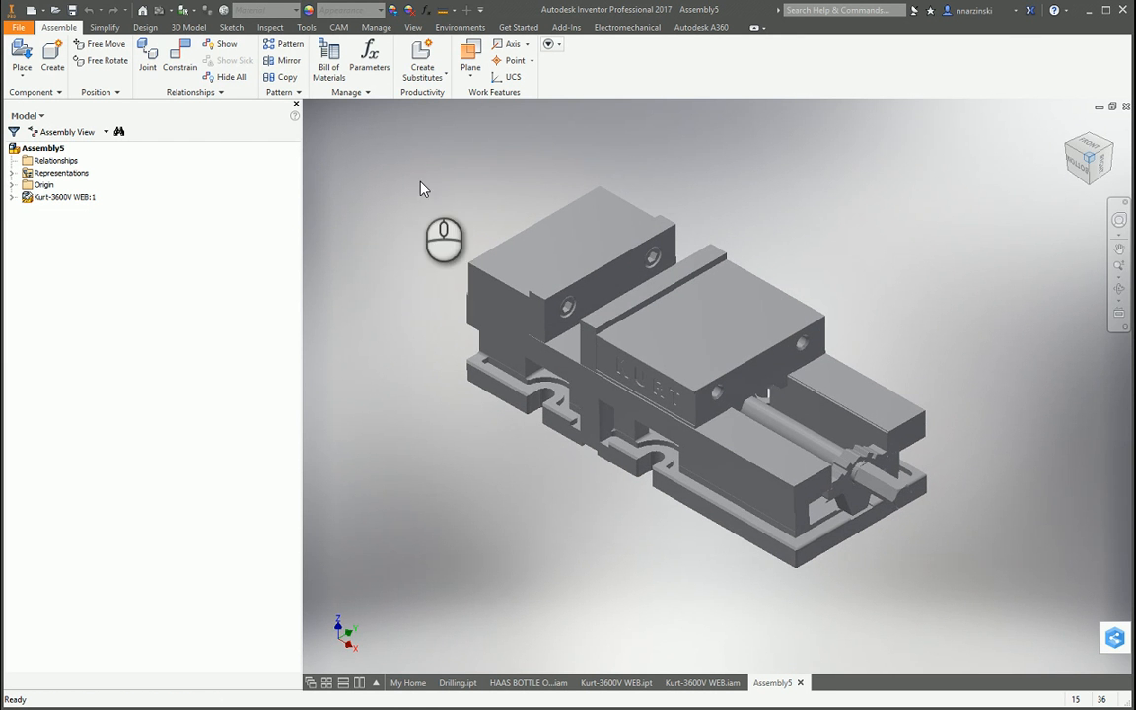
left_click(681, 359)
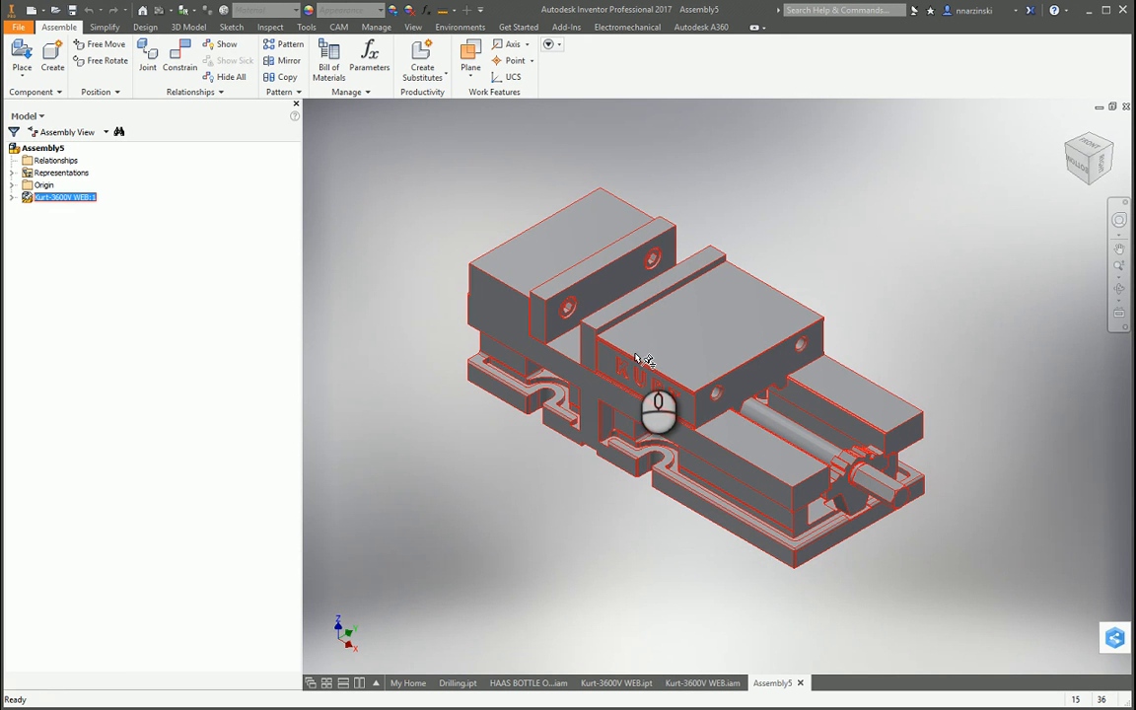
- Set the Kurt-3600V WEB:1 subassembly to Flexible via its context menu
right_click(641, 359)
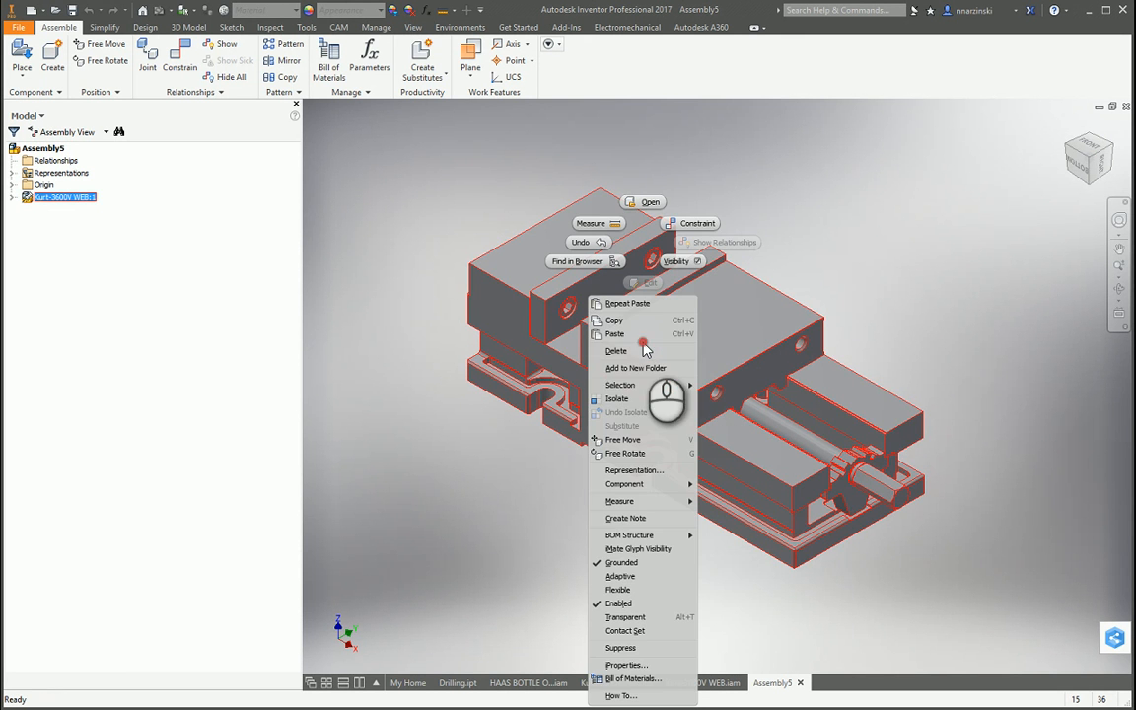
mouse_move(619, 576)
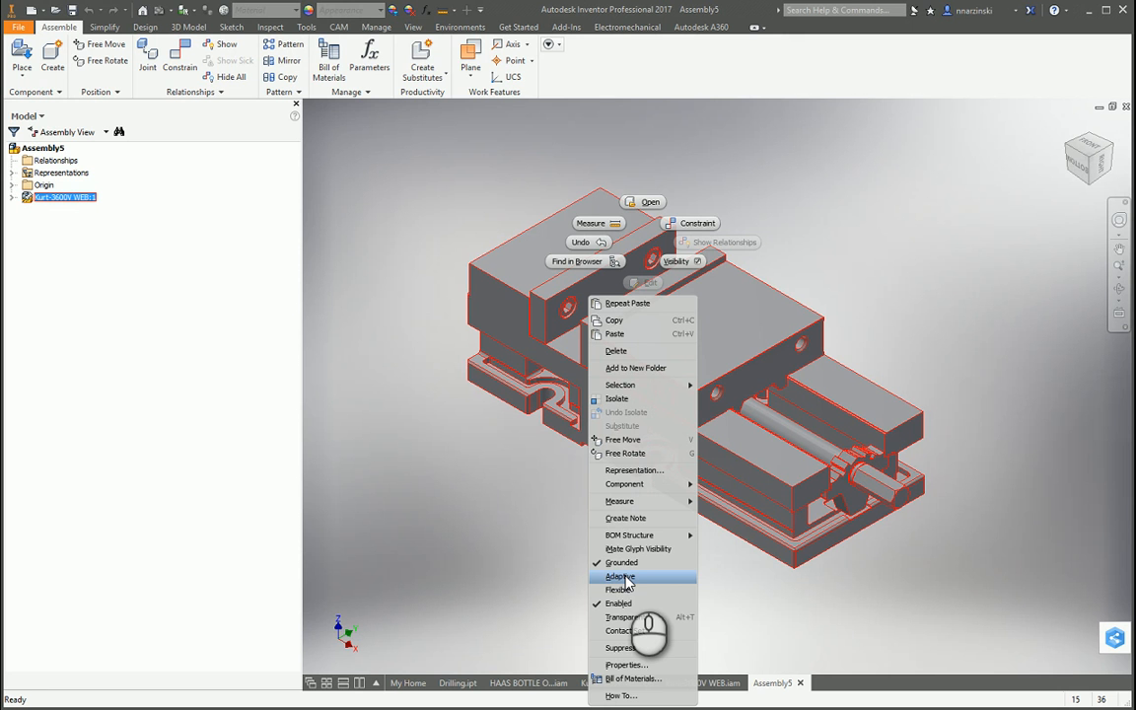
mouse_move(620, 588)
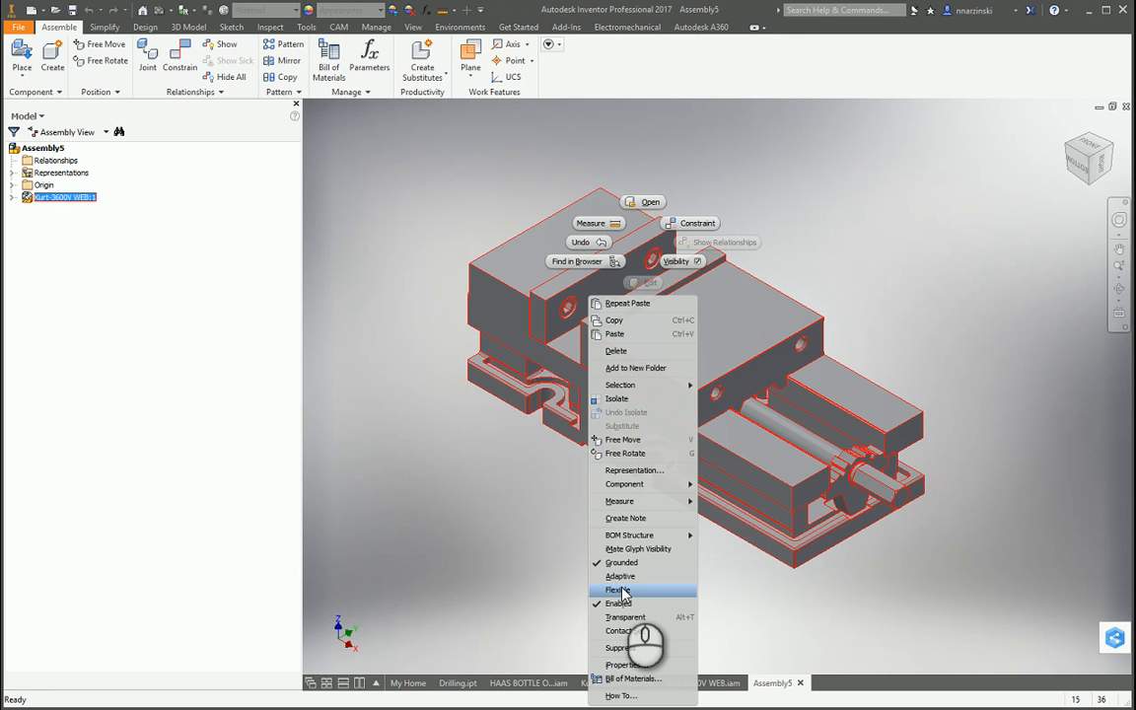
left_click(617, 587)
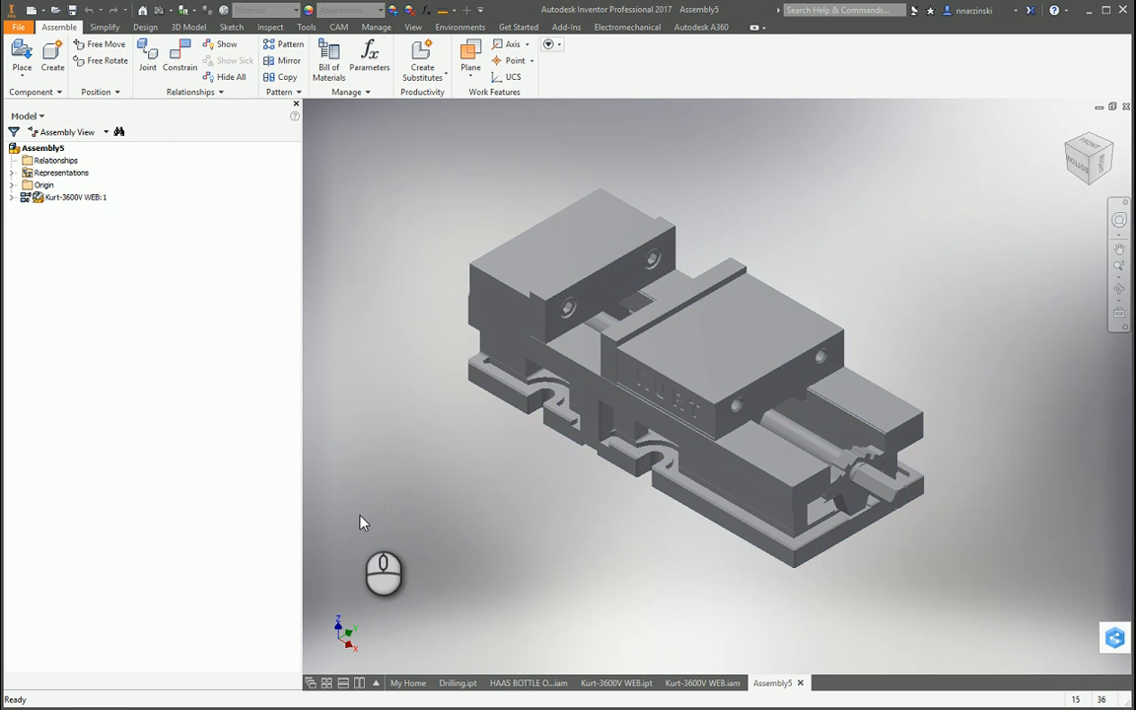
mouse_move(369, 523)
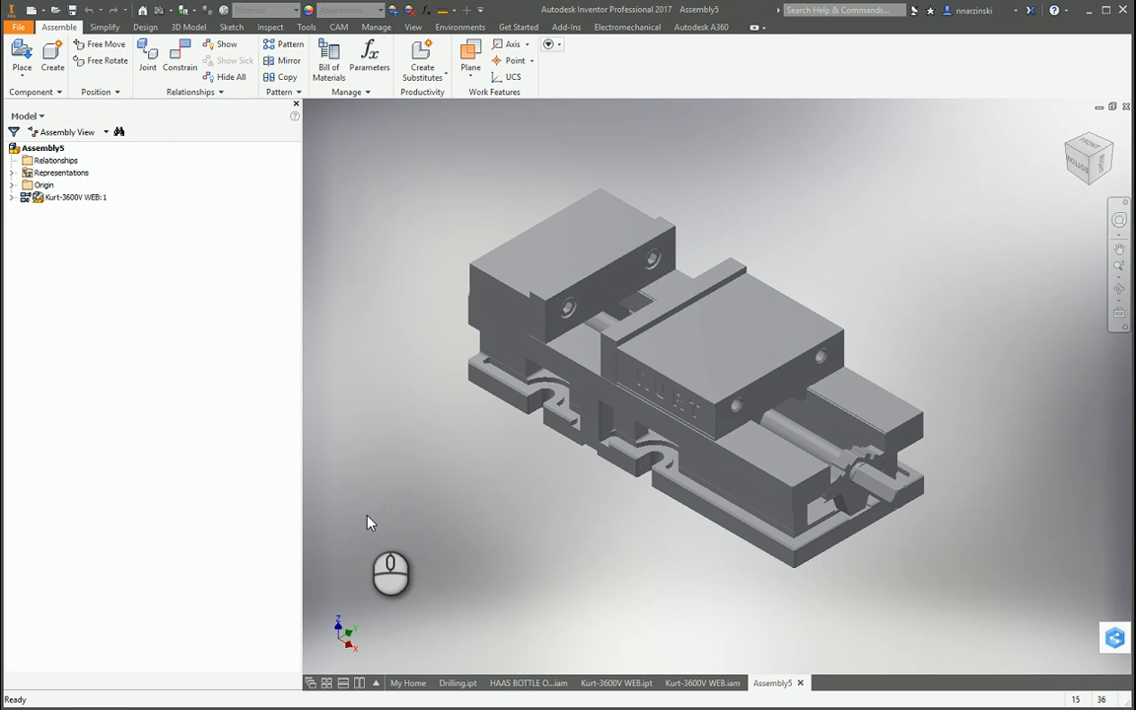
mouse_move(446, 462)
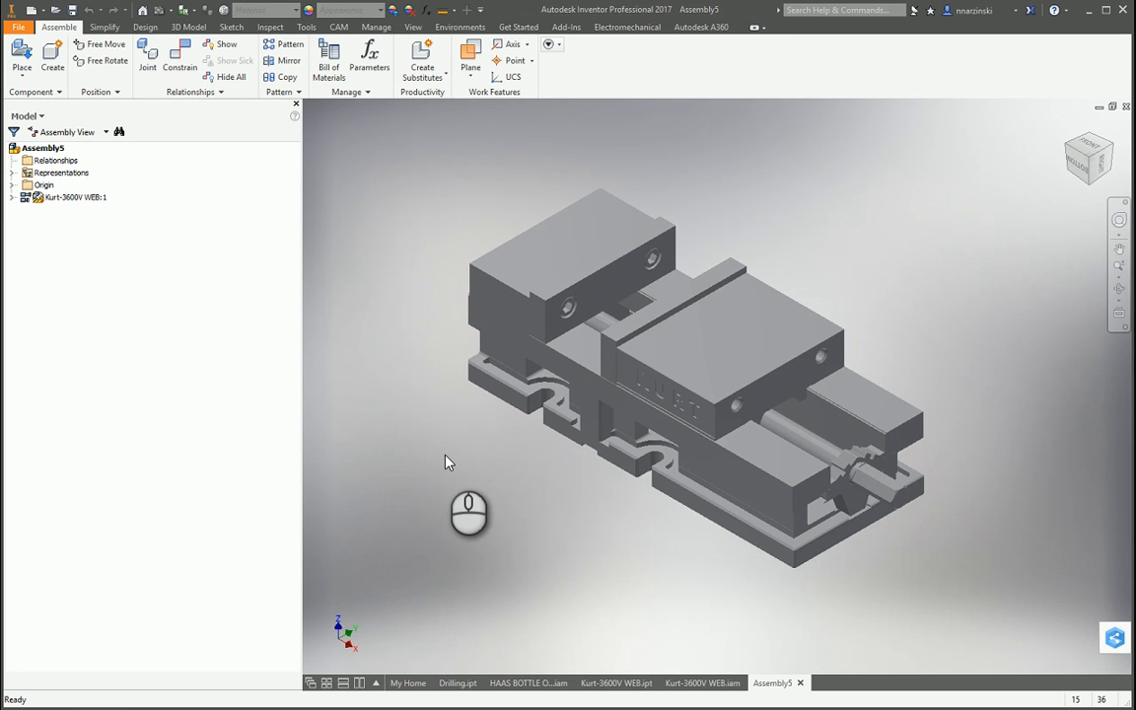
mouse_move(395, 407)
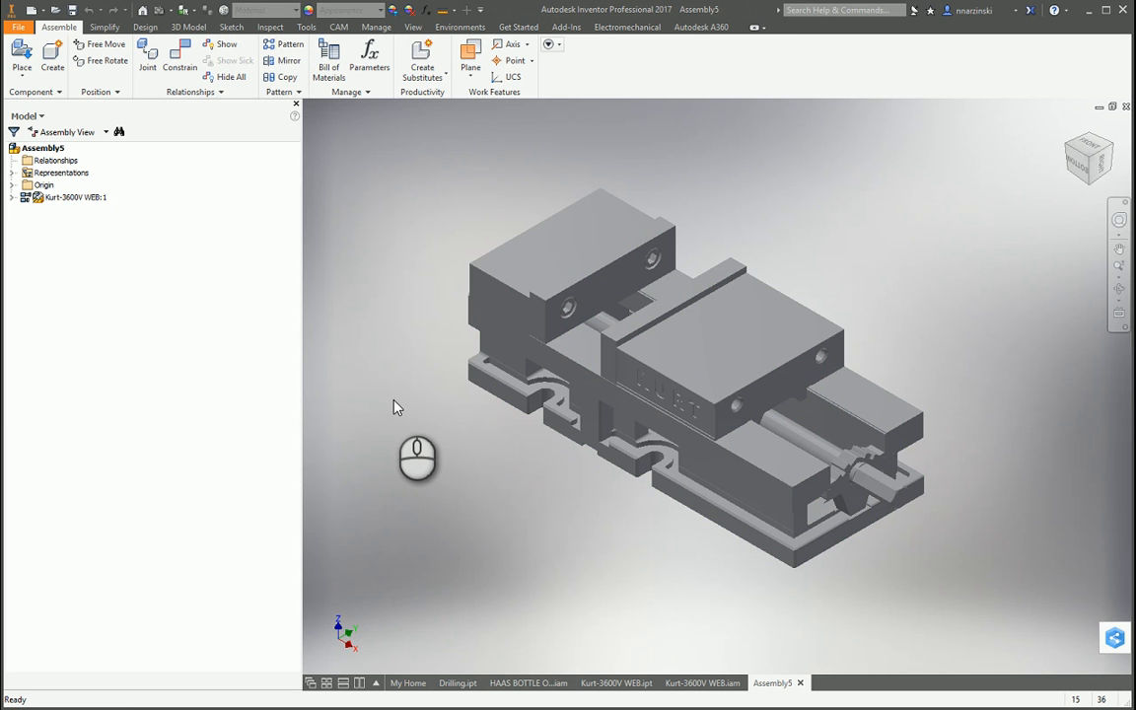
mouse_move(355, 318)
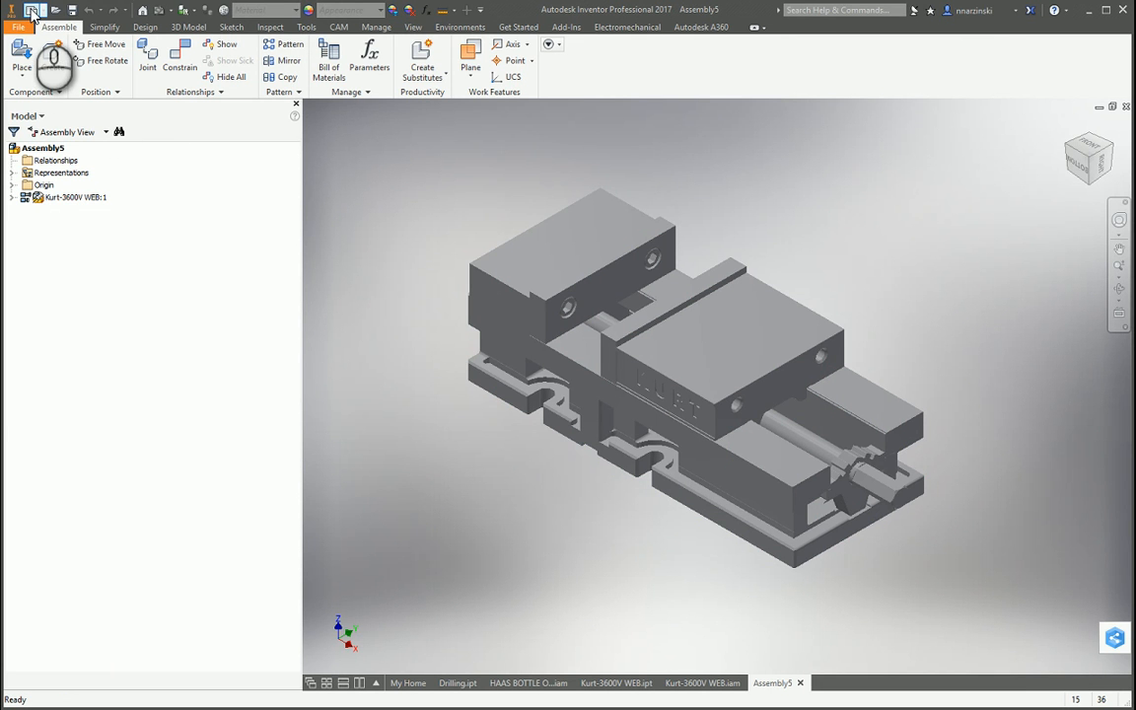
left_click(32, 10)
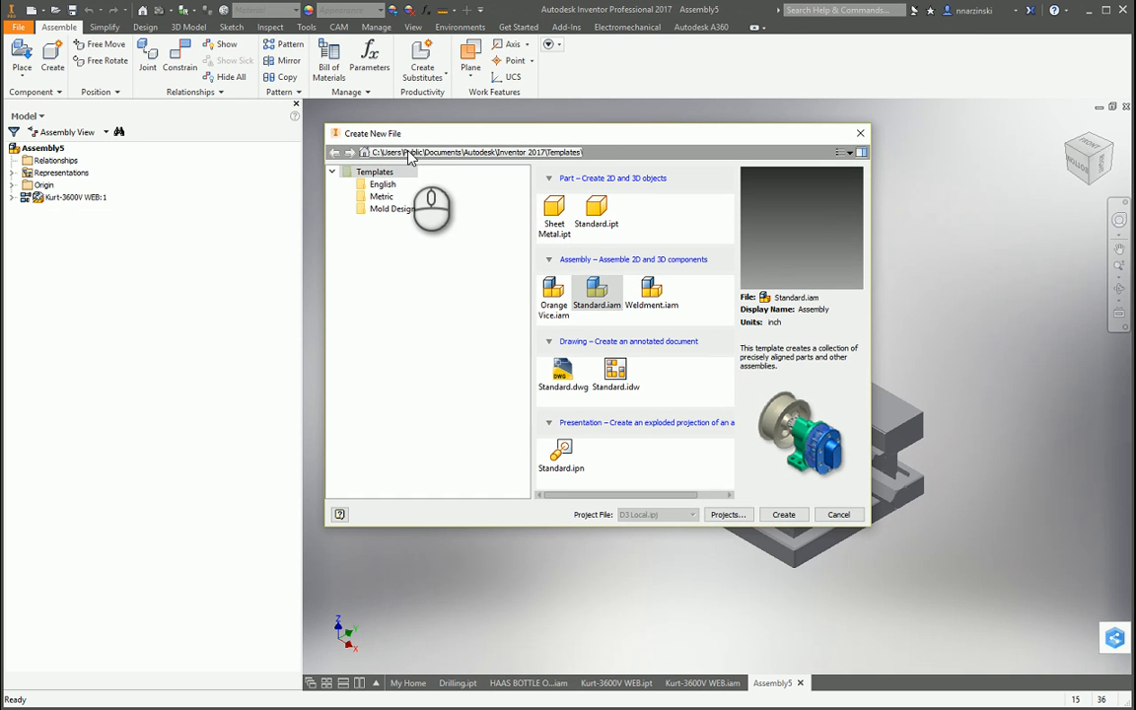
mouse_move(398, 214)
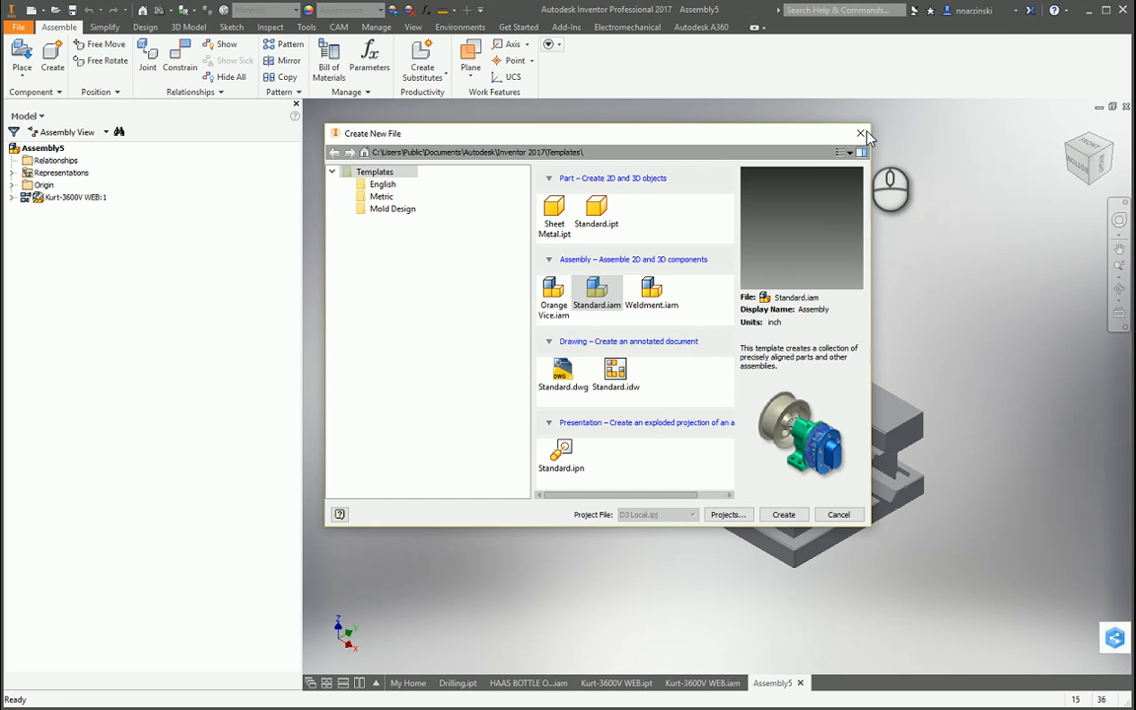
left_click(860, 134)
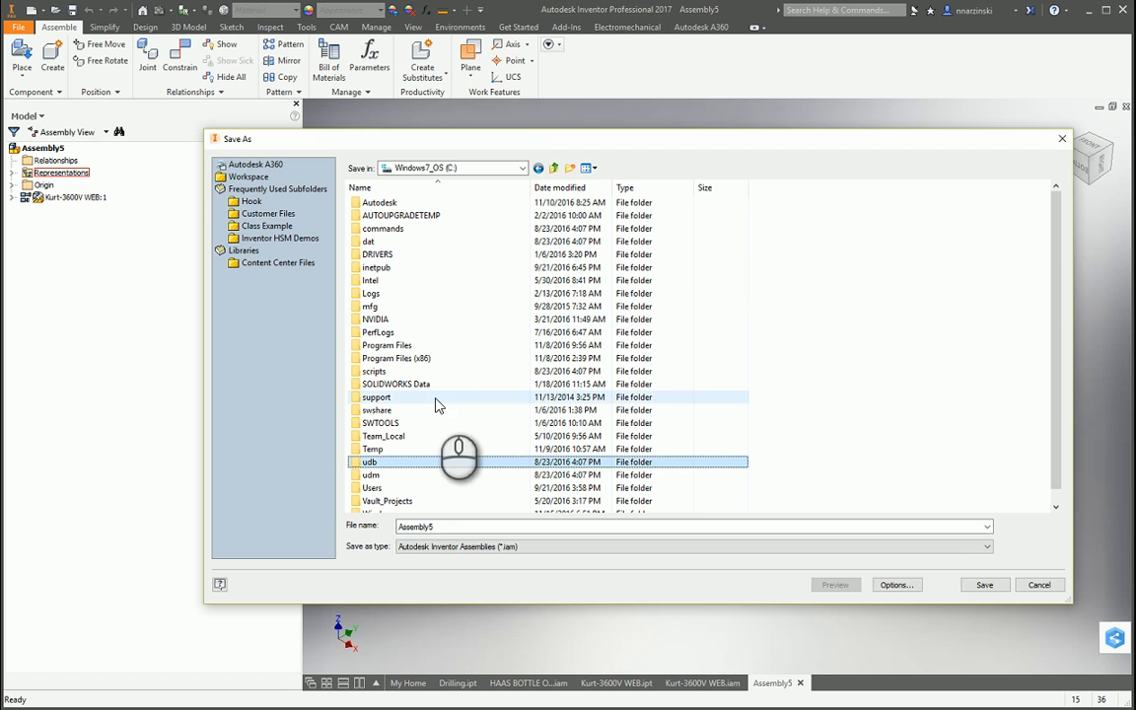
- Save Assembly5 as 'Kurt Vise' in Public Documents\Autodesk\Inventor 2017\Templates, confirming outside-project save
double_click(371, 487)
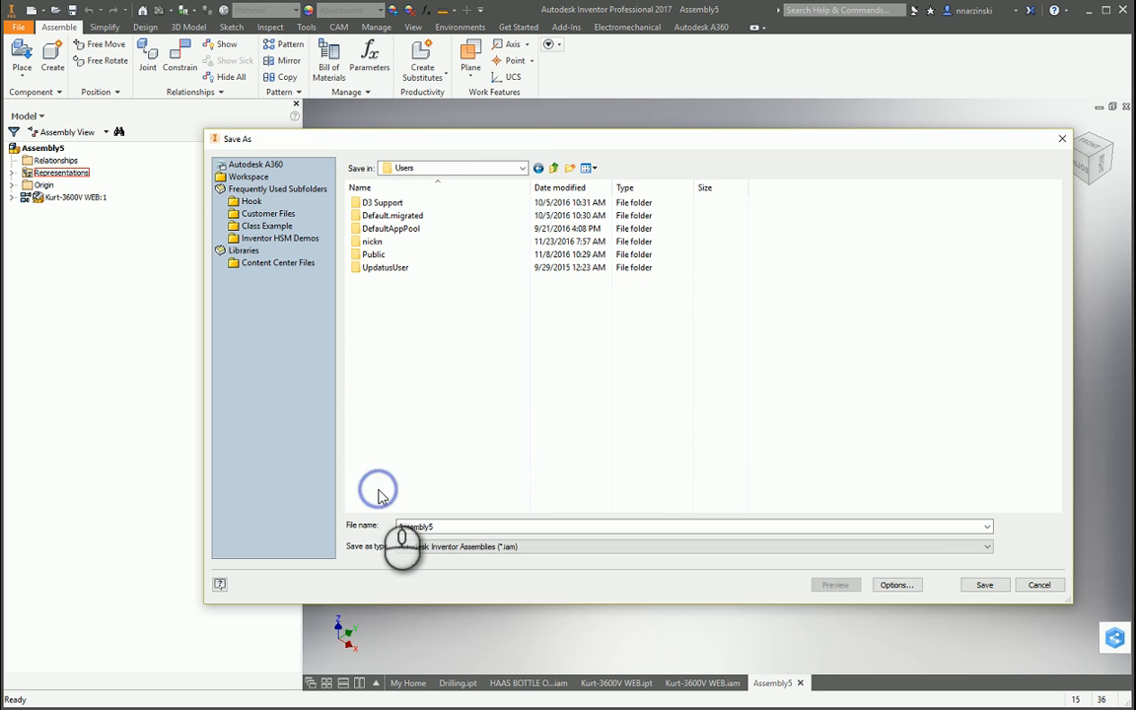
left_click(373, 241)
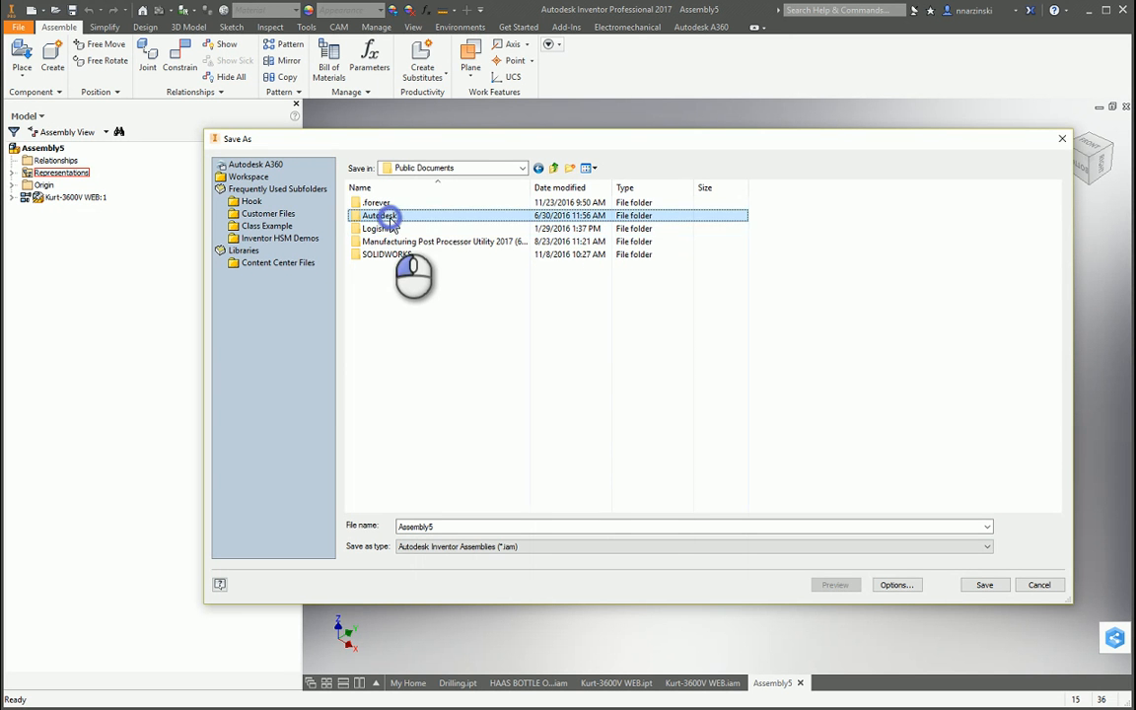
double_click(379, 215)
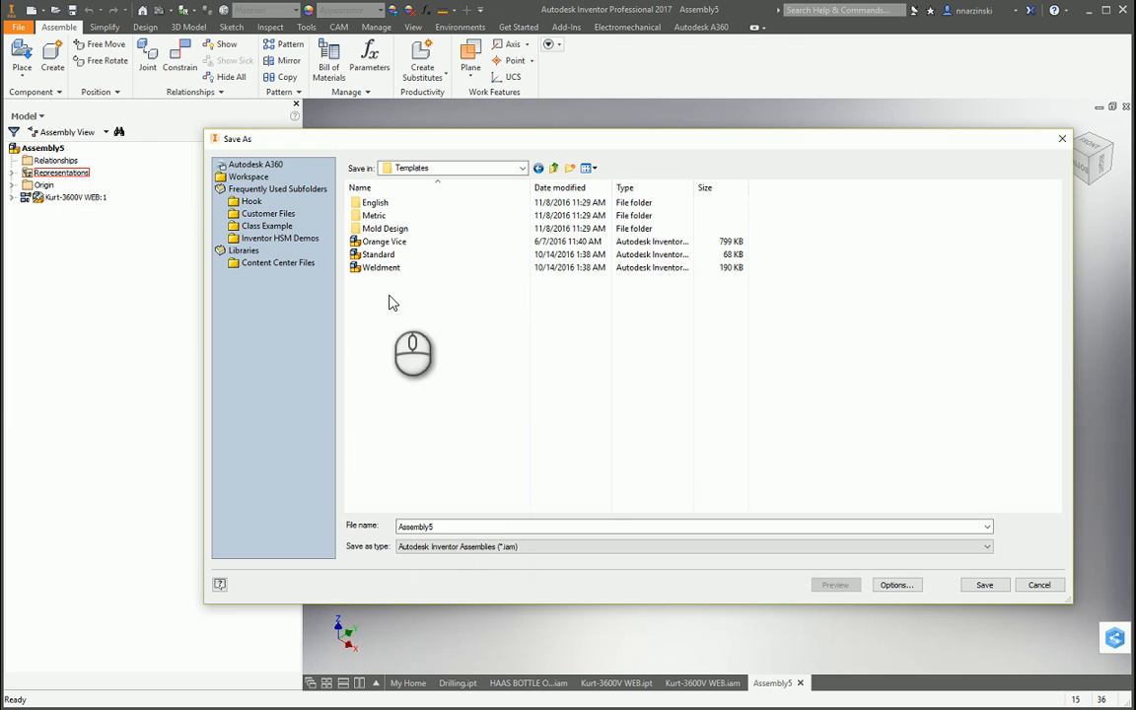
type("Kurt Vice")
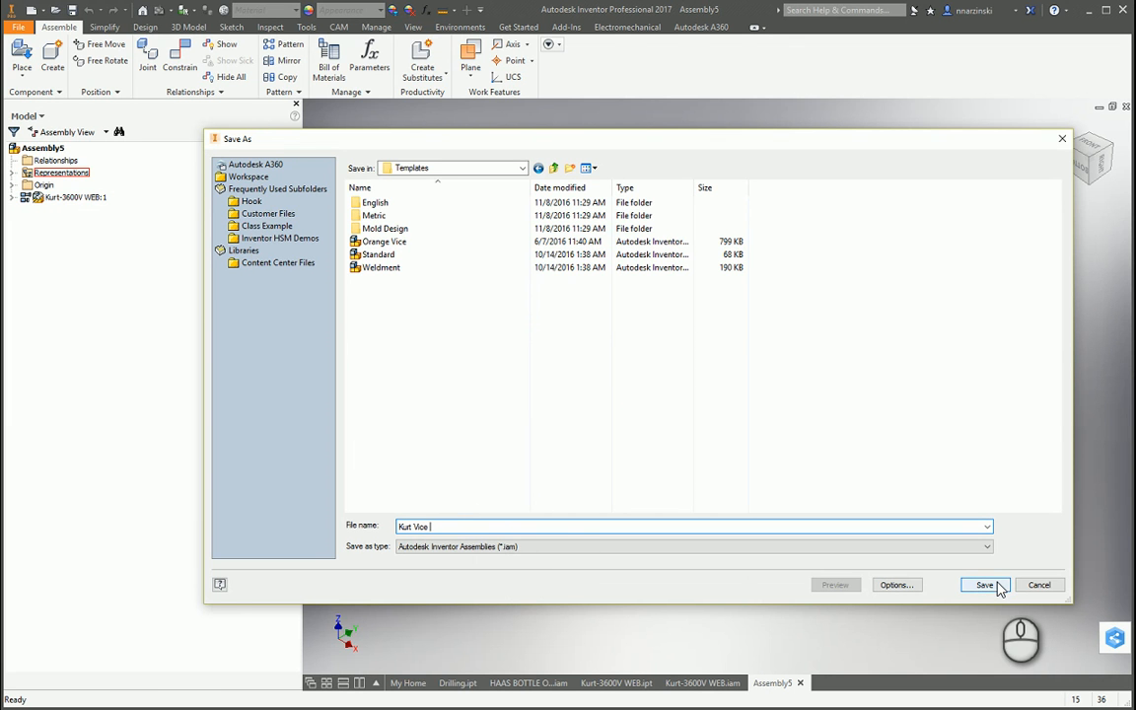
left_click(983, 584)
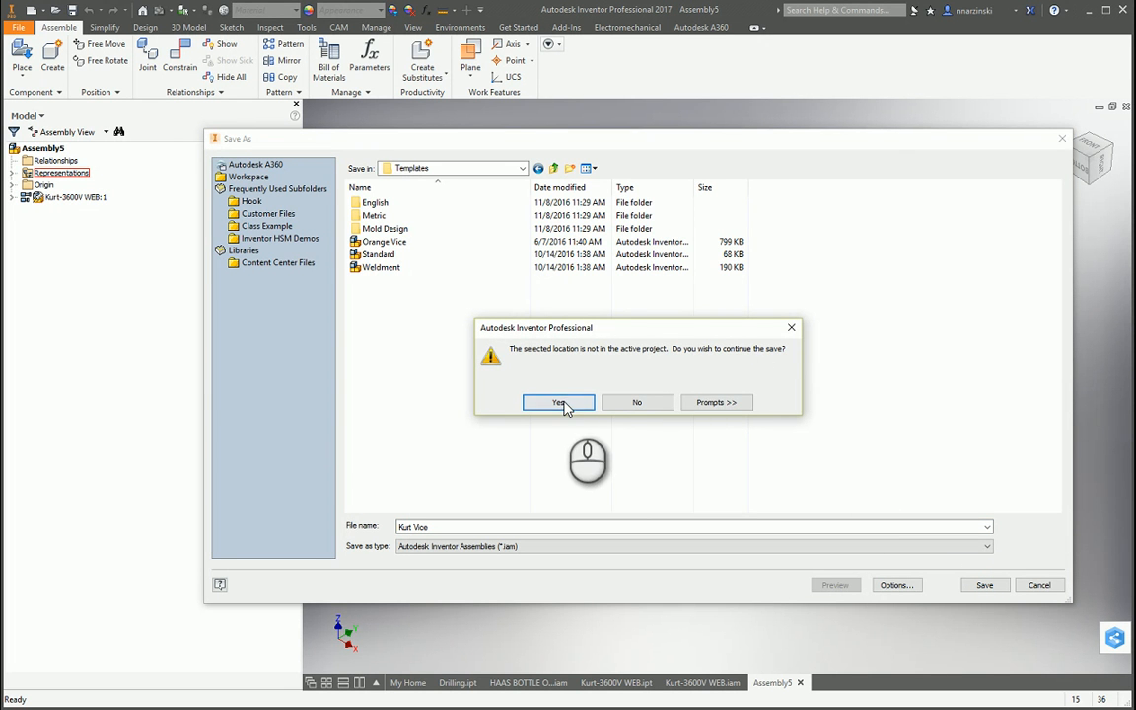
left_click(558, 403)
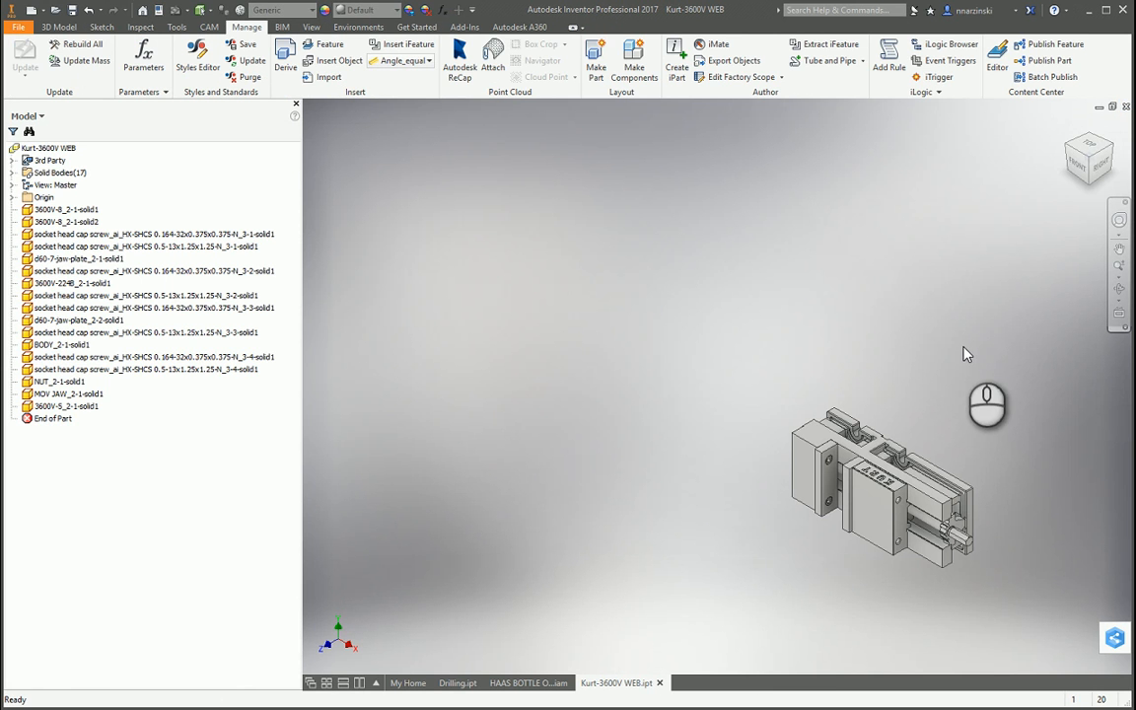
- Create a new assembly (Assembly6) from the saved Kurt Vise template
left_click(528, 683)
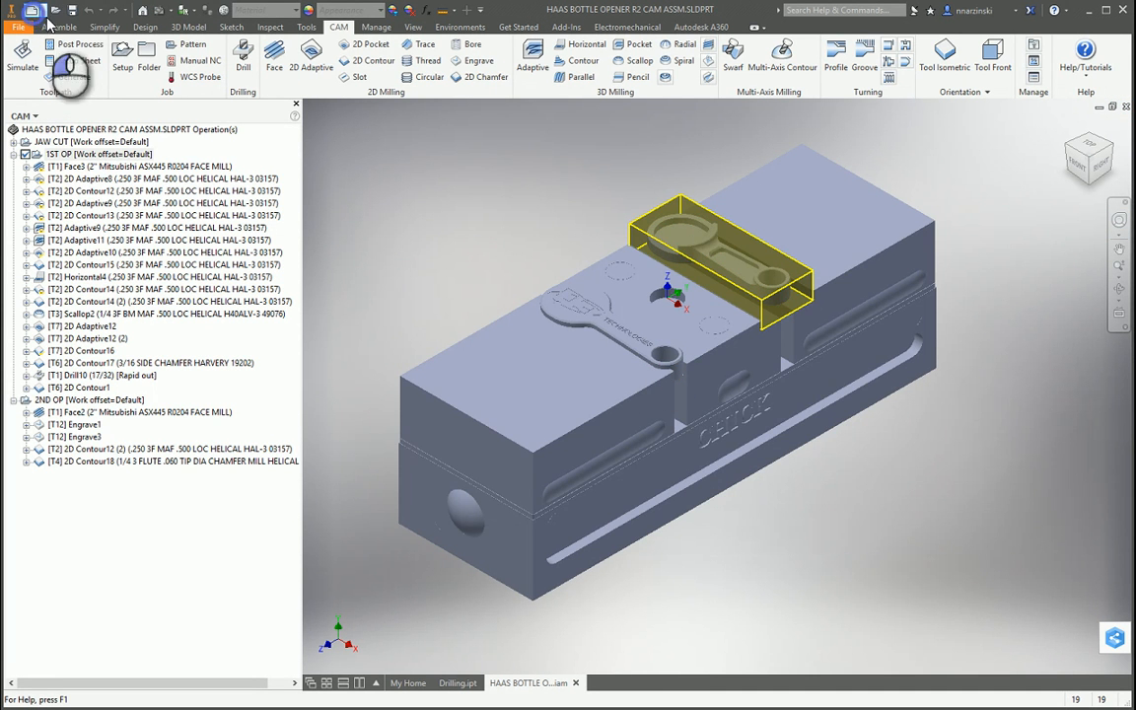
left_click(32, 12)
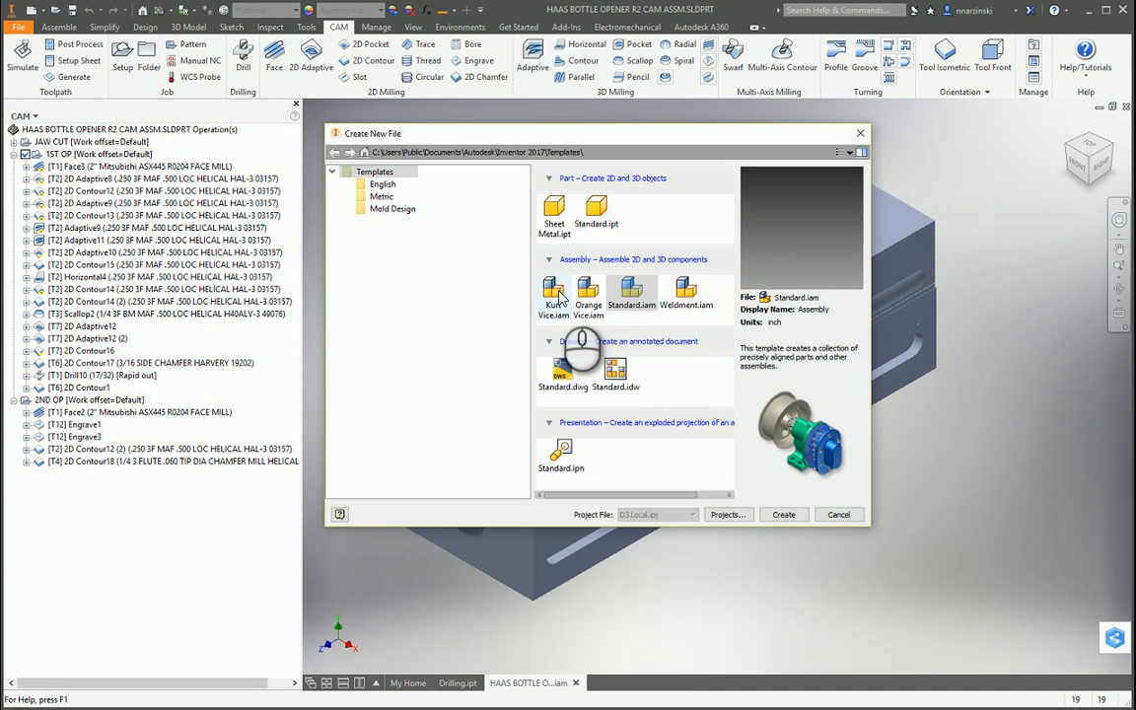
left_click(552, 296)
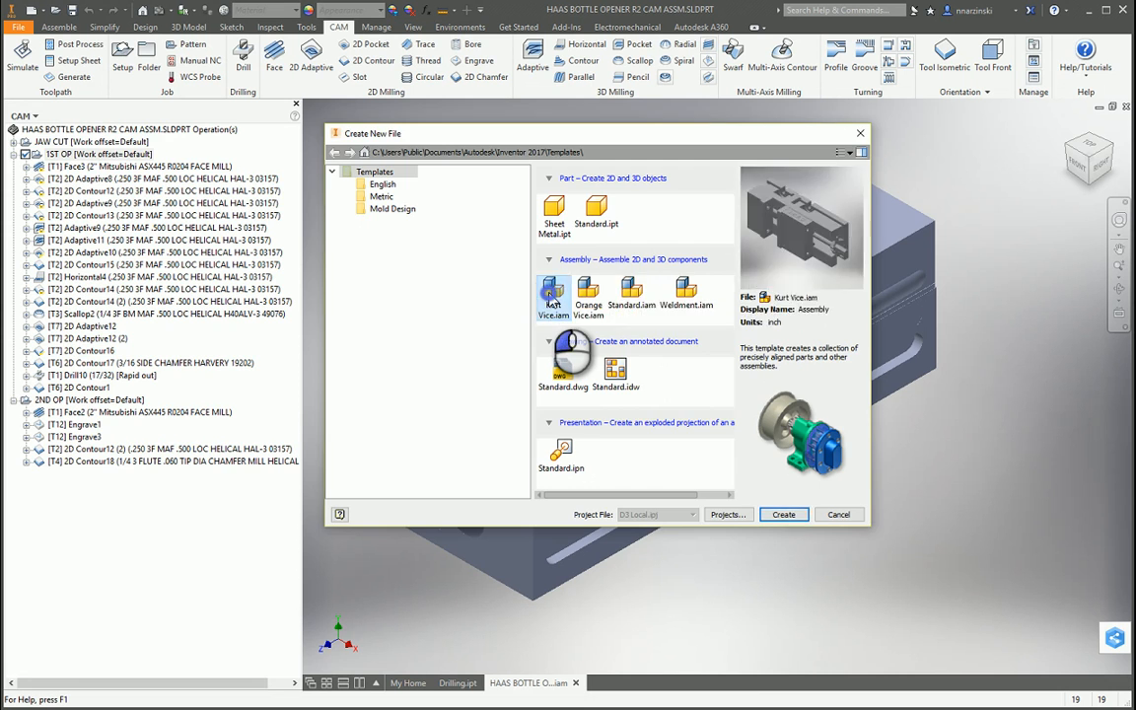
left_click(783, 513)
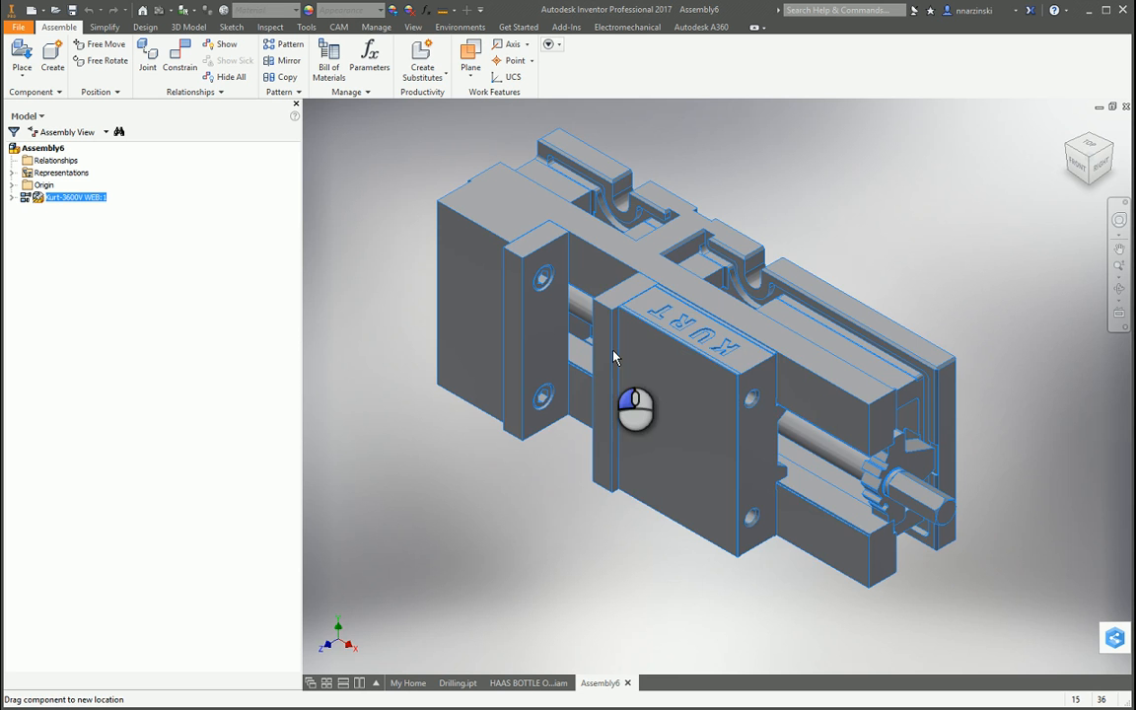
- Orbit the vise upright with its jaws on top and begin placing another component
left_click_drag(636, 408, 564, 424)
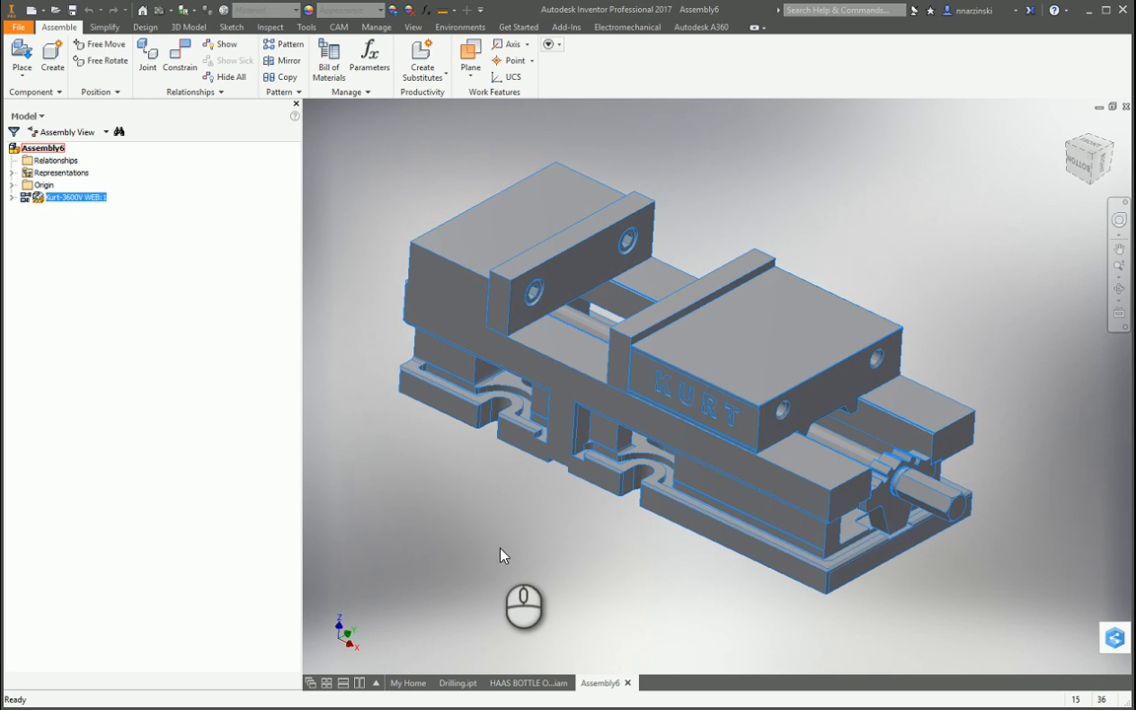
left_click(21, 55)
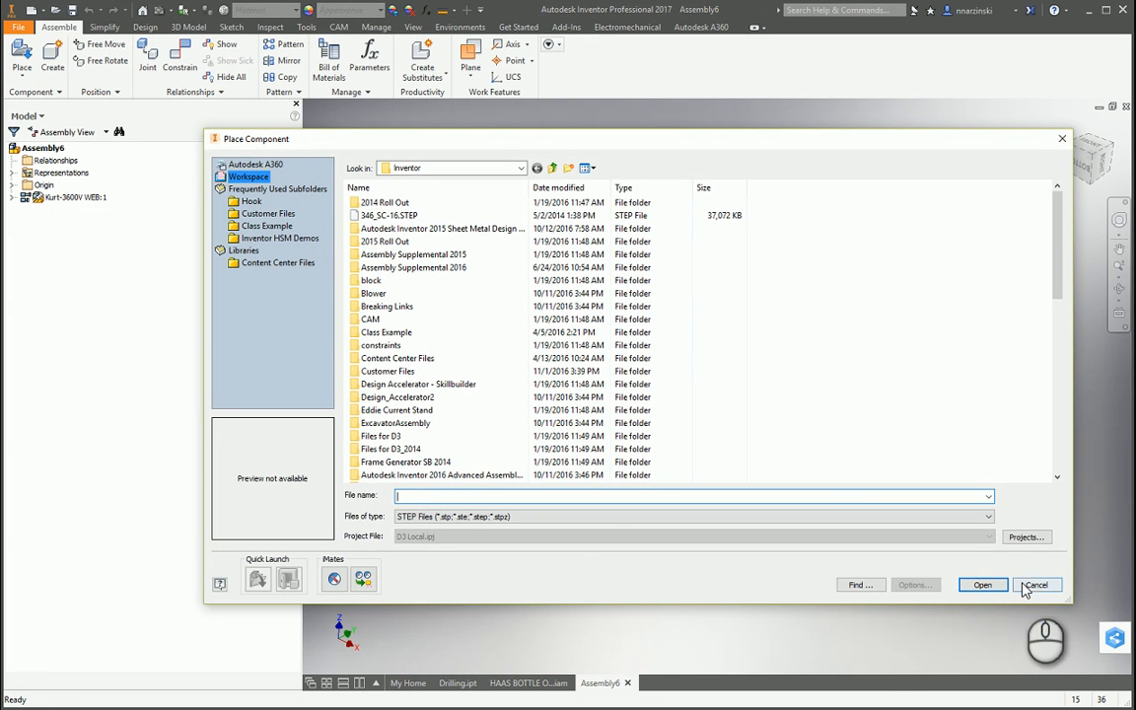
- Place Drilling.ipt from My Home into Assembly6 as a component above the vise jaws
left_click(1036, 583)
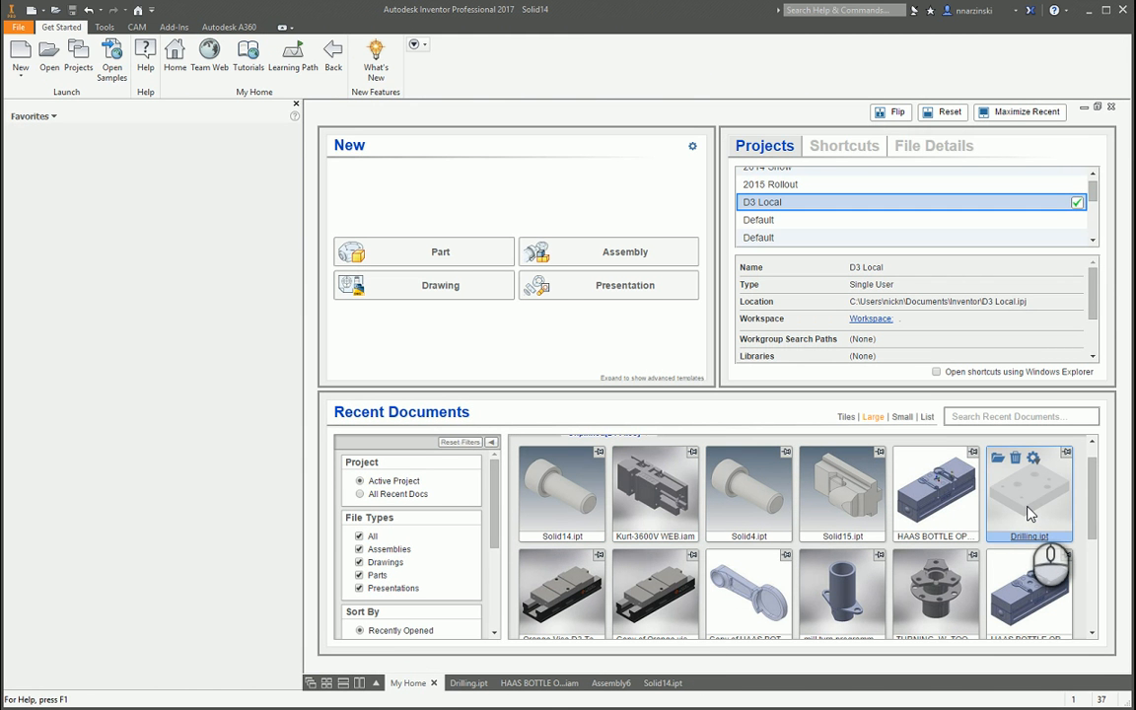
double_click(1030, 493)
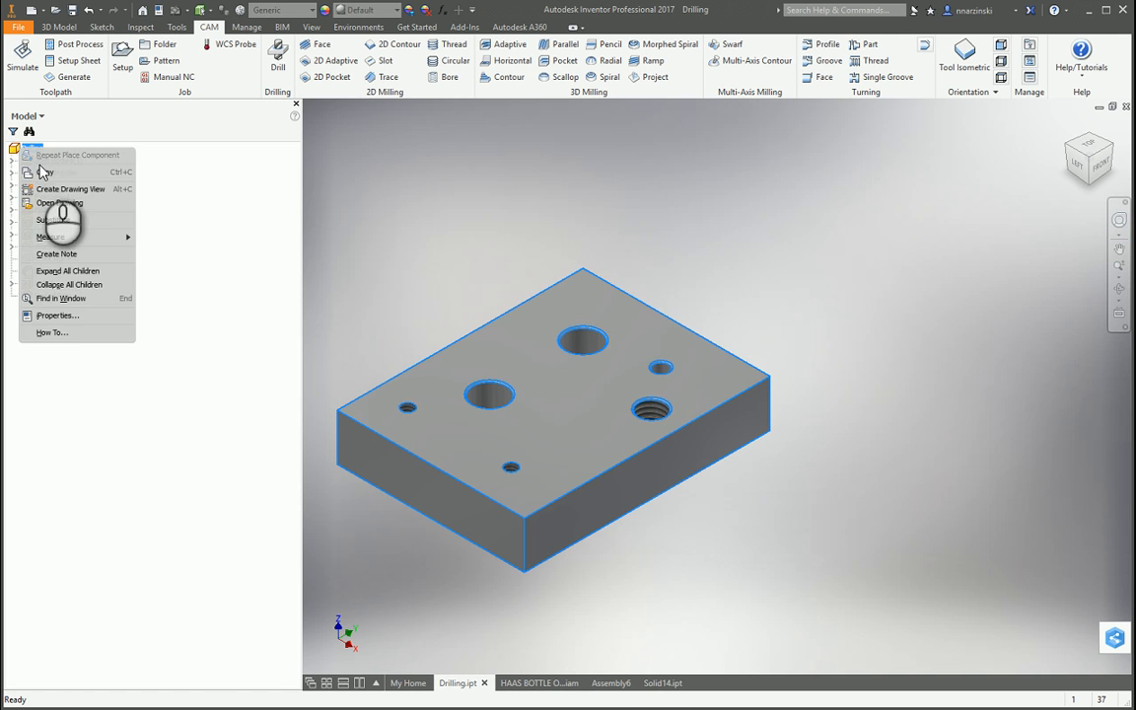
left_click(612, 683)
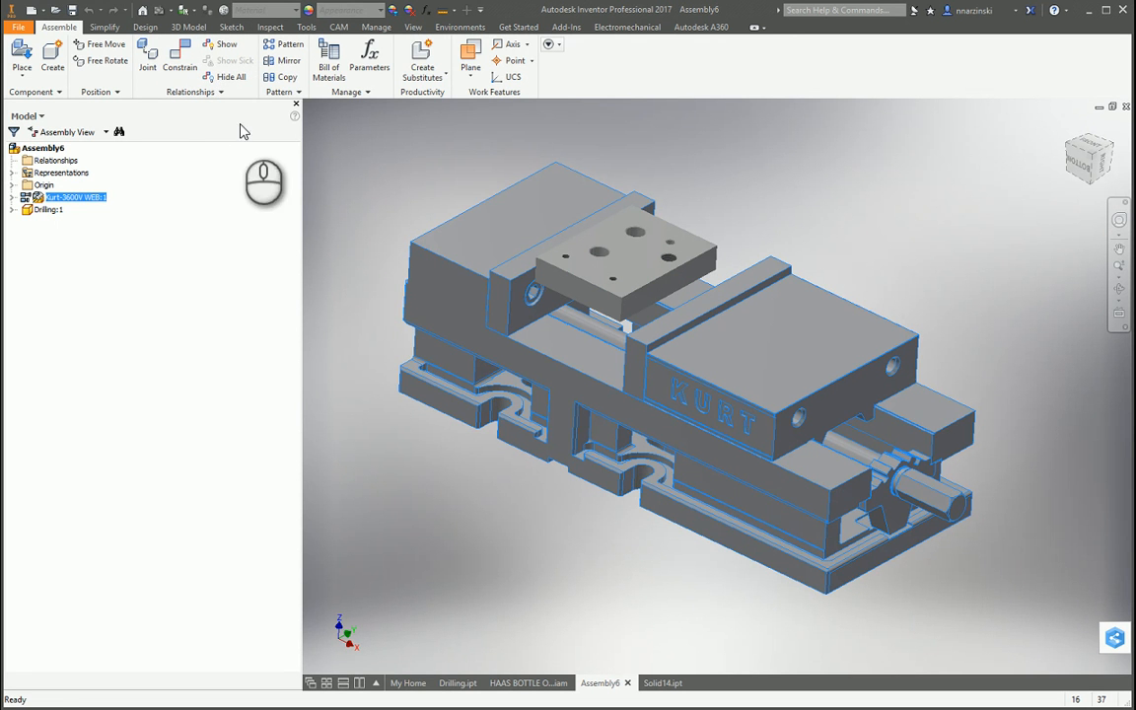
mouse_move(148, 55)
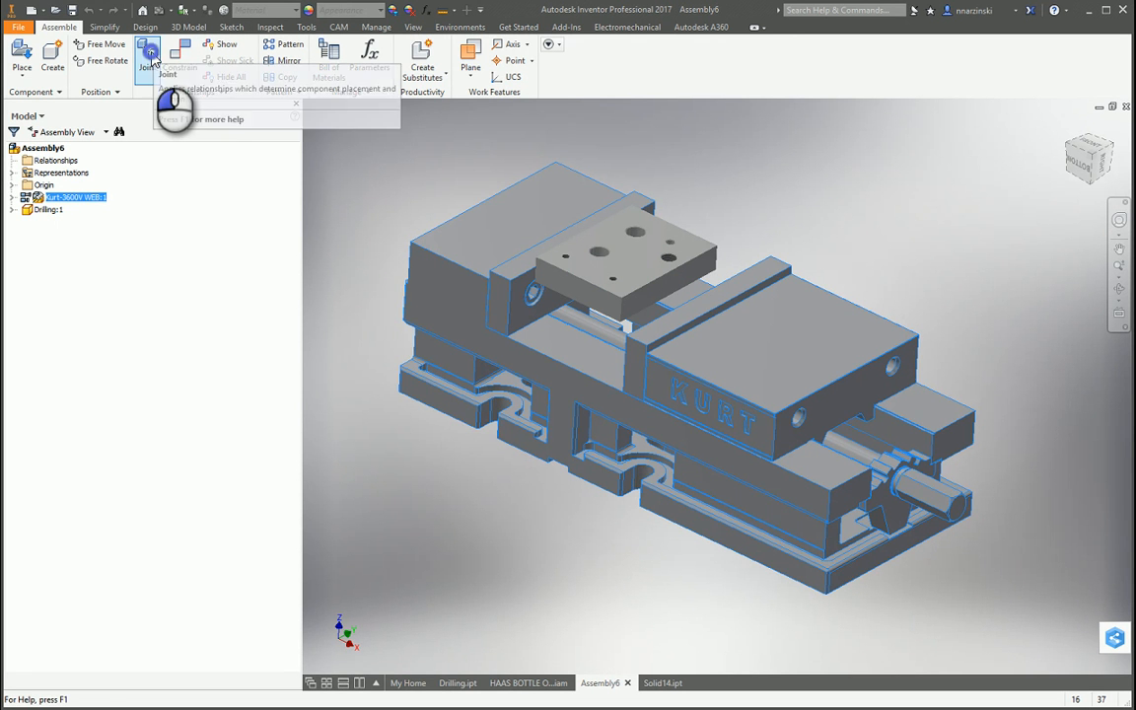
- Apply a Rigid joint seating the Drilling block on the vise jaws, flipping it to face correctly
left_click(146, 55)
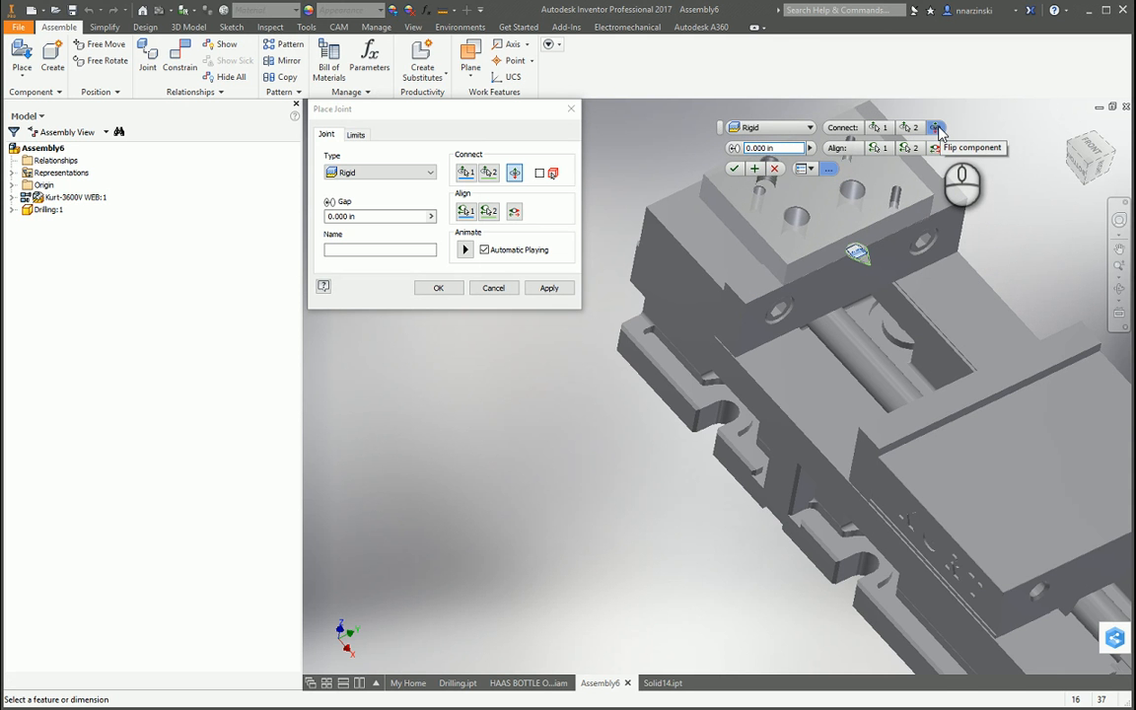
left_click(935, 126)
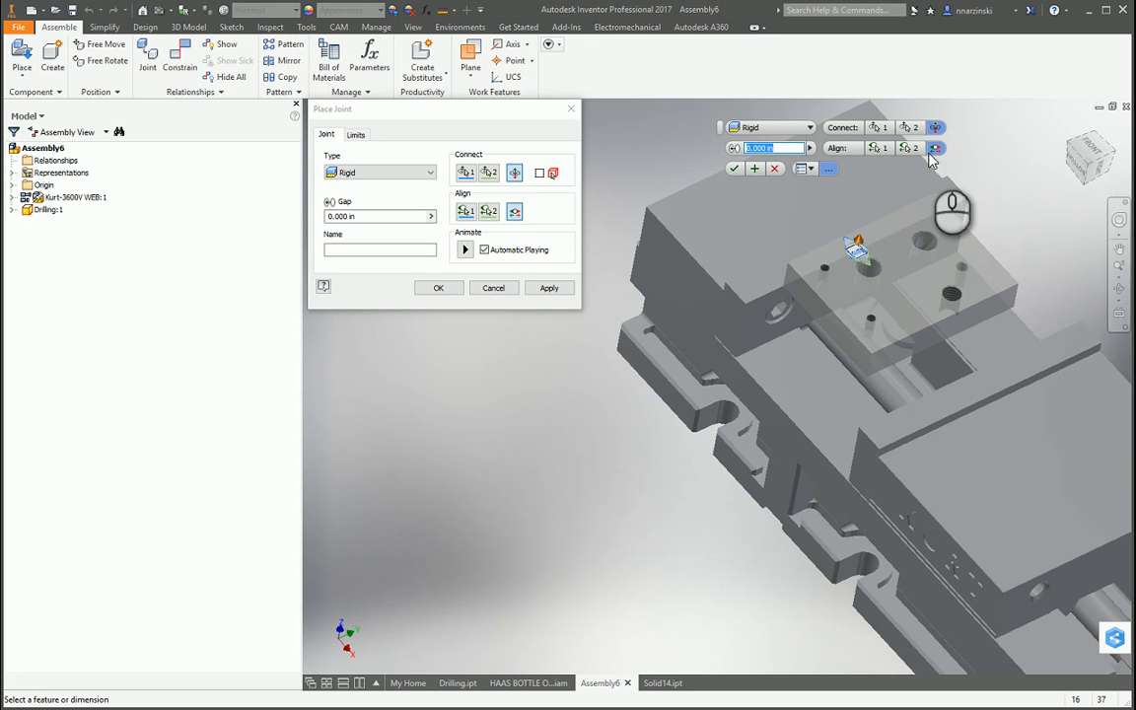
mouse_move(858, 188)
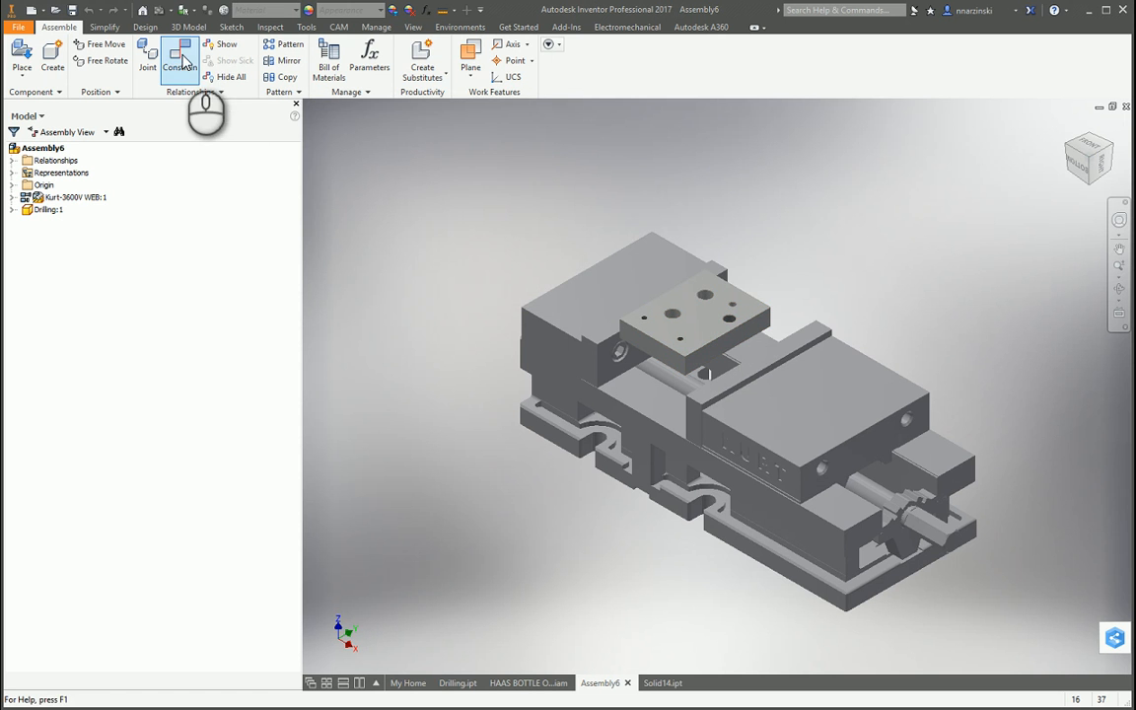
left_click(180, 59)
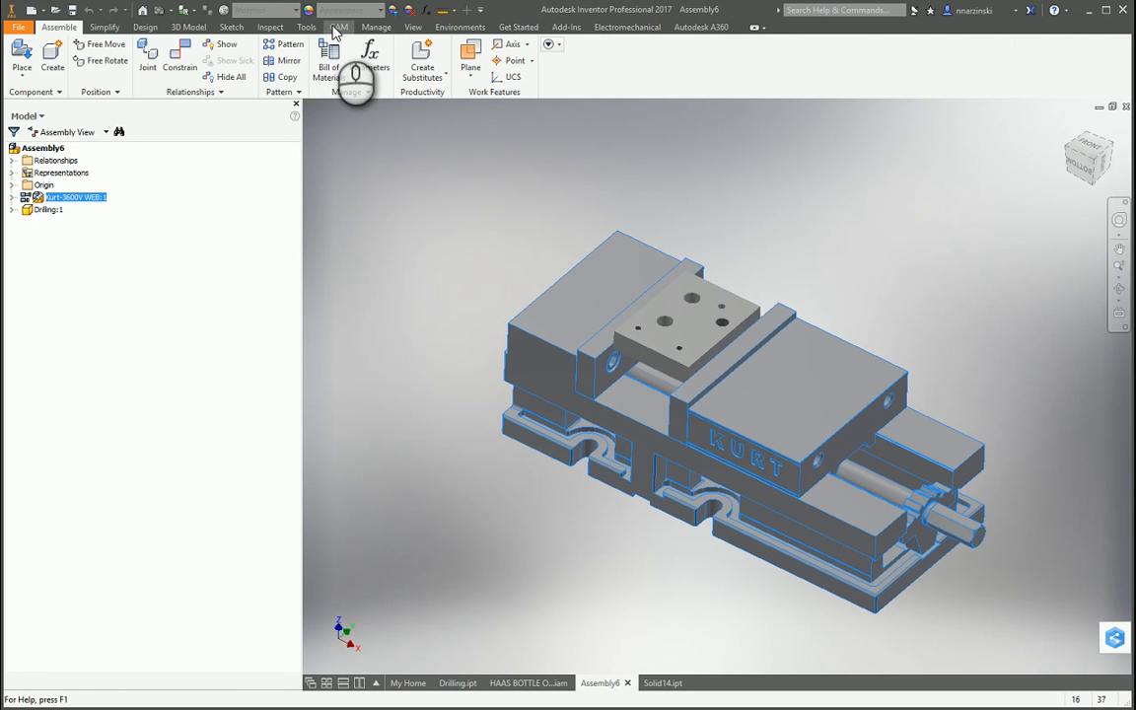
- Create CAM Setup1 with the drilled block as model and origin on a top stock box point
left_click(339, 28)
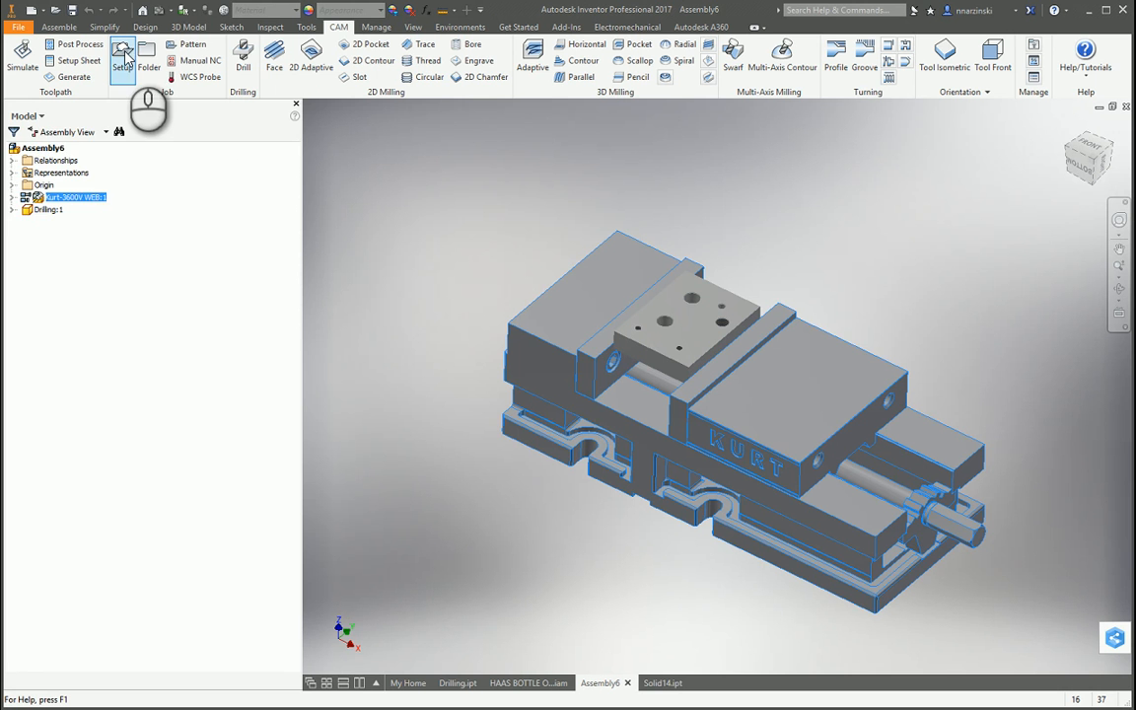
left_click(122, 58)
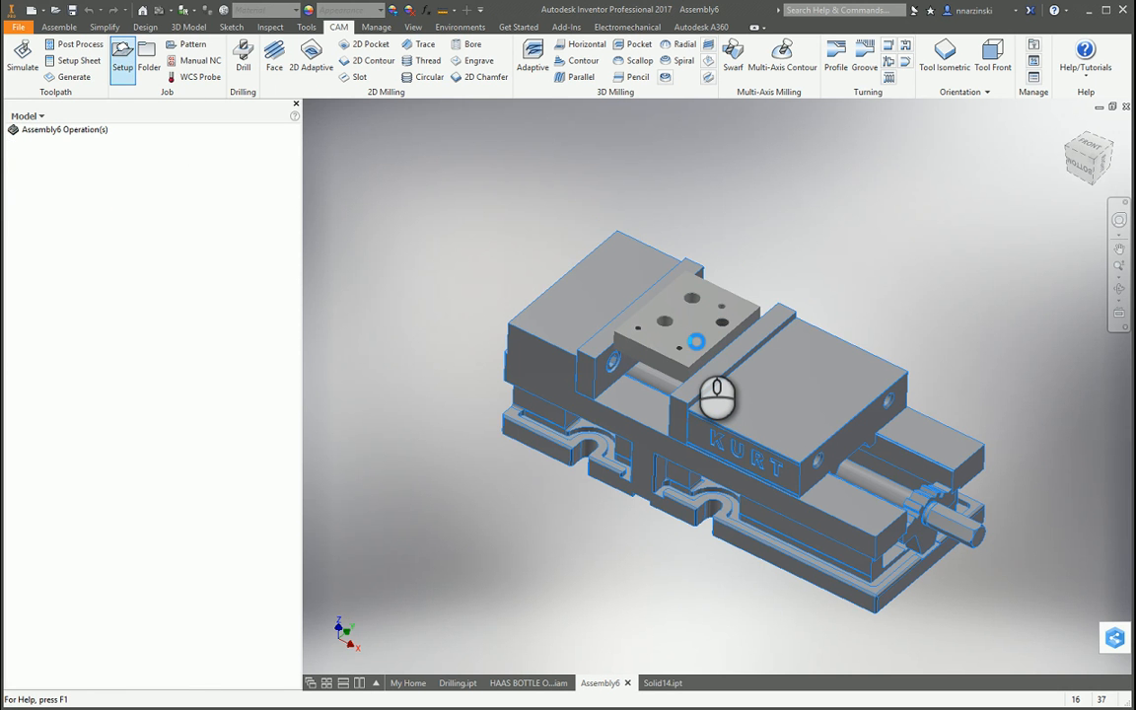
left_click(122, 57)
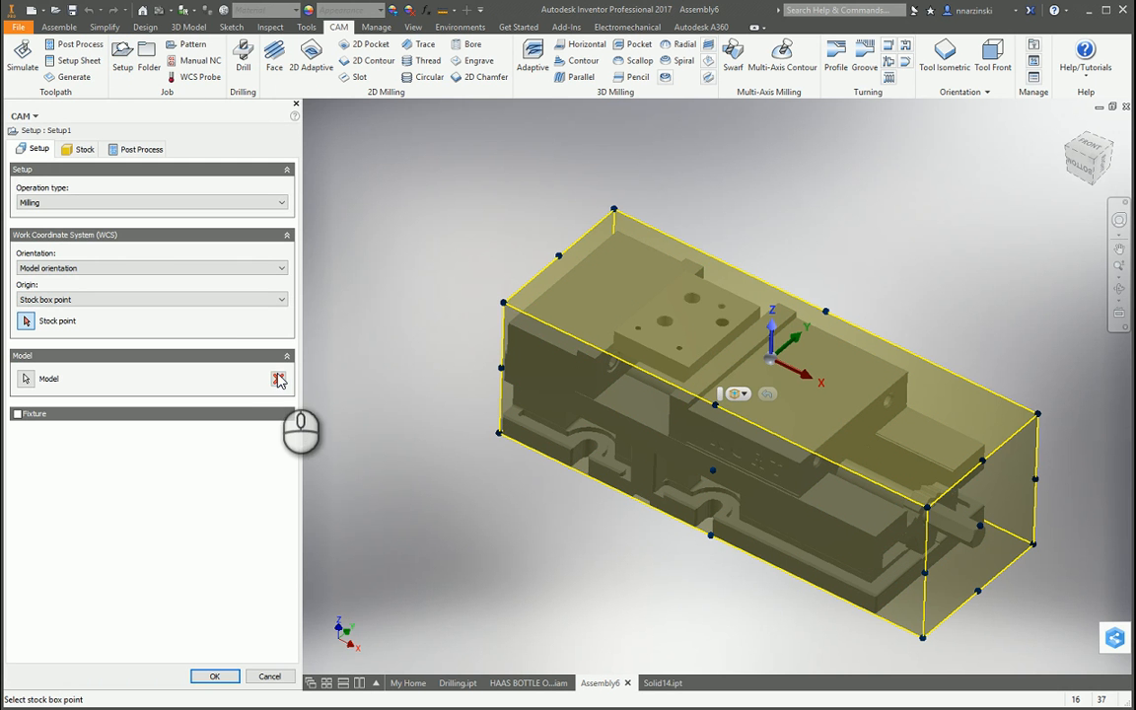
mouse_move(280, 379)
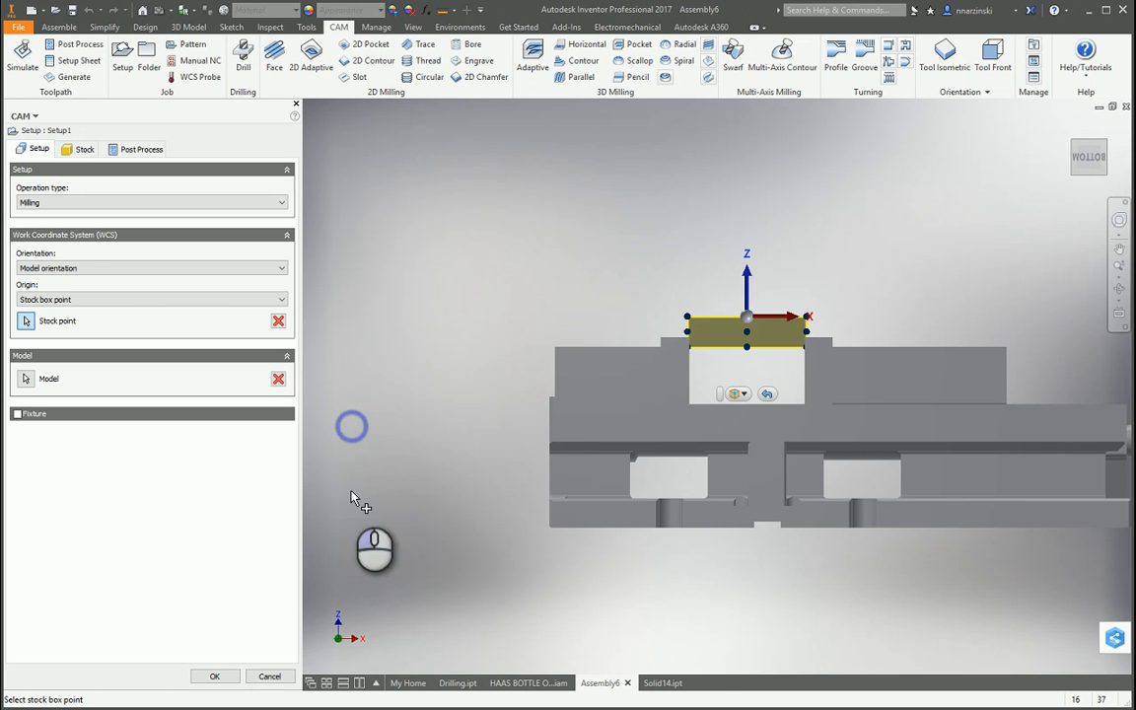
left_click(213, 674)
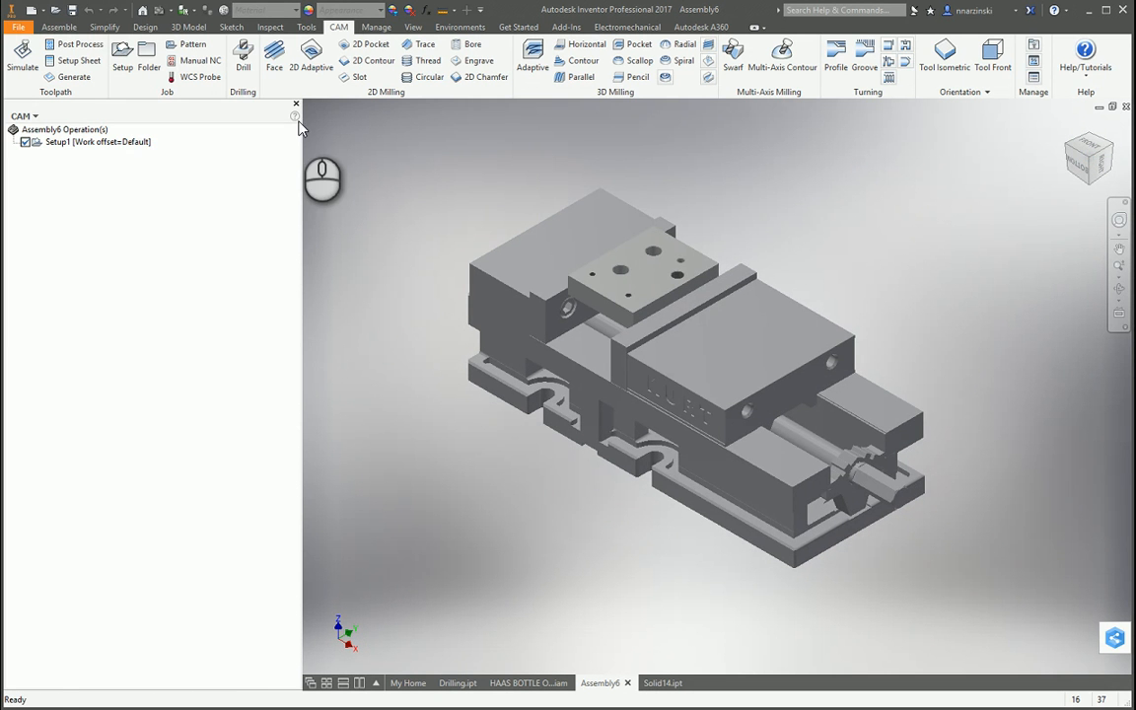
- Add operations to Setup1 from the 1_8 Drilling template and accept the spot drill on the hole faces
right_click(123, 211)
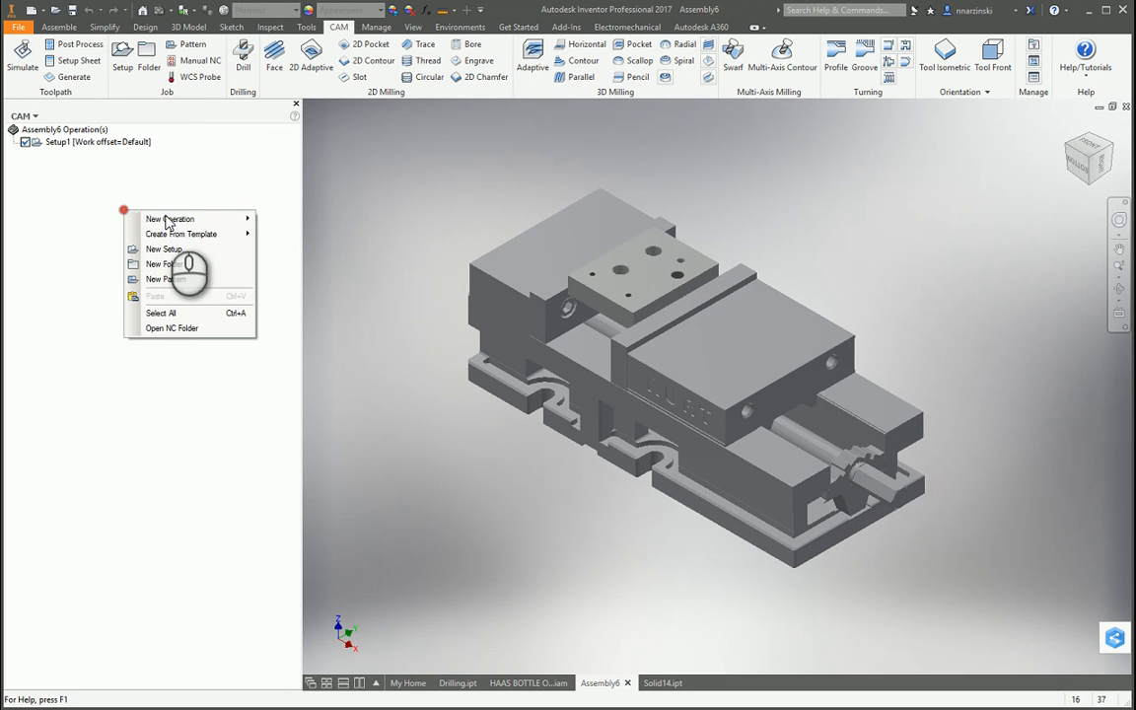
mouse_move(181, 233)
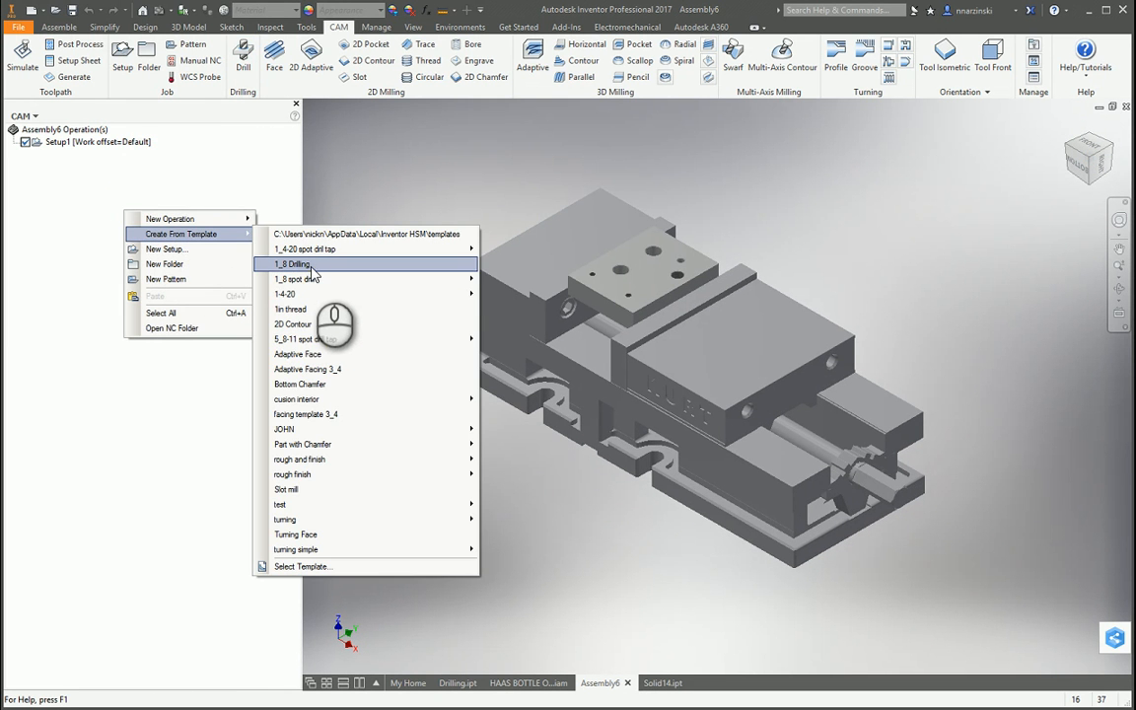
left_click(298, 264)
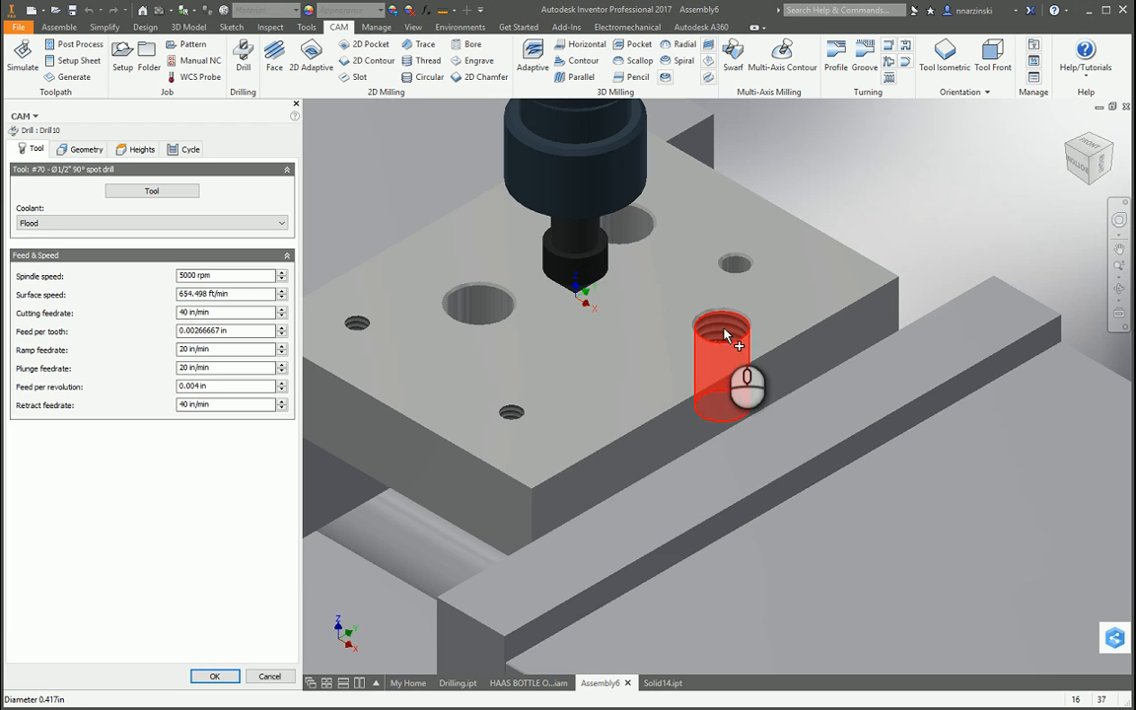
left_click(86, 150)
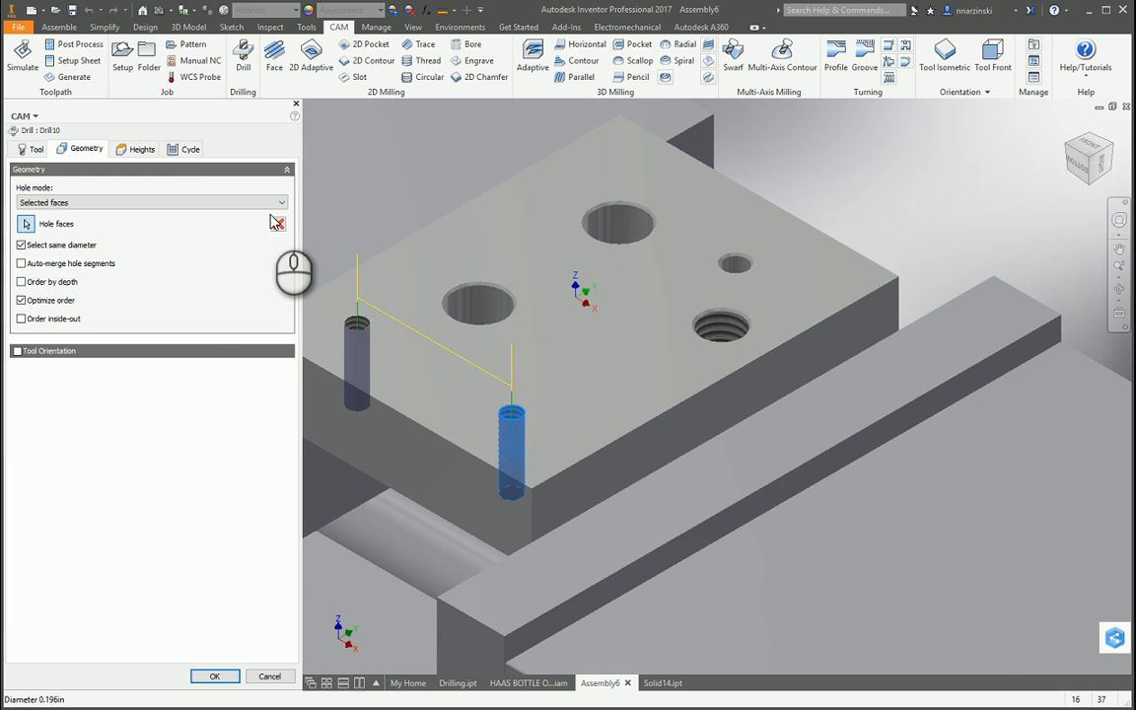
left_click(213, 675)
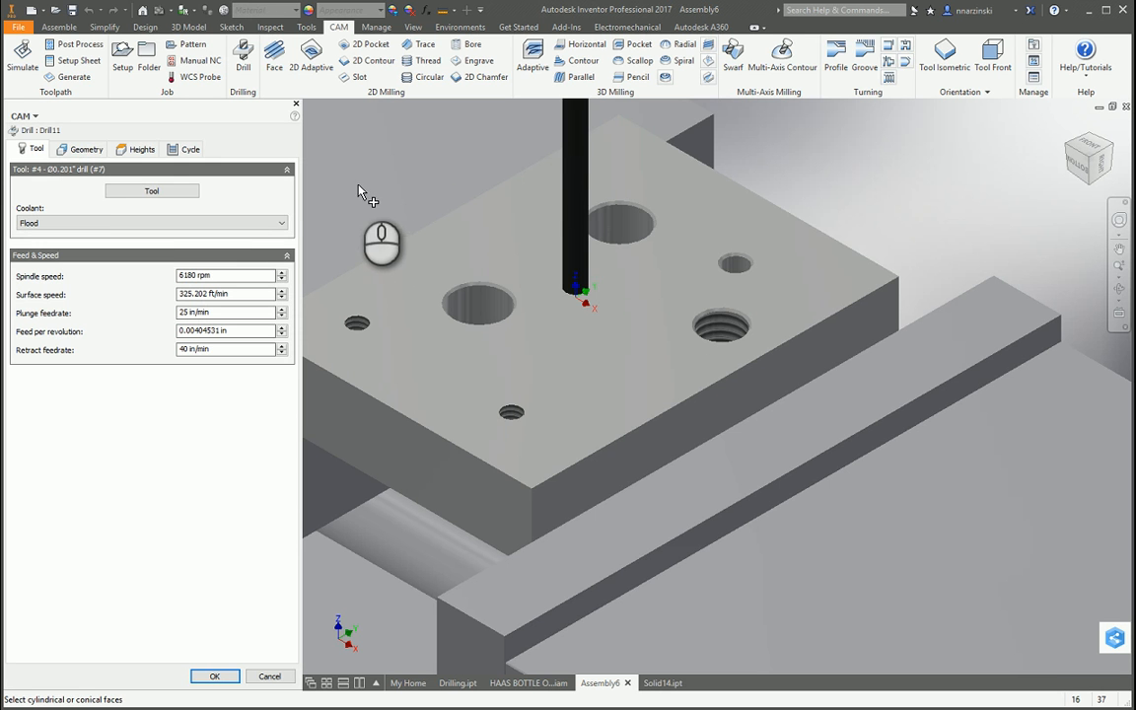
- Accept the chip-breaking drill and 1/4-20 tap operations on the same holes, then select Setup1
left_click(87, 149)
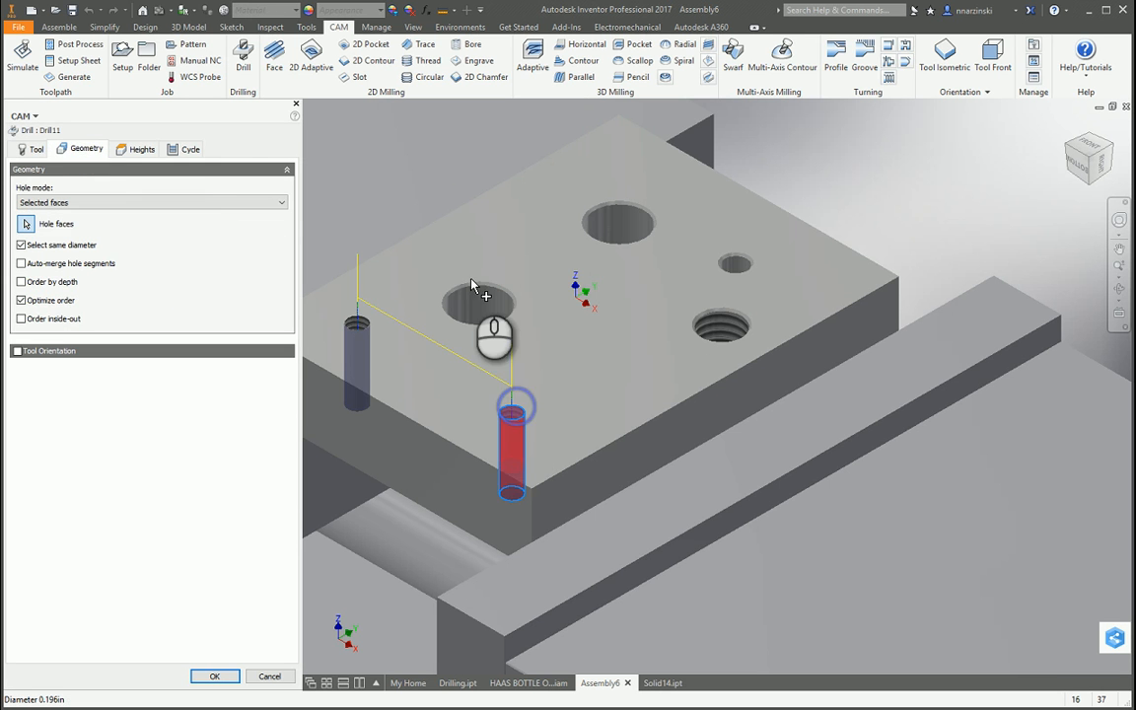
left_click(213, 674)
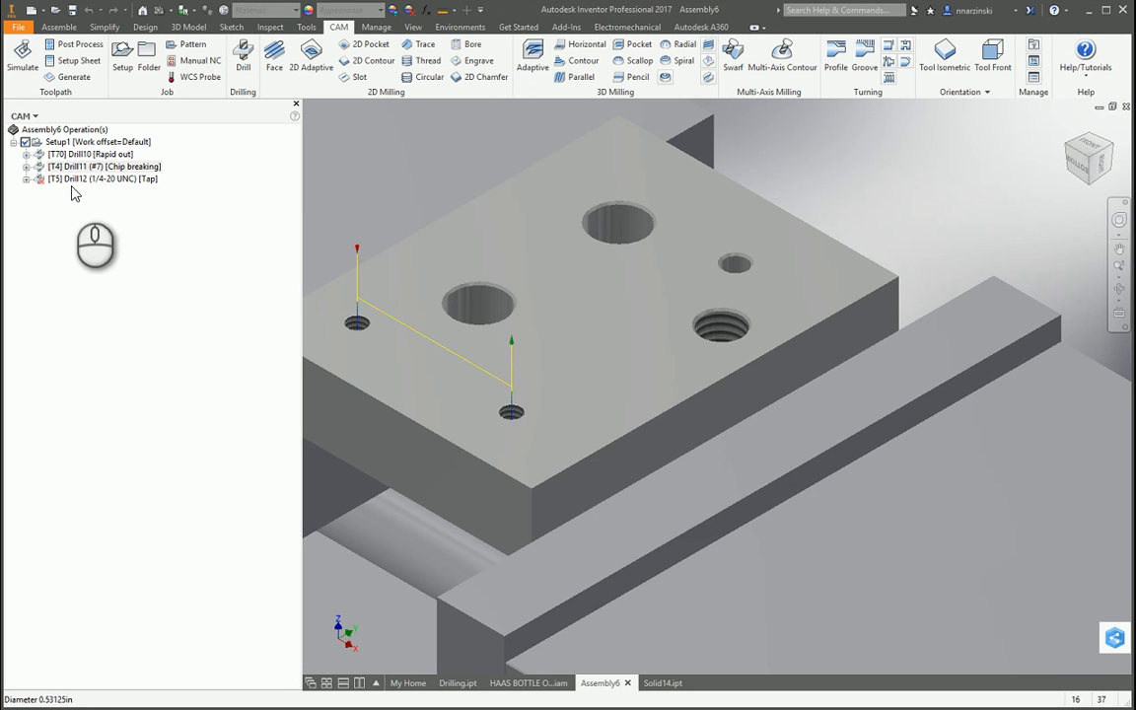
double_click(103, 177)
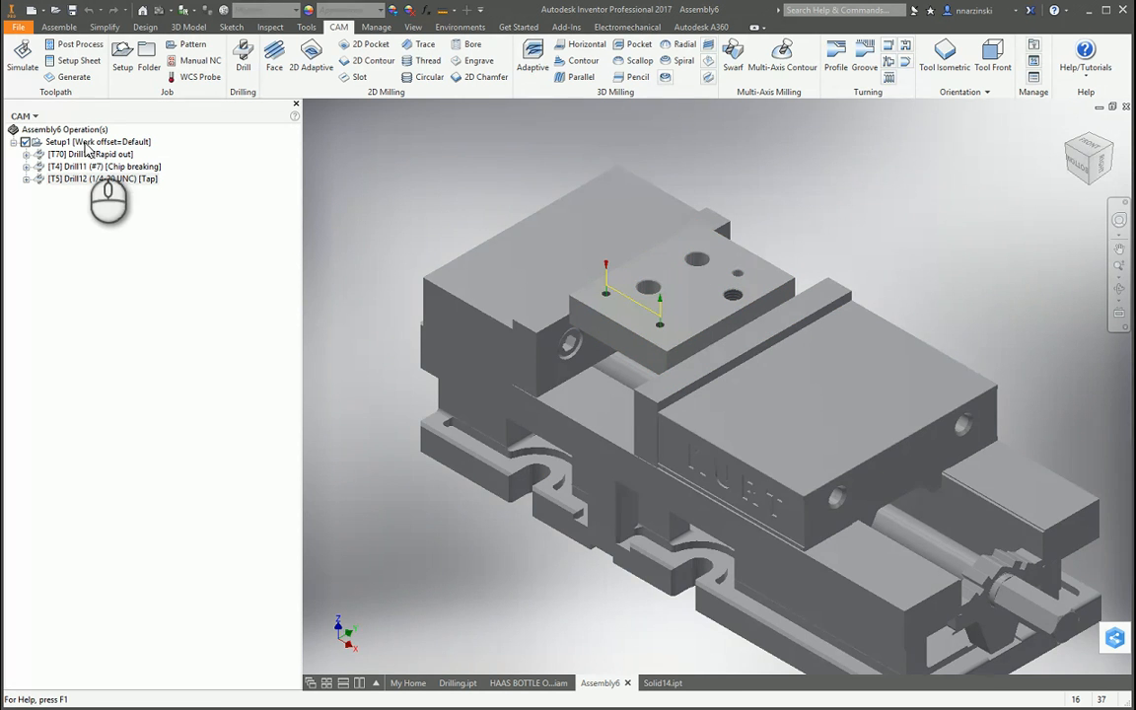
left_click(94, 142)
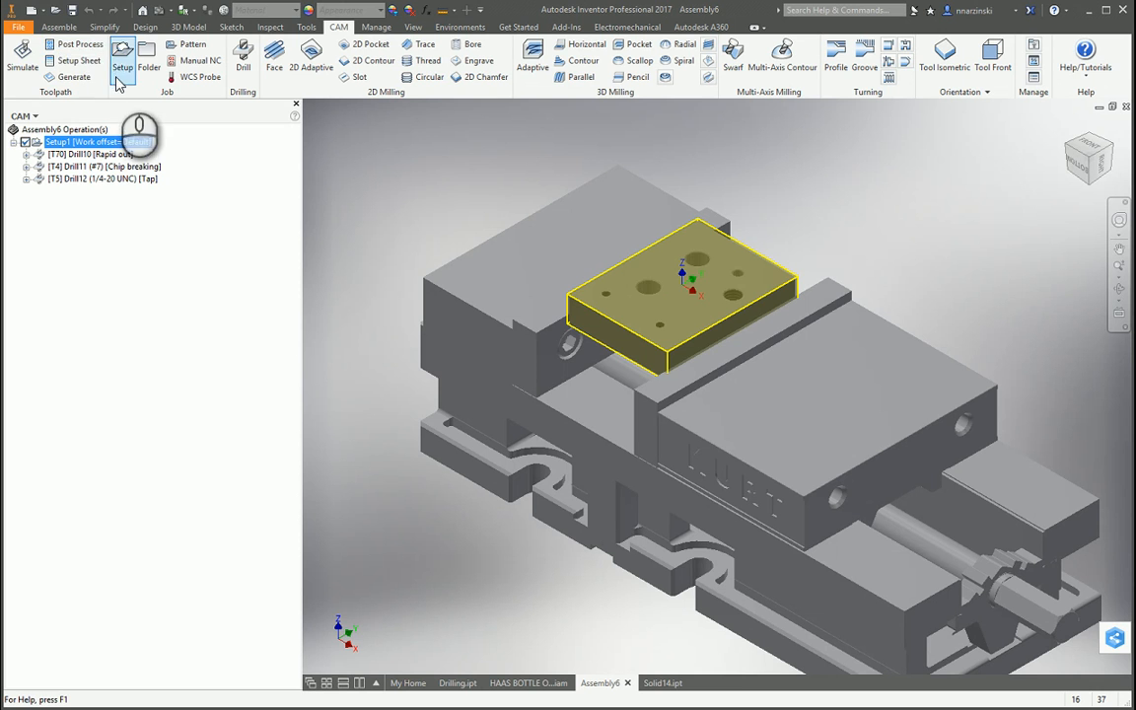
- Run the machining simulation of Setup1's spot, drill and tap toolpaths on the block
left_click(22, 55)
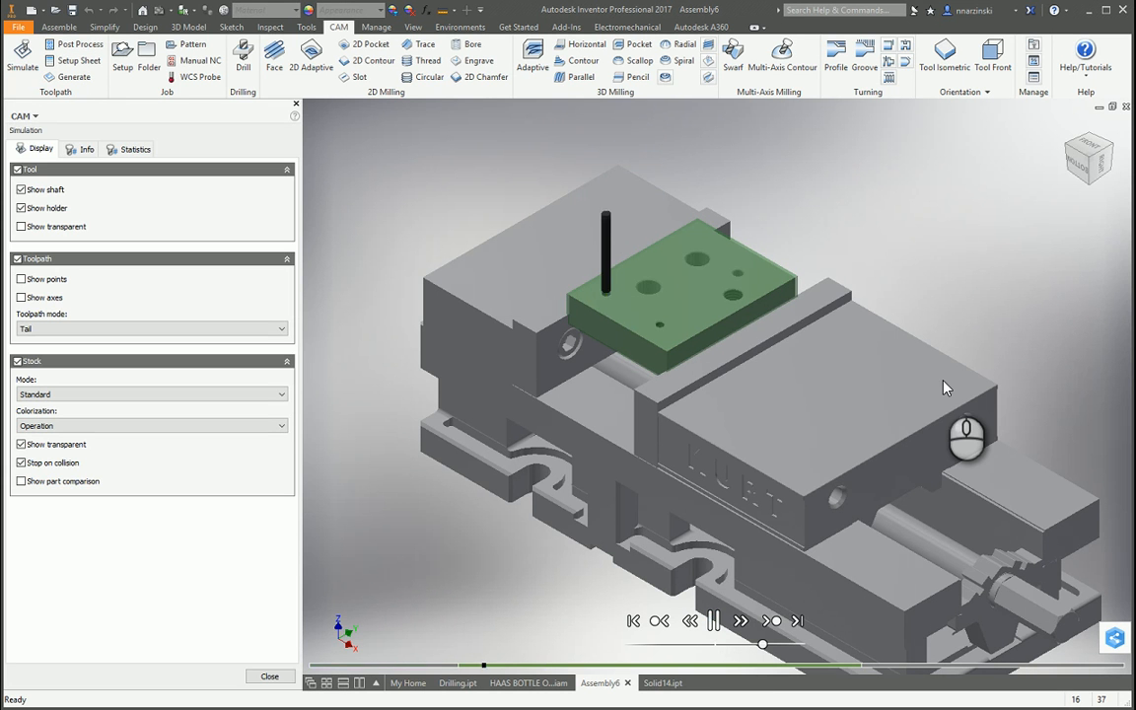
left_click(714, 619)
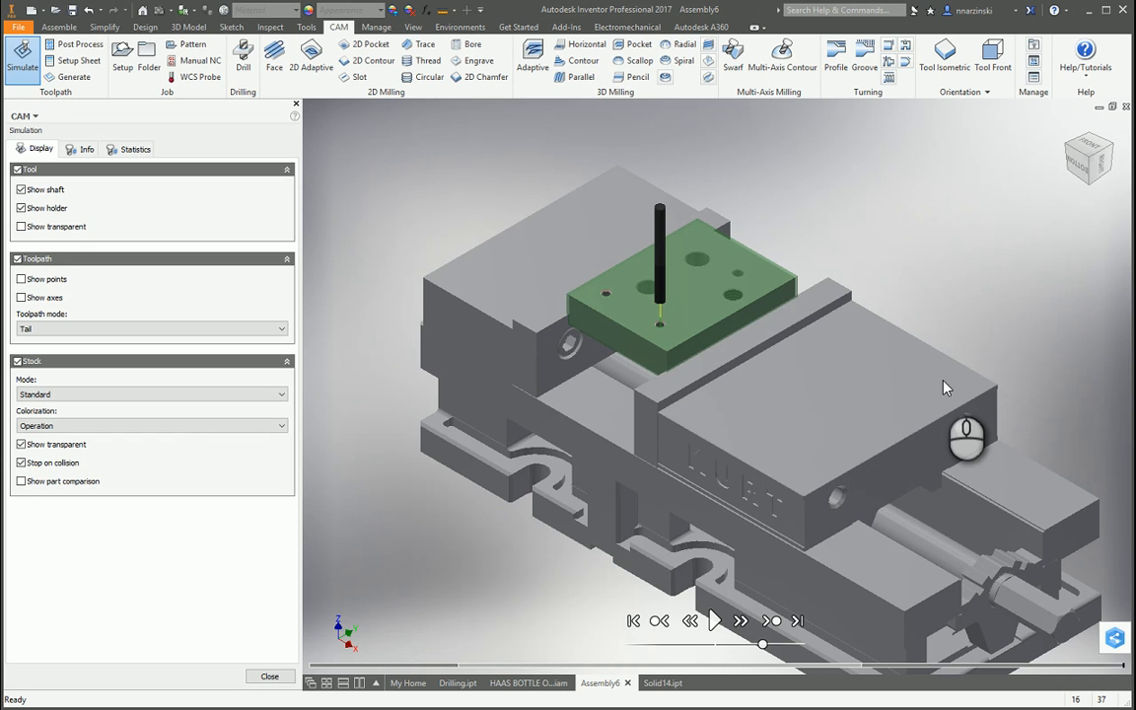
mouse_move(768, 422)
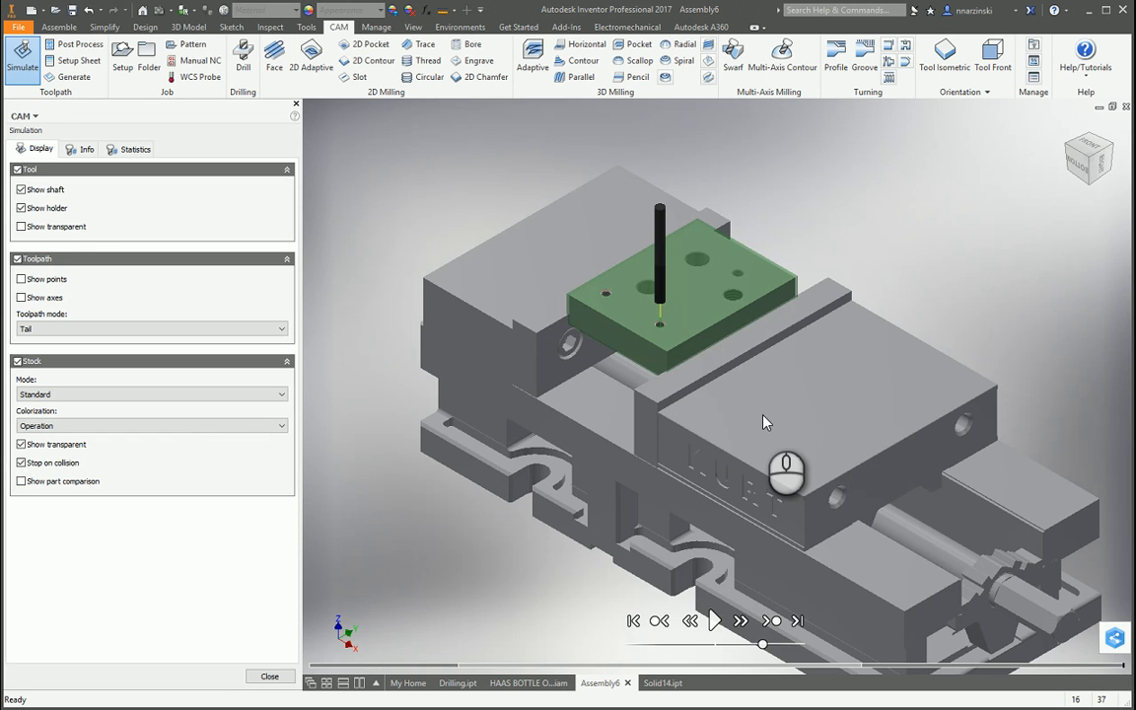